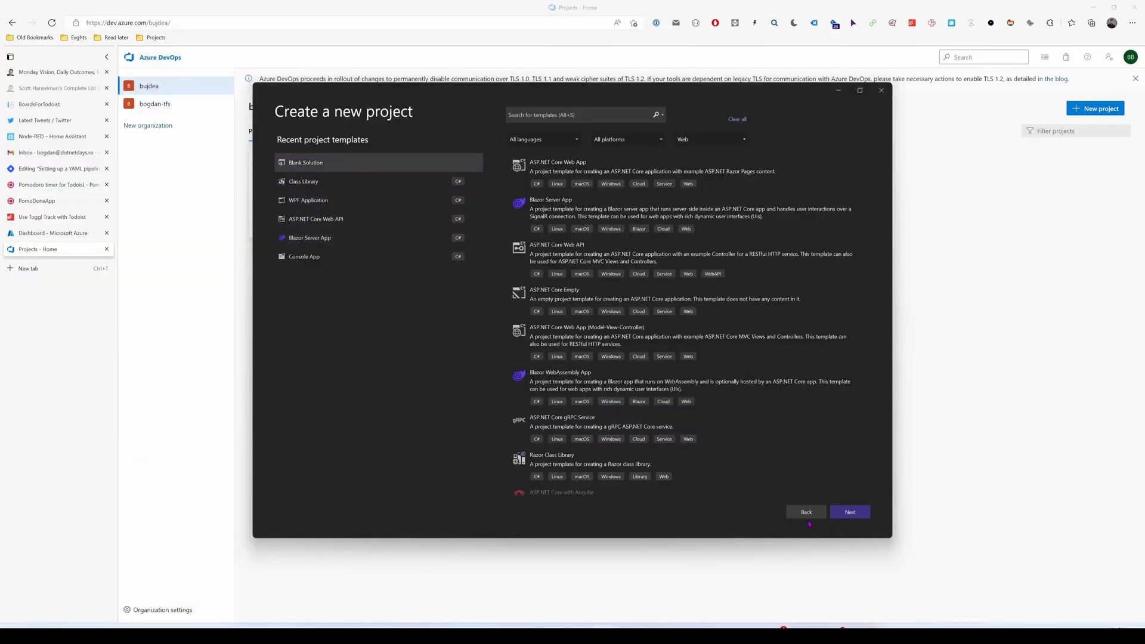
- Name the blank solution TodoistApp and create it
{"action": "left_click", "coordinate": [848, 512]}
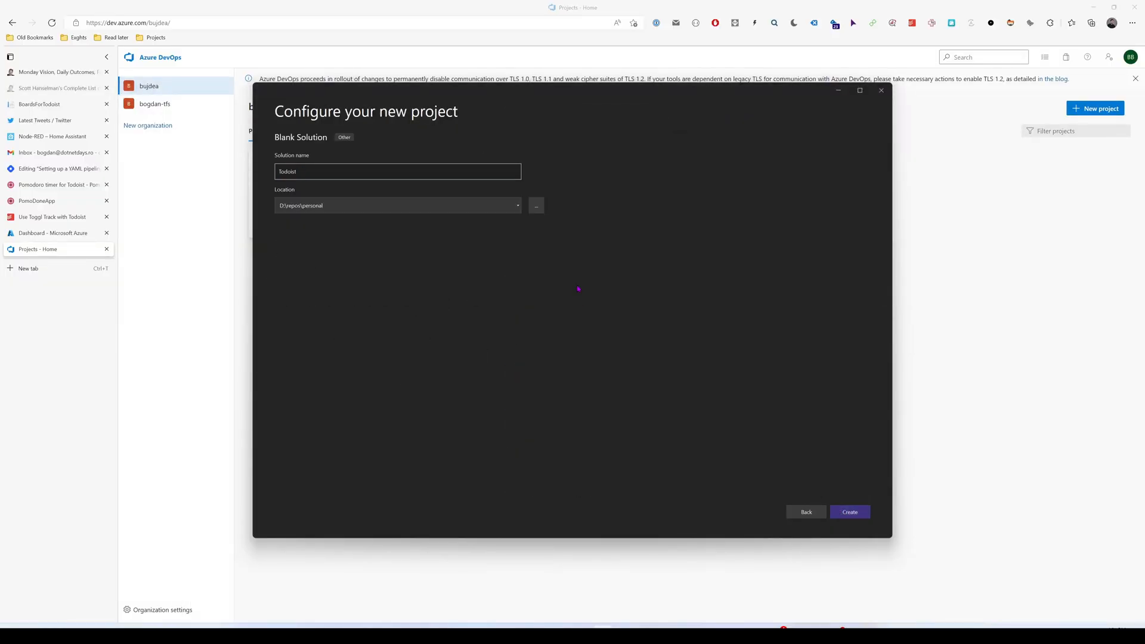
{"action": "type", "text": "App"}
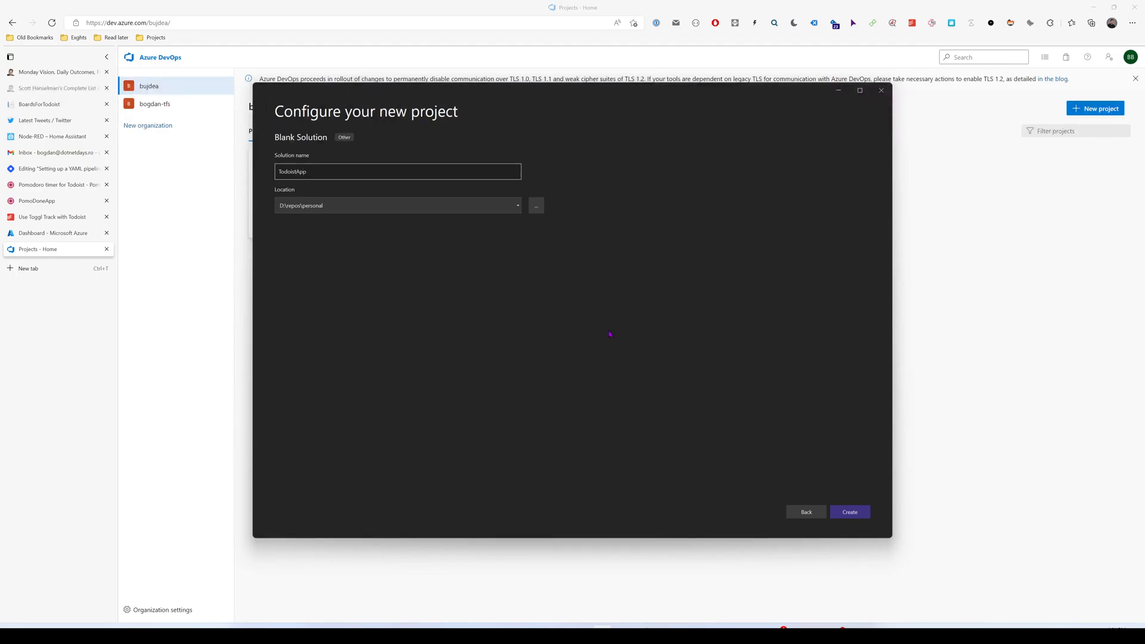
{"action": "left_click", "coordinate": [848, 512]}
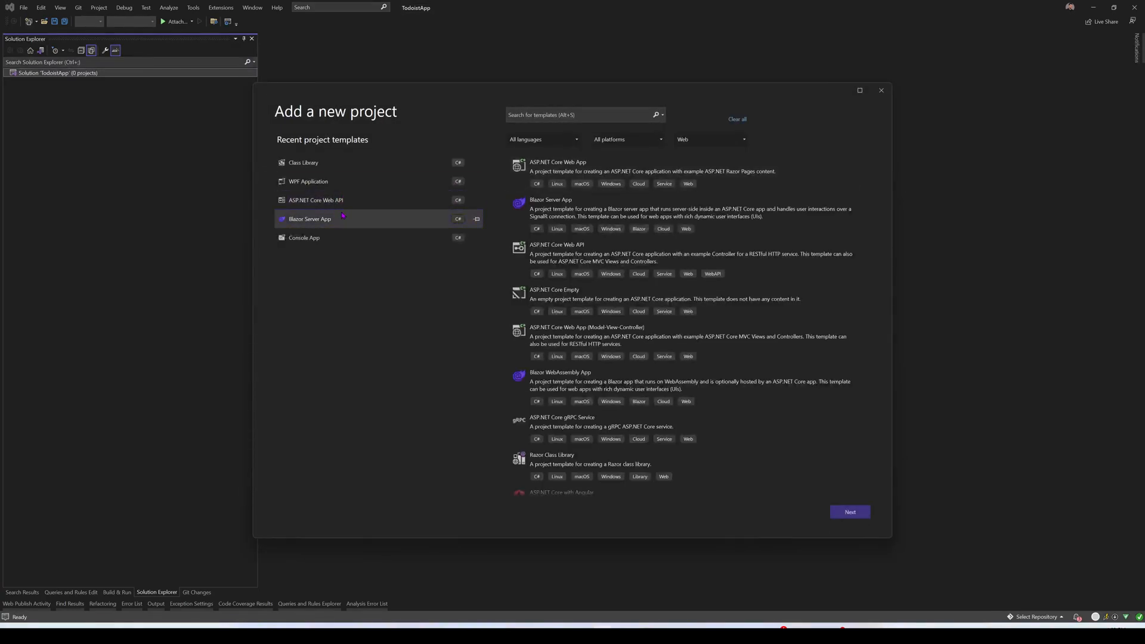
- Add Blazor Server project TodoistApp.Blazor with Docker enabled, then open its solution folder
{"action": "left_click", "coordinate": [686, 212]}
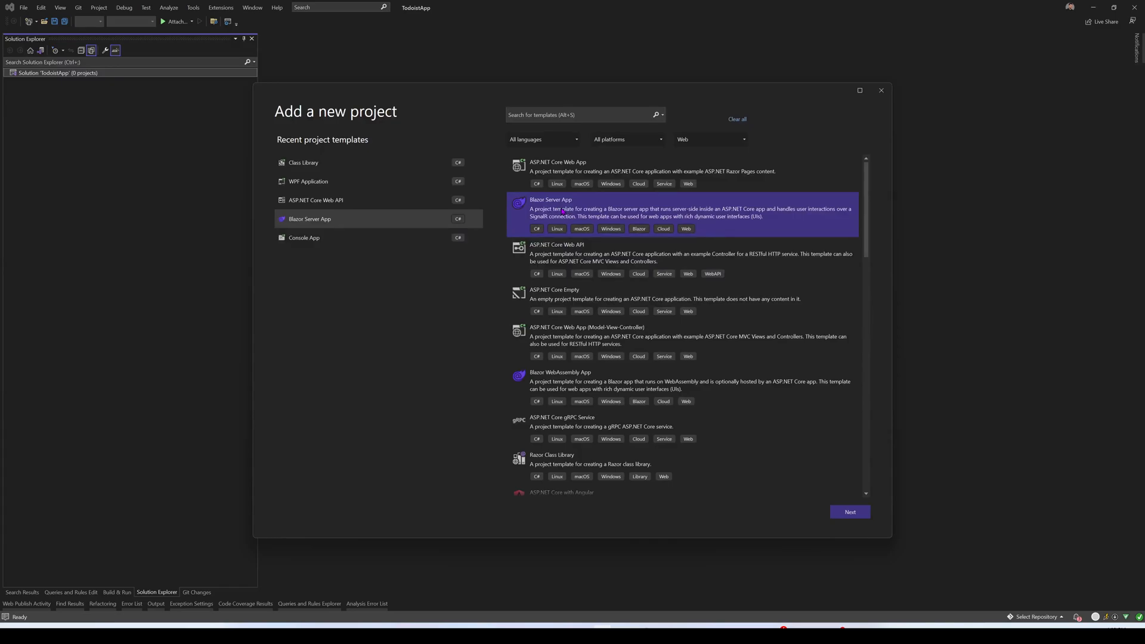
{"action": "left_click", "coordinate": [849, 512]}
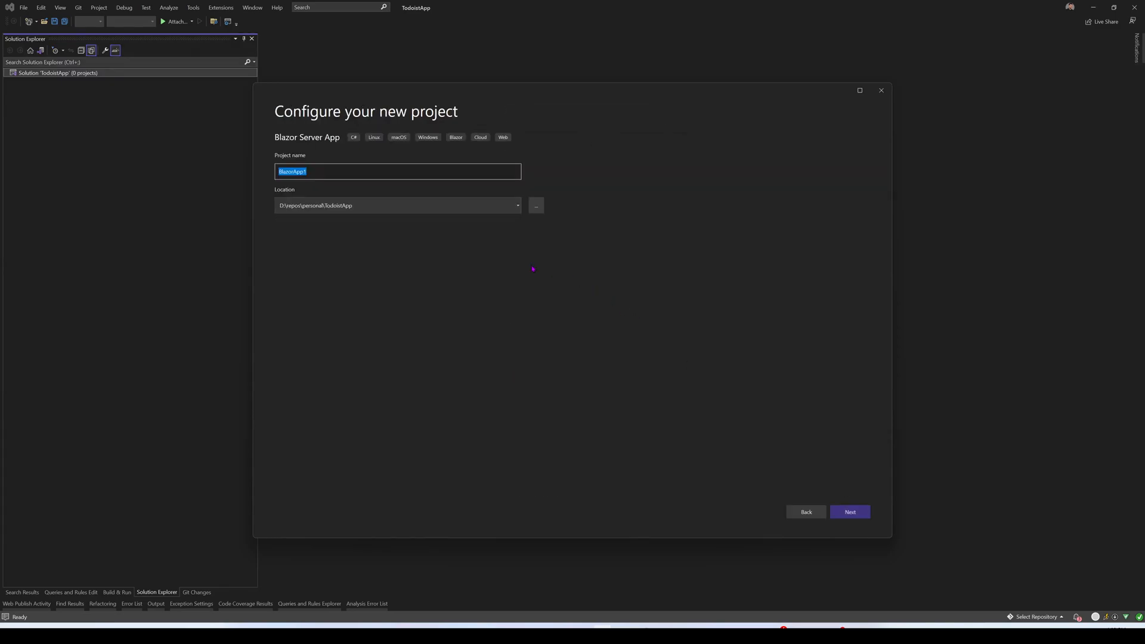
{"action": "type", "text": "Todo"}
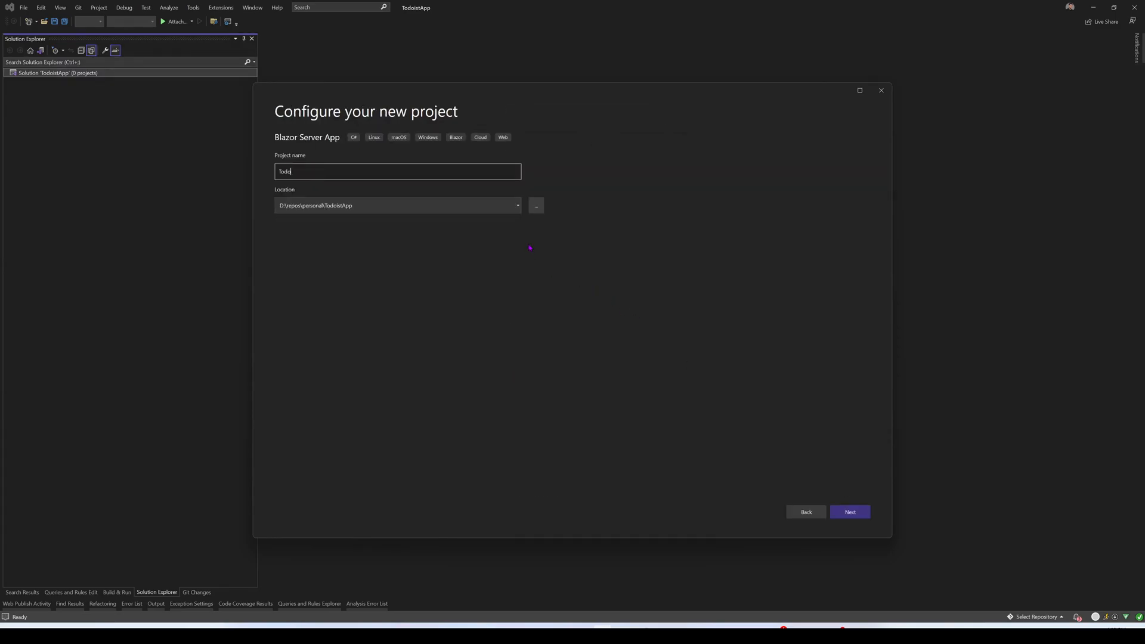
{"action": "left_click", "coordinate": [849, 512]}
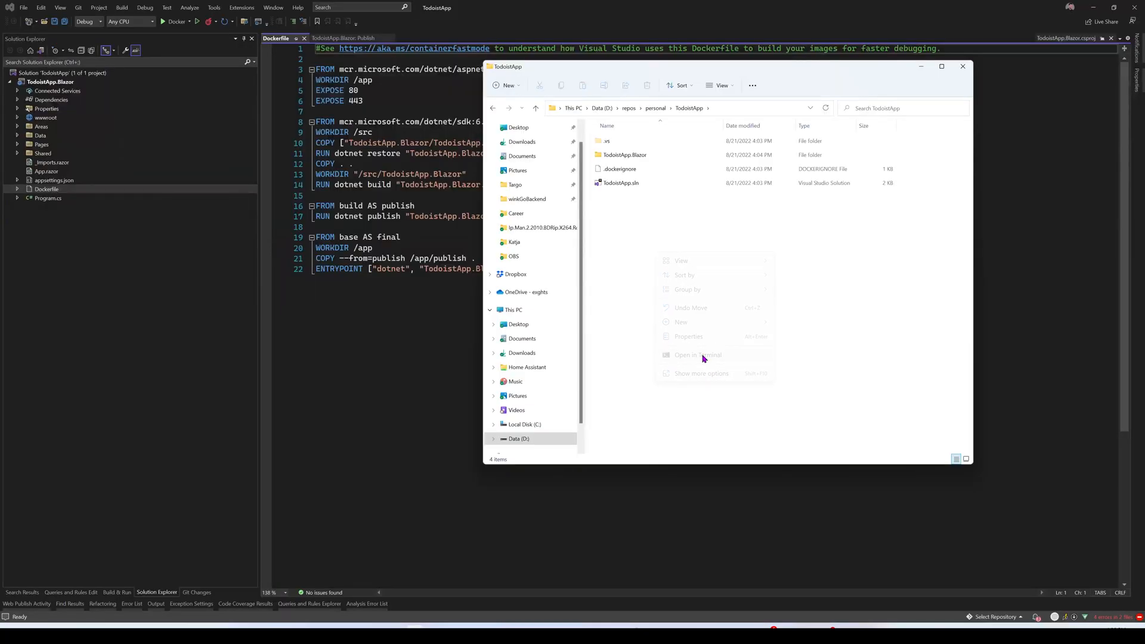
{"action": "left_click", "coordinate": [697, 355]}
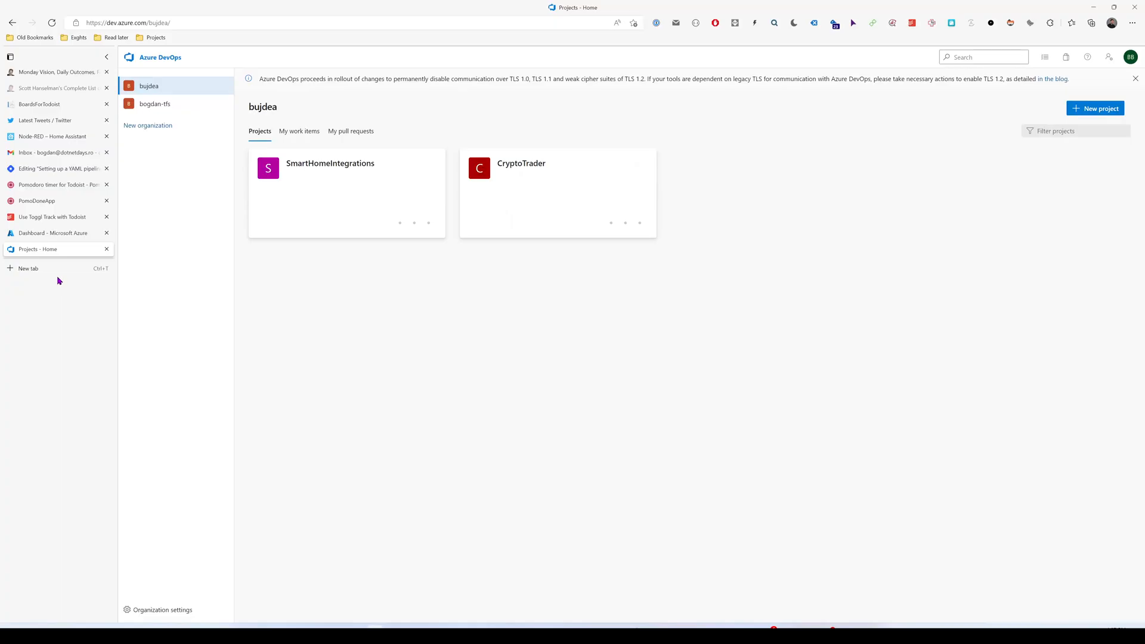
{"action": "mouse_move", "coordinate": [1092, 108]}
{"action": "type", "text": "TodoistApp"}
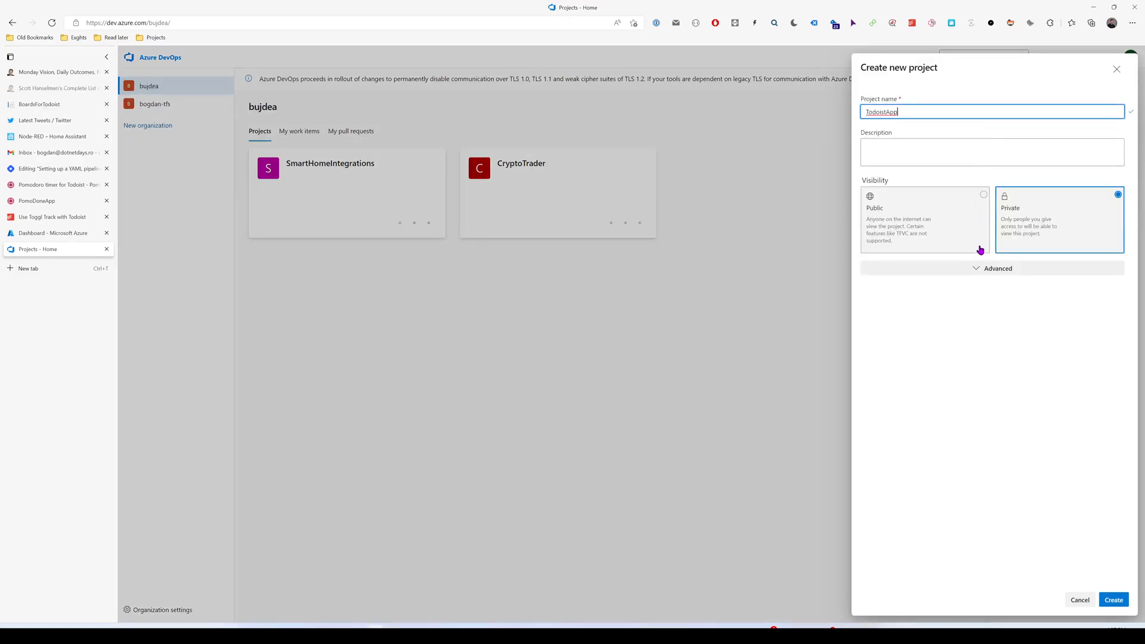
- Create a public TodoistApp project, keeping Git version control and the Basic process
{"action": "left_click", "coordinate": [998, 283]}
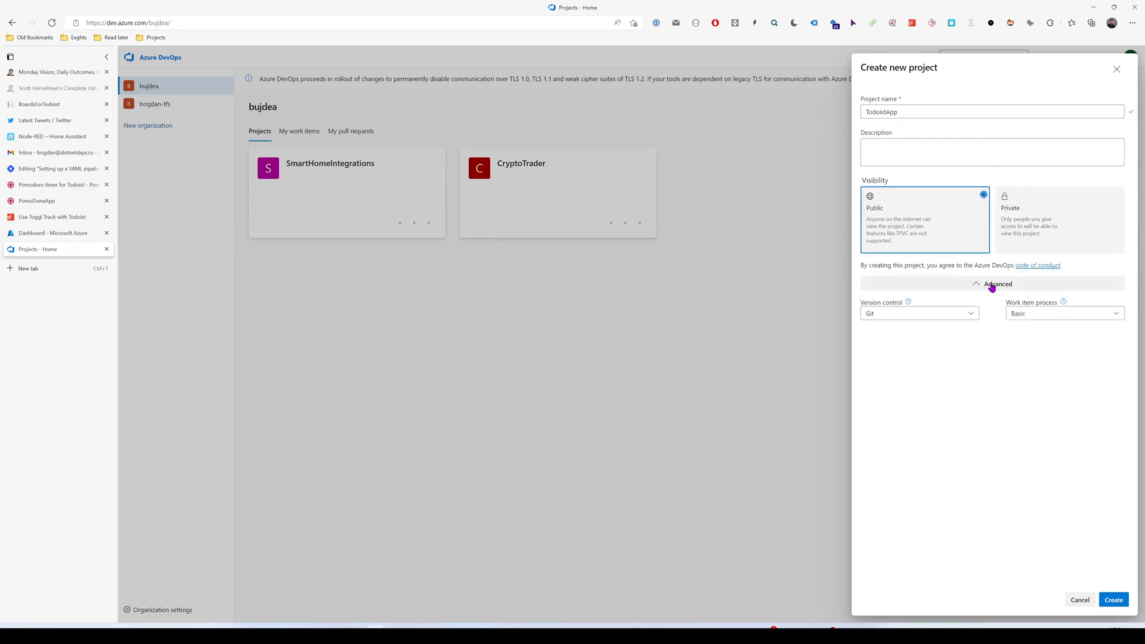
{"action": "left_click", "coordinate": [917, 313]}
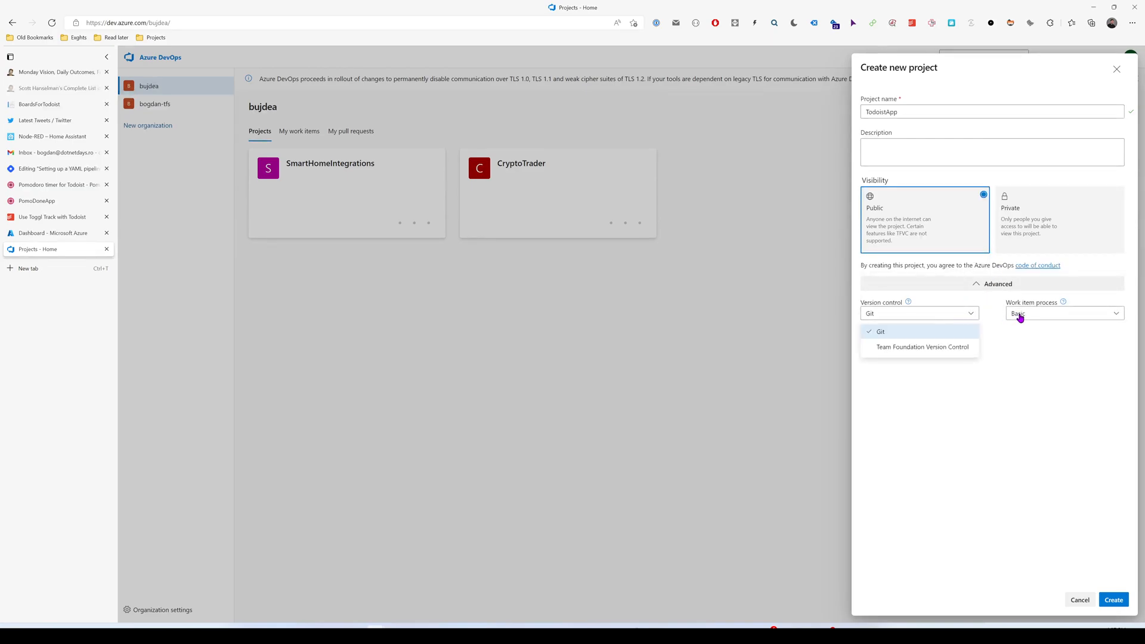
{"action": "left_click", "coordinate": [881, 331]}
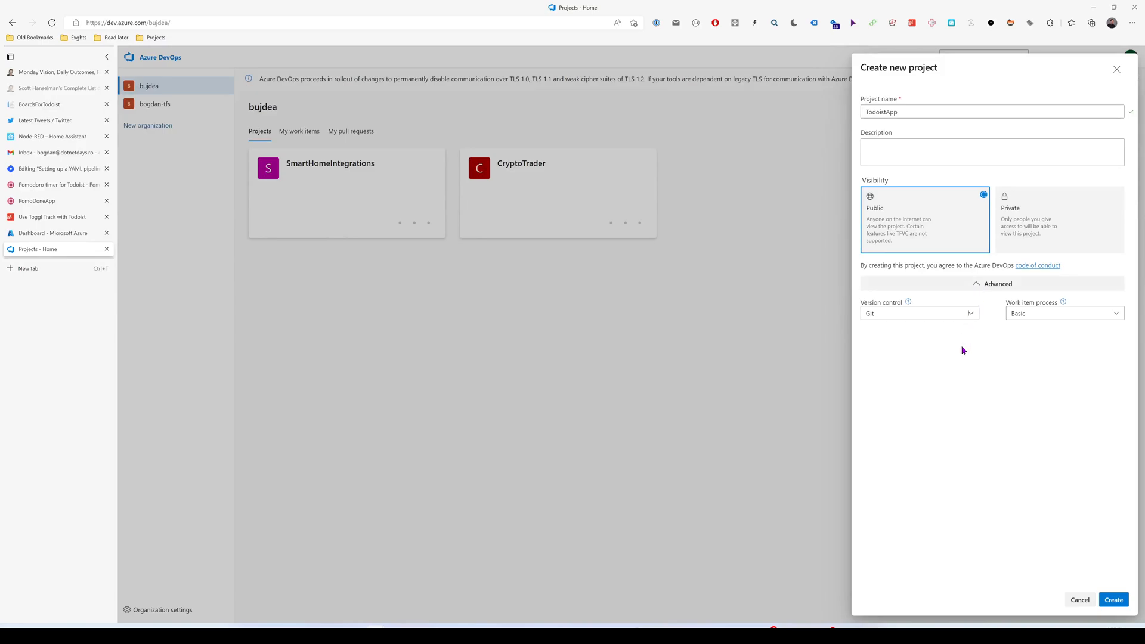
{"action": "left_click", "coordinate": [1113, 599]}
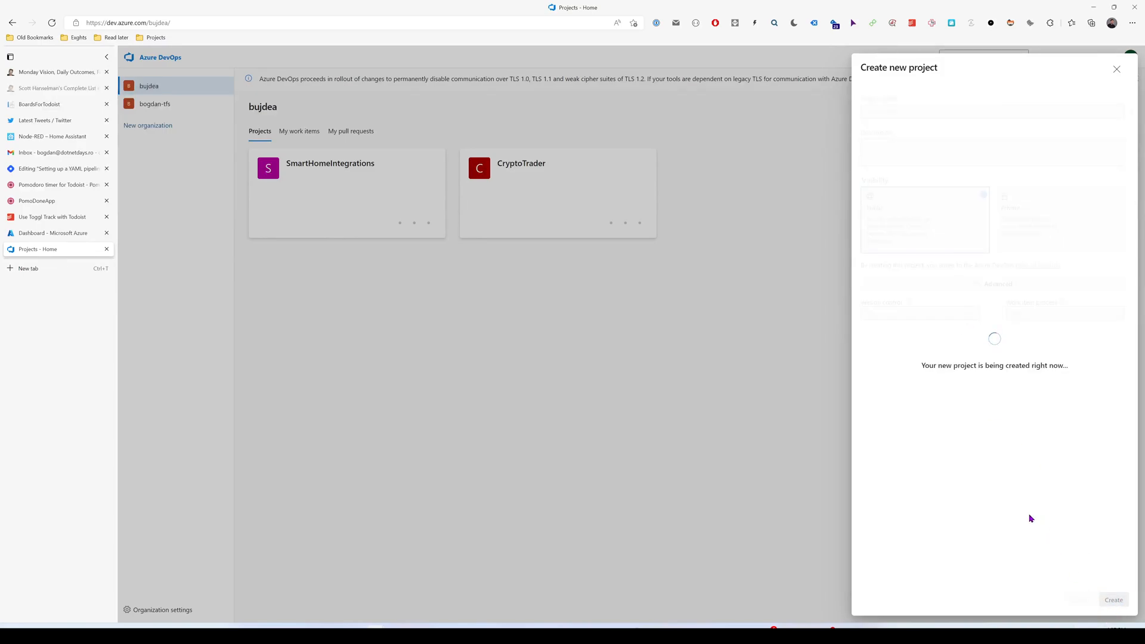
{"action": "mouse_move", "coordinate": [988, 573]}
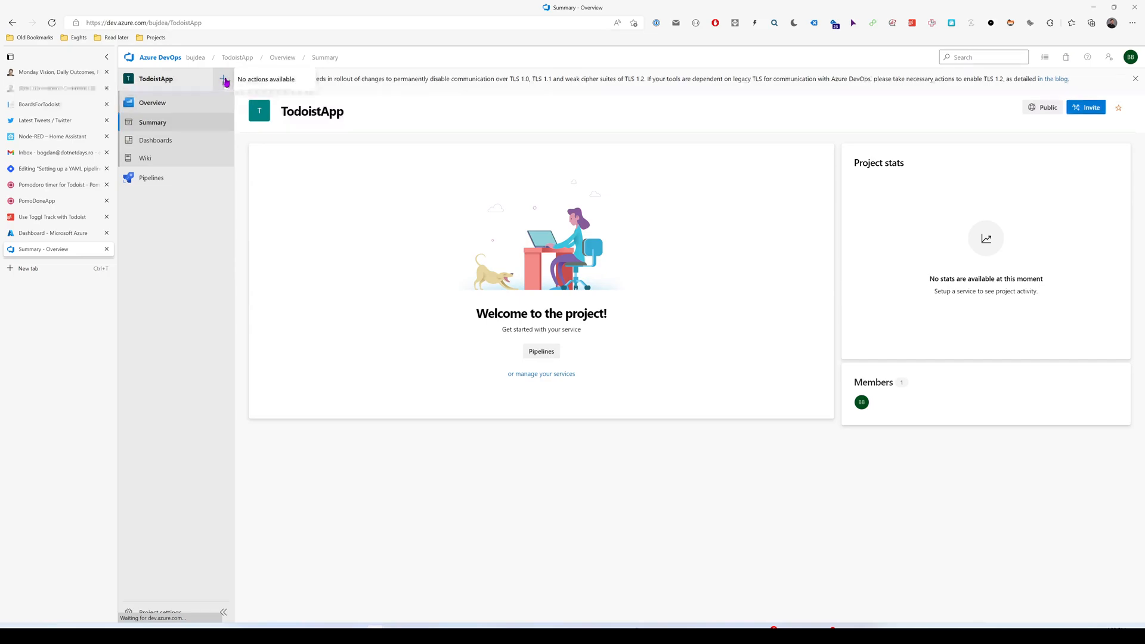
{"action": "mouse_move", "coordinate": [518, 482]}
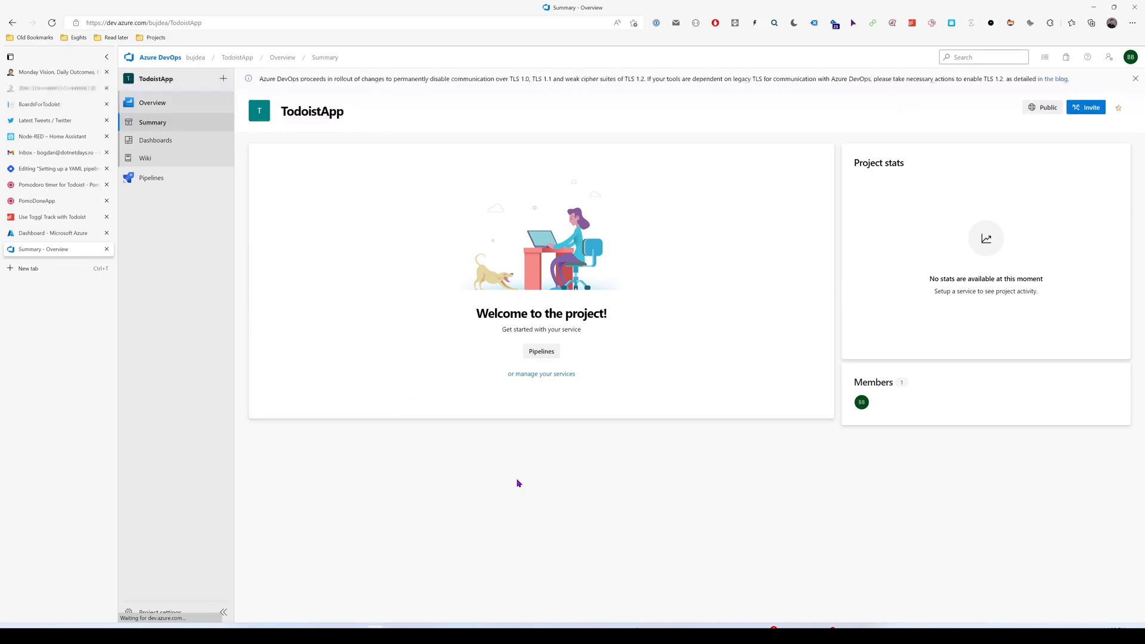
- Enable the Repos service, check the empty repository, then go to Pipelines
{"action": "left_click", "coordinate": [159, 611]}
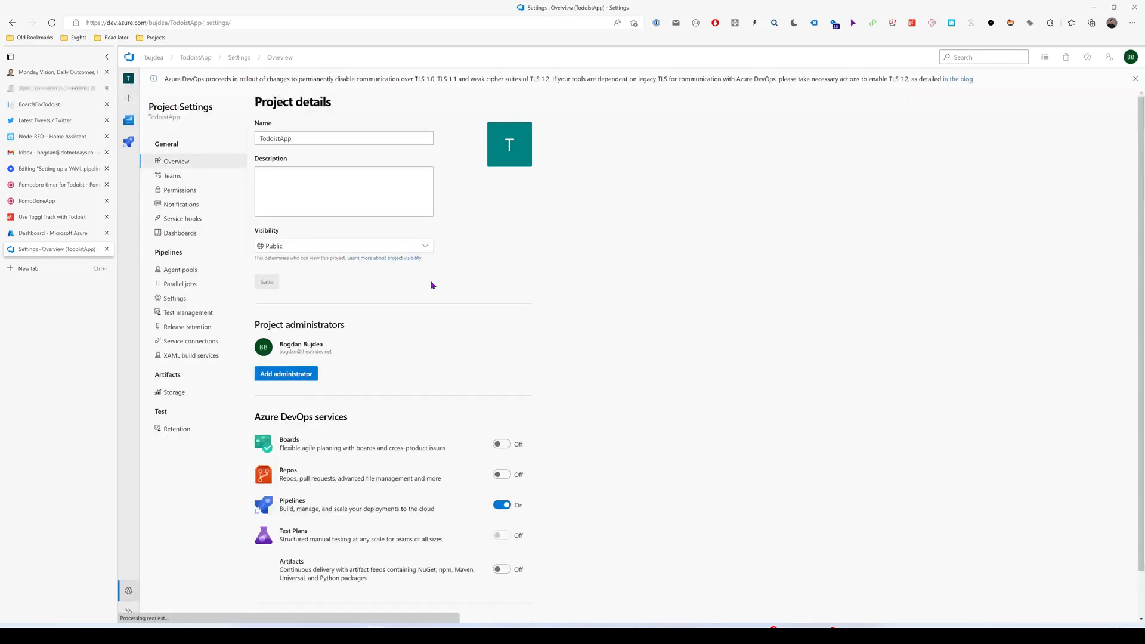
{"action": "left_click", "coordinate": [501, 474]}
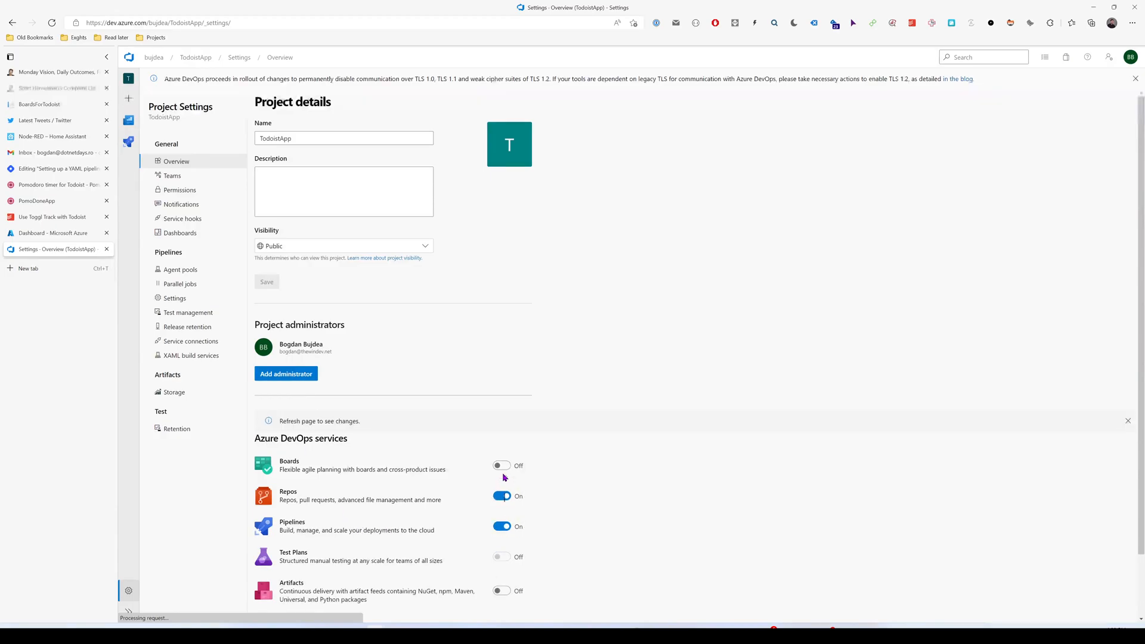
{"action": "mouse_move", "coordinate": [213, 246]}
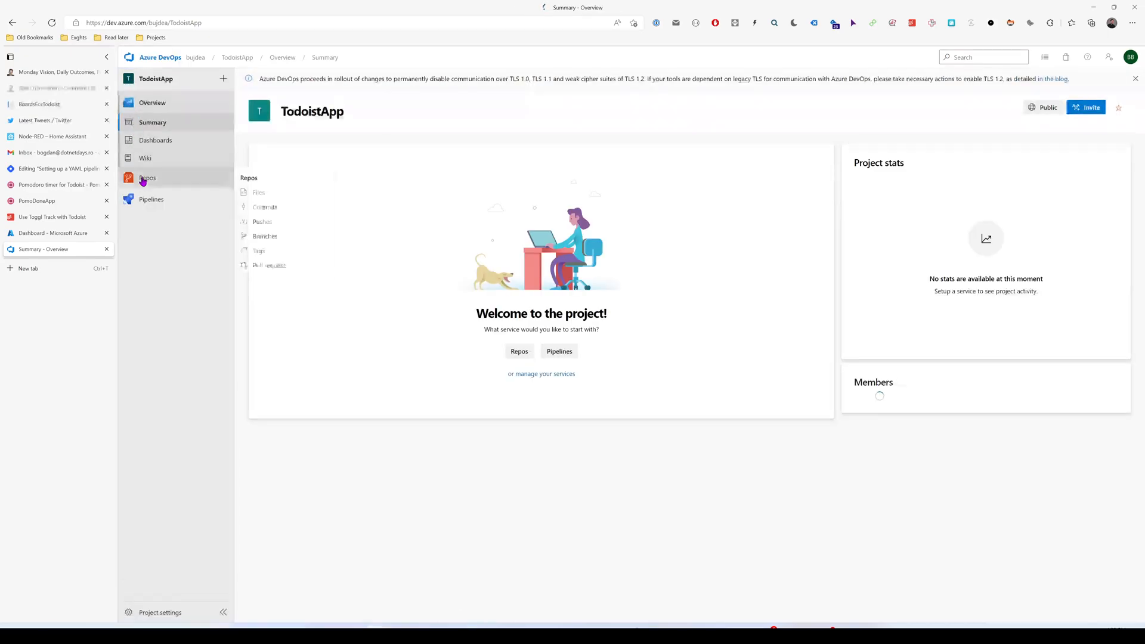
{"action": "left_click", "coordinate": [147, 178]}
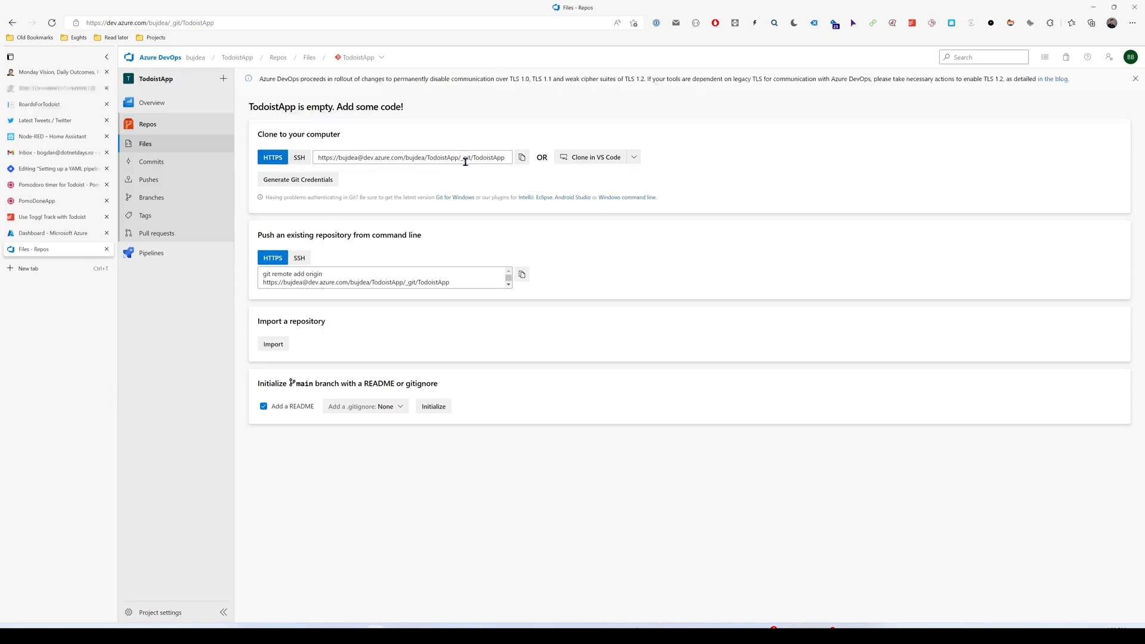
{"action": "left_click", "coordinate": [151, 253]}
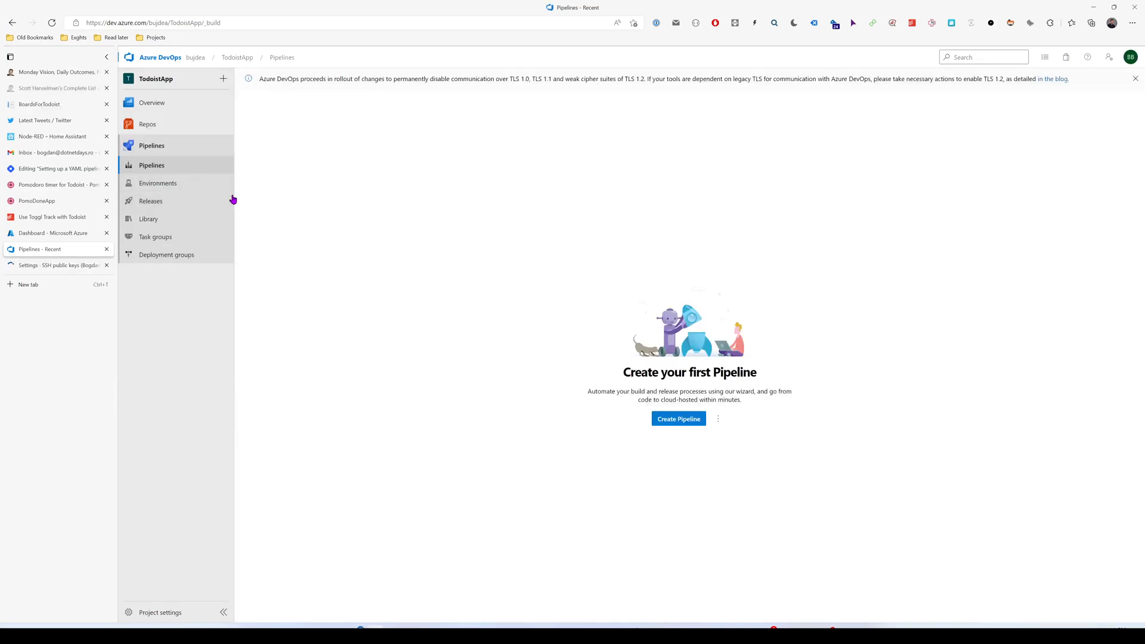
- Start a new pipeline on the TodoistApp repository with the ASP.NET starter template
{"action": "left_click", "coordinate": [677, 419]}
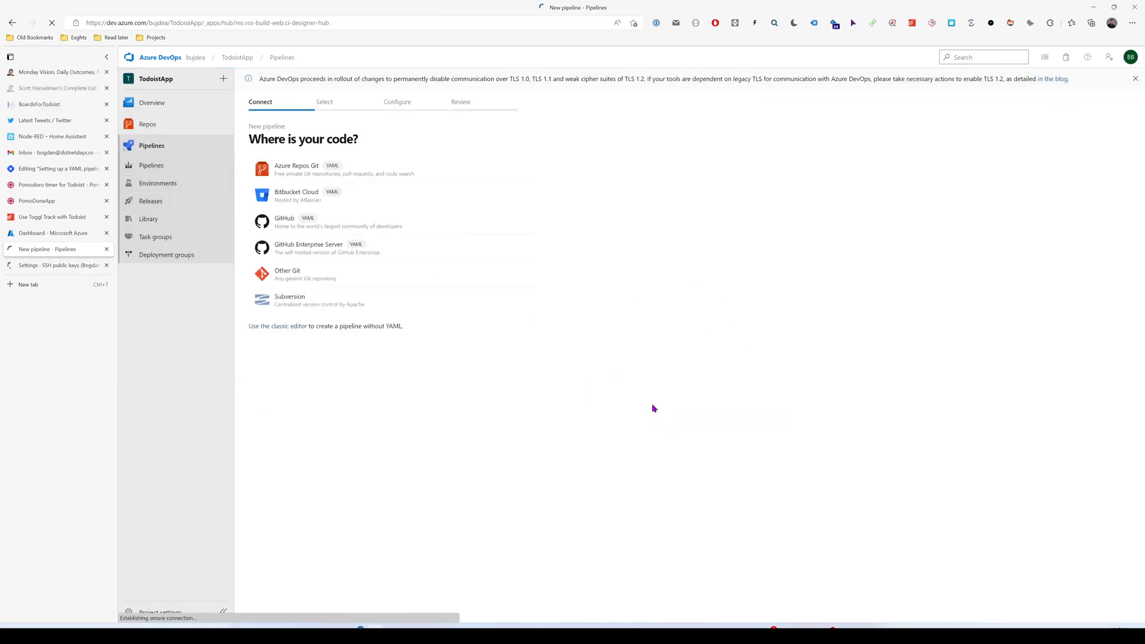
{"action": "mouse_move", "coordinate": [369, 170]}
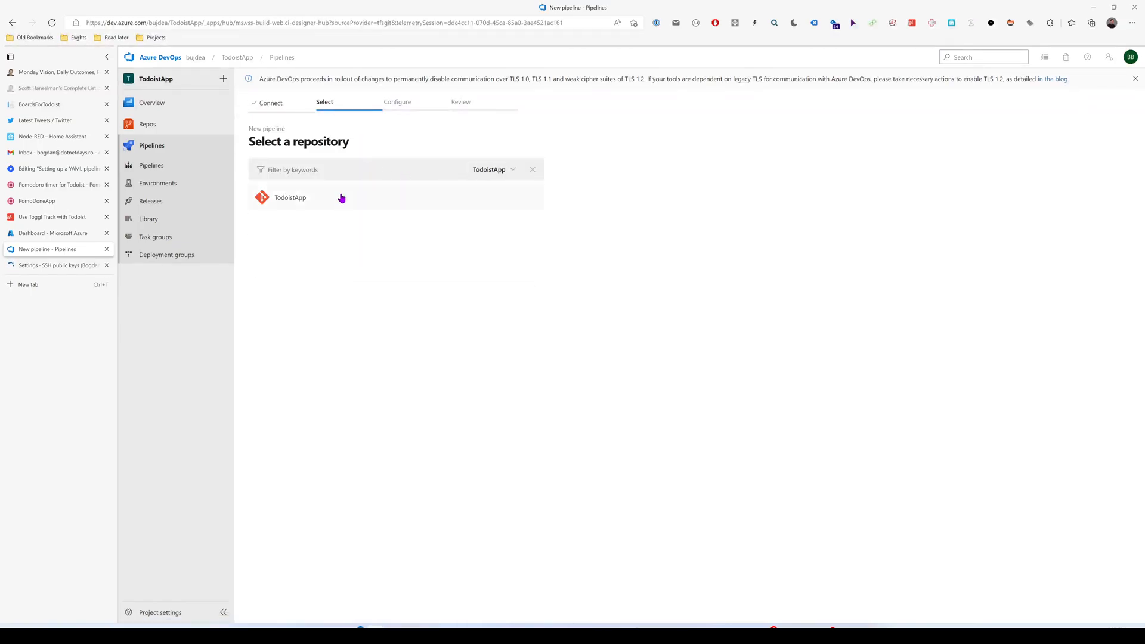
{"action": "left_click", "coordinate": [289, 197]}
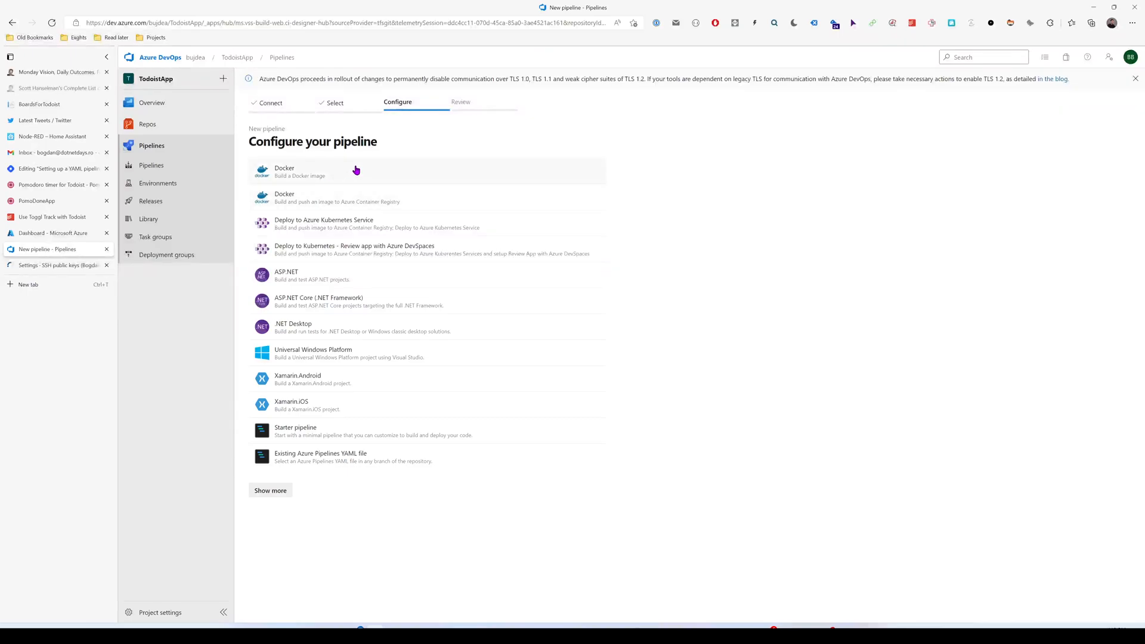
{"action": "mouse_move", "coordinate": [339, 300]}
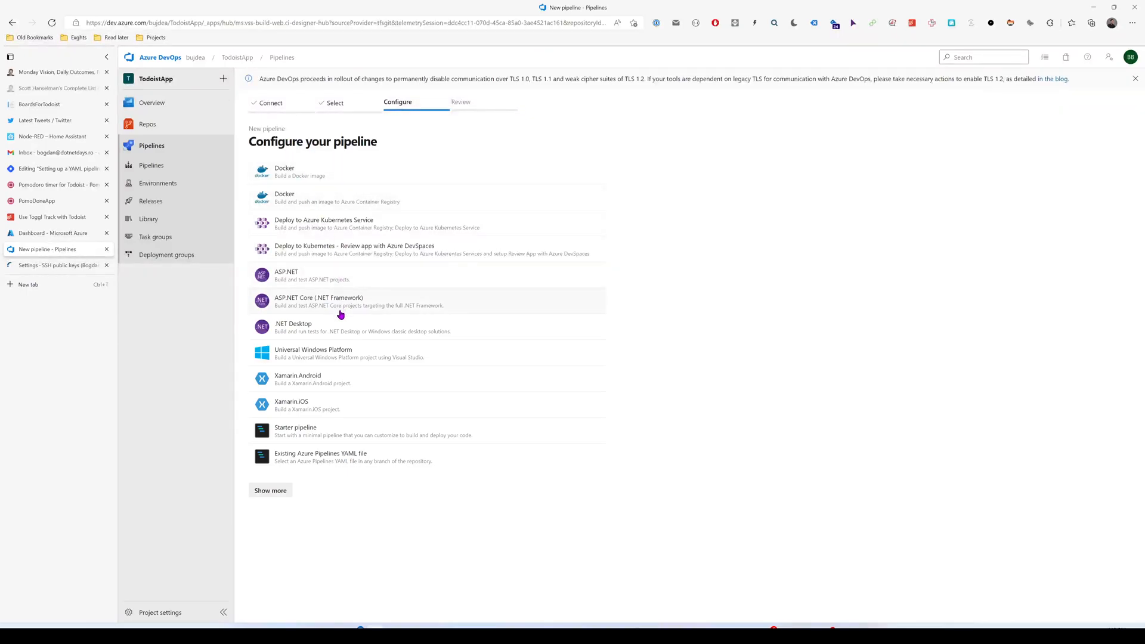
{"action": "mouse_move", "coordinate": [298, 275]}
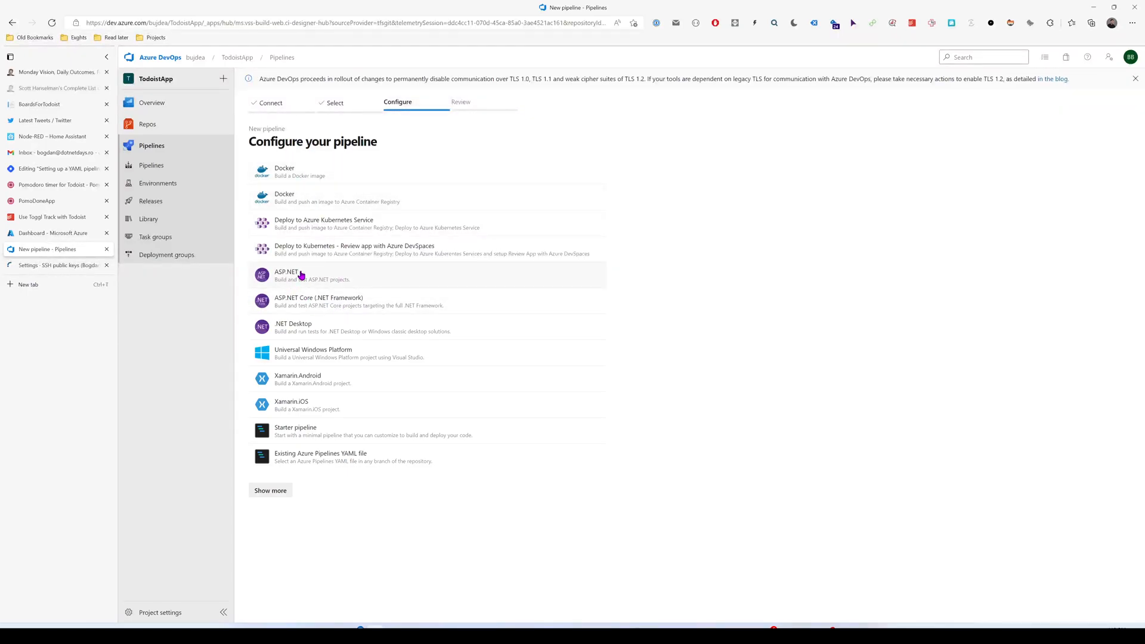
{"action": "left_click", "coordinate": [287, 275]}
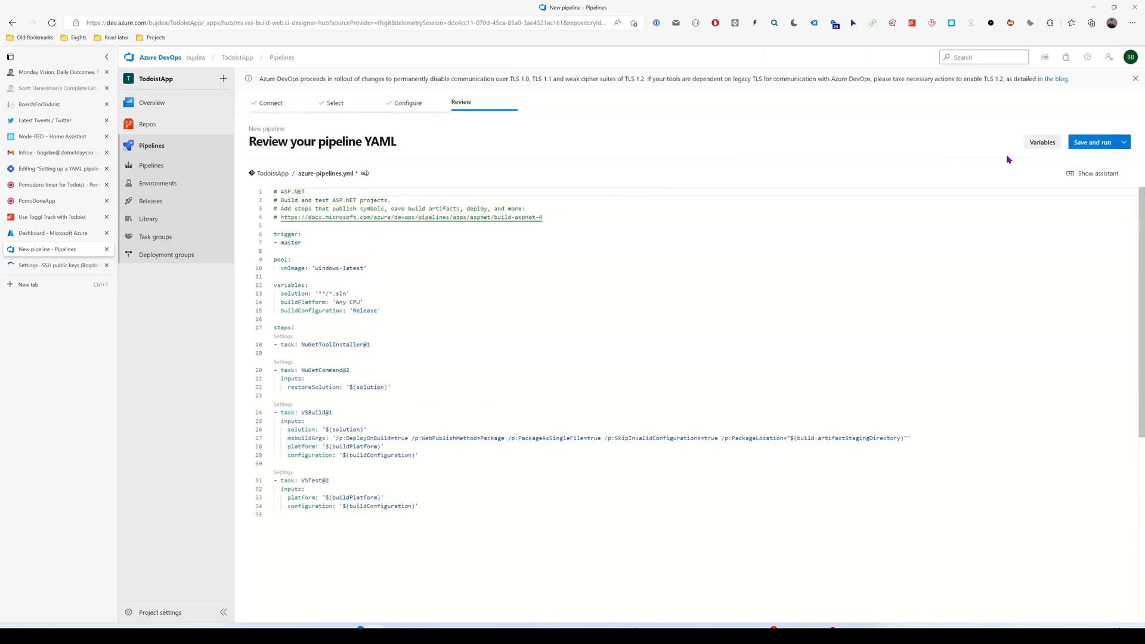
- Save the edited azure-pipelines.yml with a direct commit to master
{"action": "left_click", "coordinate": [1095, 142]}
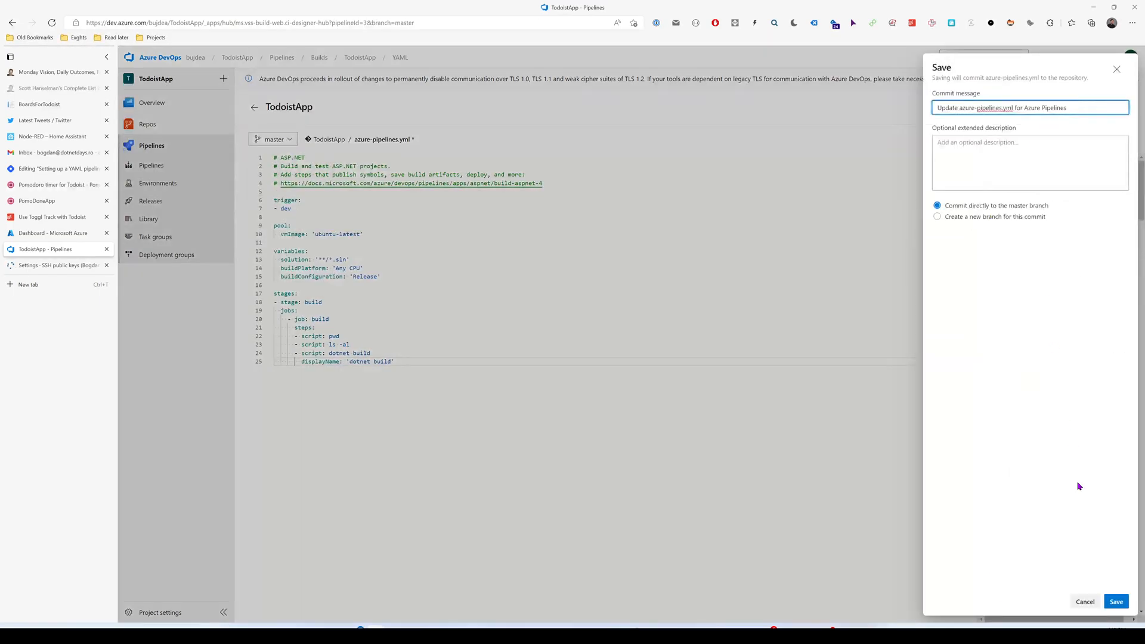
{"action": "left_click", "coordinate": [1114, 601]}
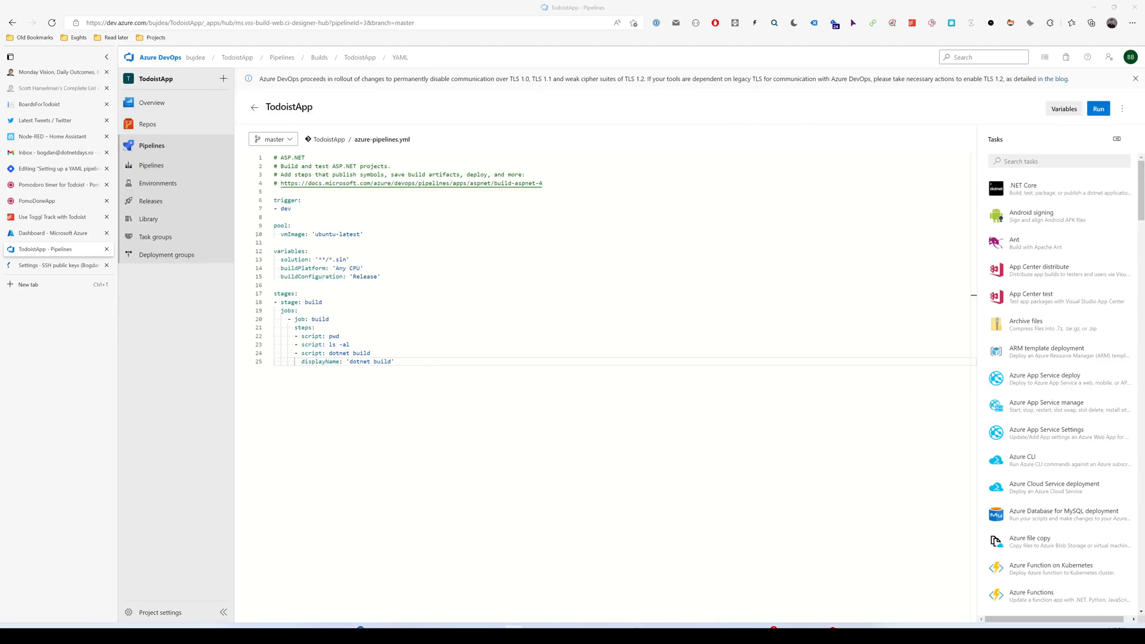
- Run the pipeline and check the build job's dotnet build step log
{"action": "left_click", "coordinate": [1097, 108]}
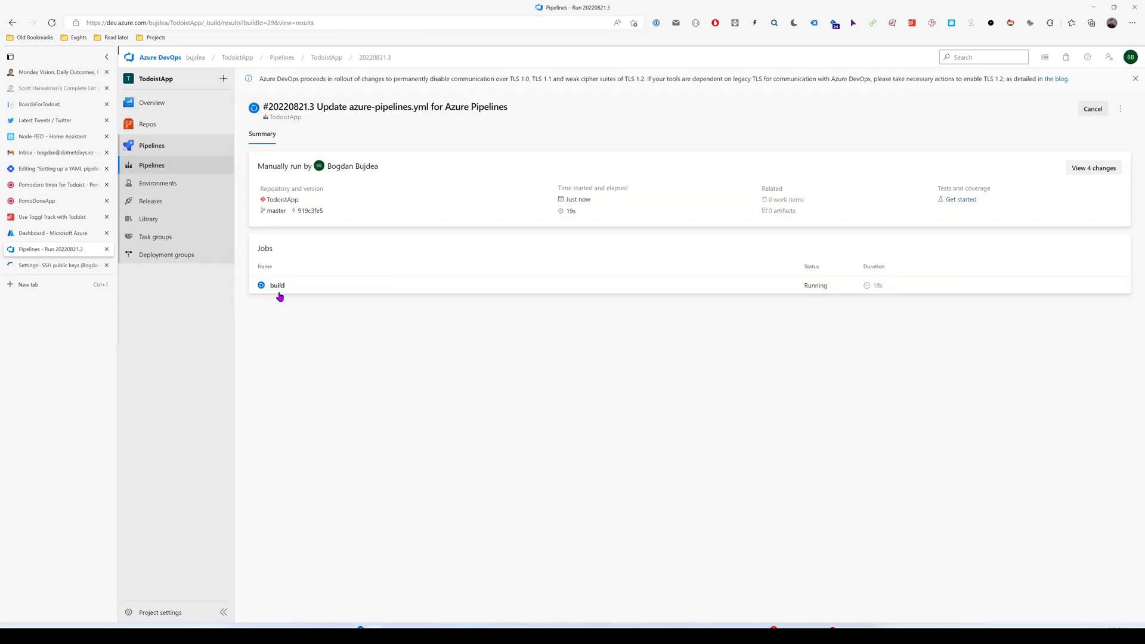
{"action": "left_click", "coordinate": [278, 285]}
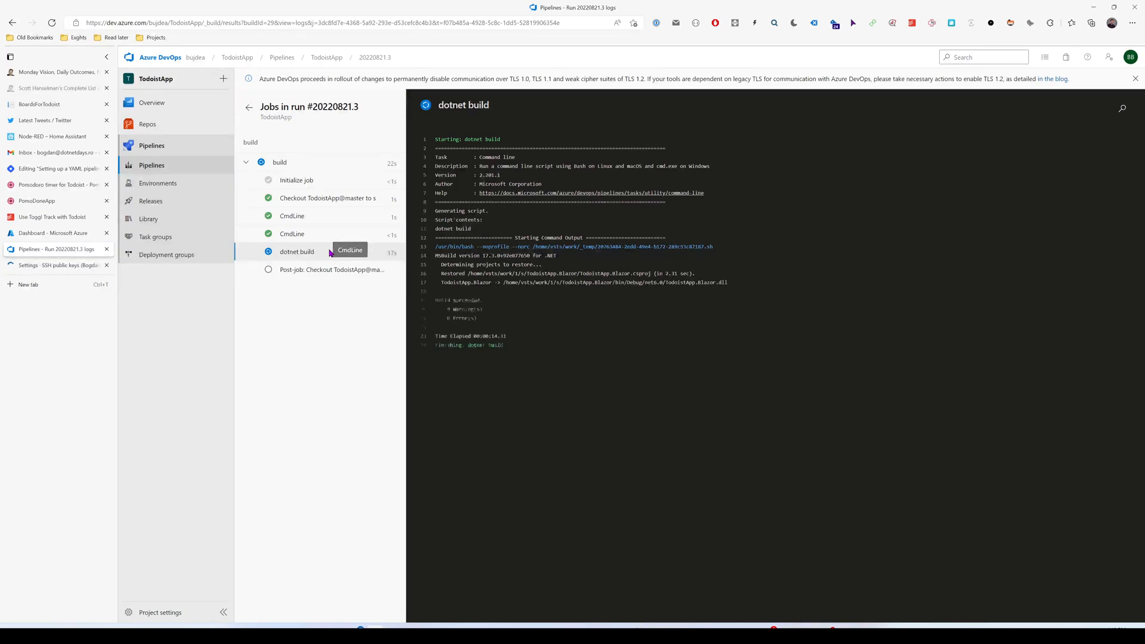
{"action": "left_click", "coordinate": [279, 162]}
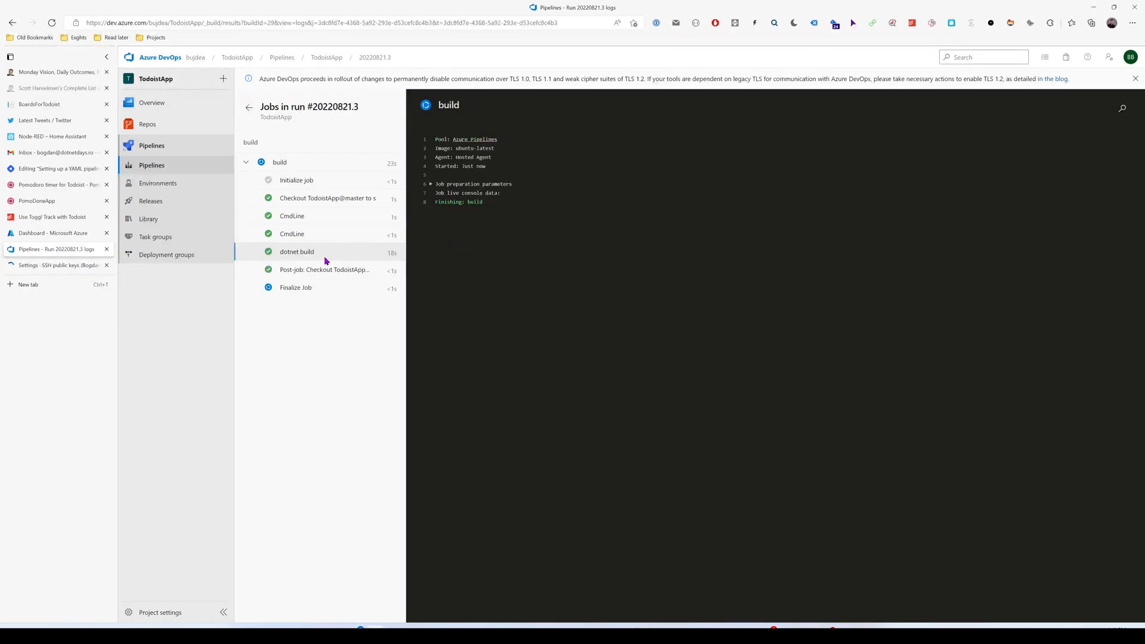
{"action": "left_click", "coordinate": [297, 251]}
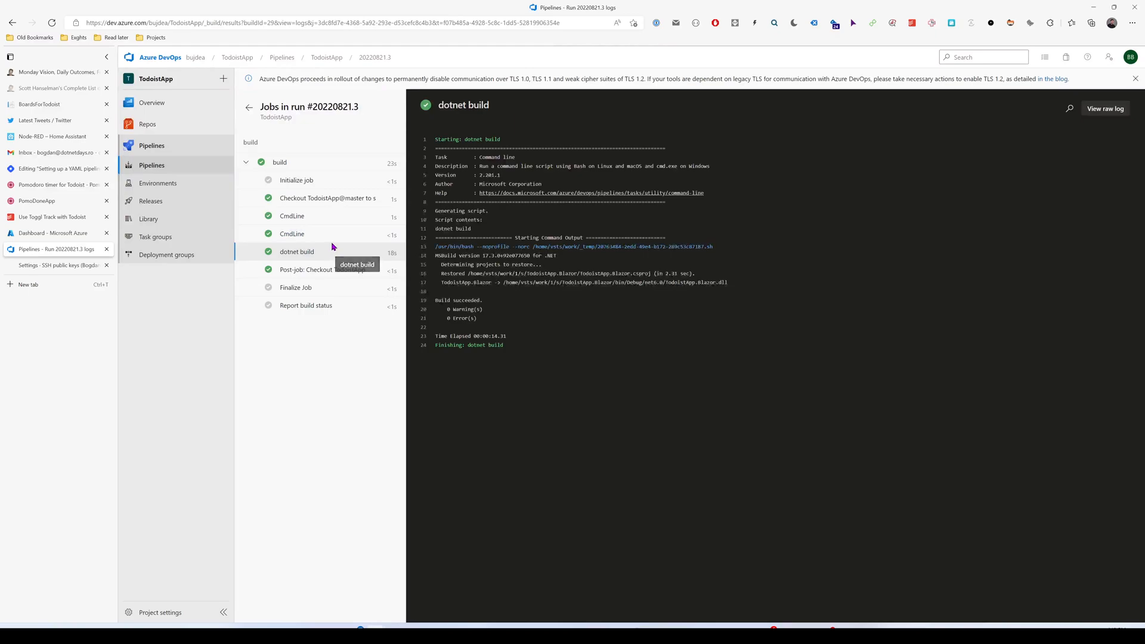
{"action": "left_click", "coordinate": [58, 232]}
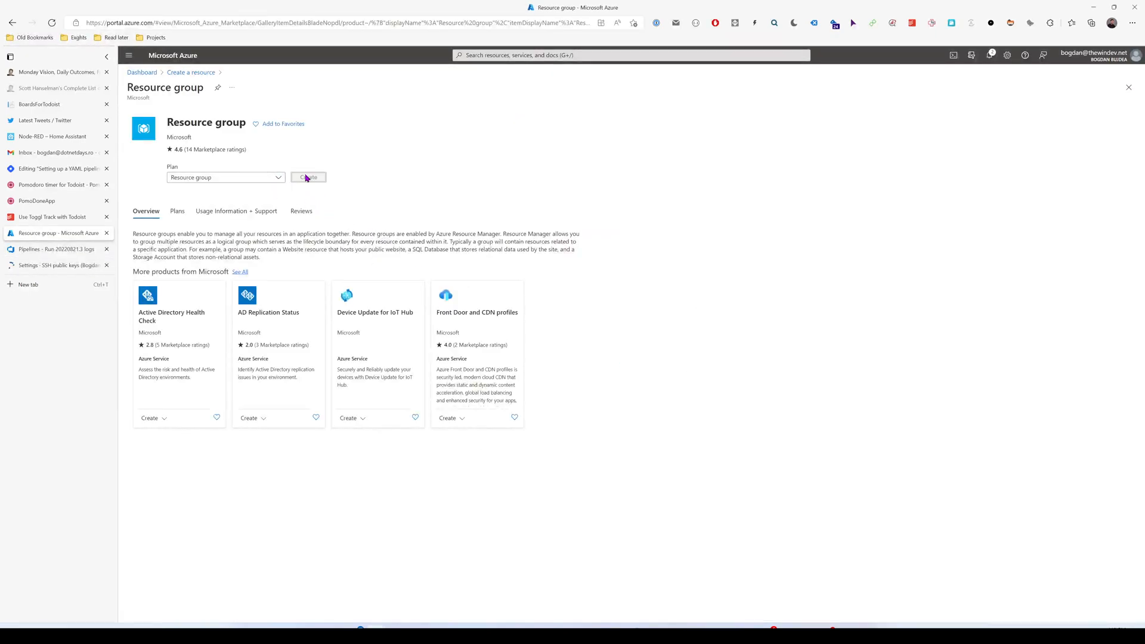
- Create resource group Todoist in (Europe) Germany West Central through Review + create
{"action": "left_click", "coordinate": [306, 176]}
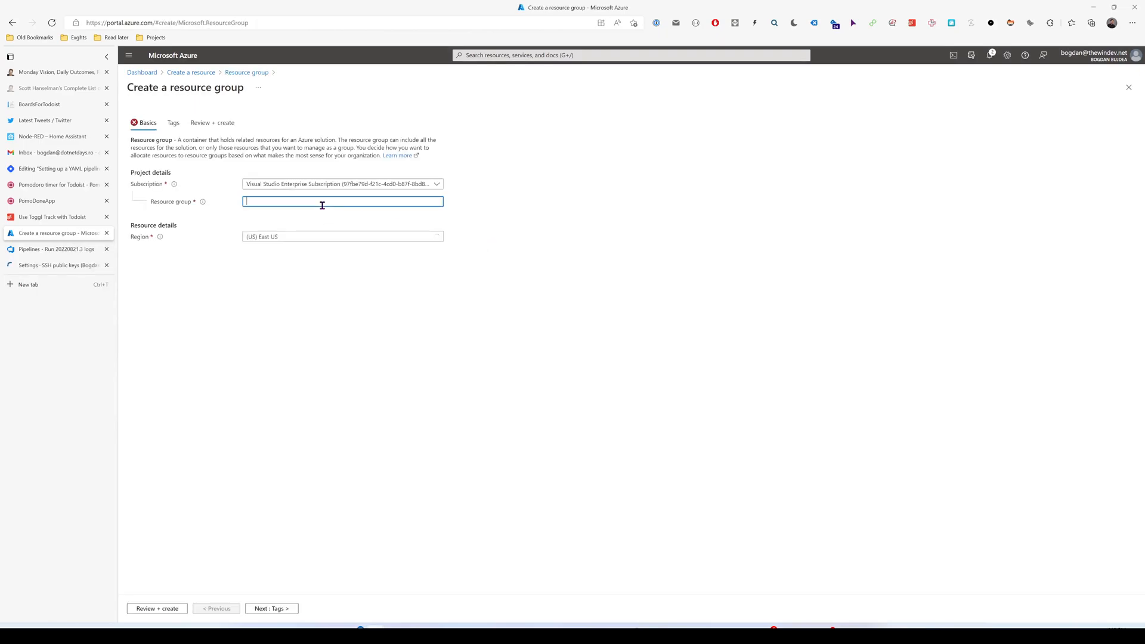
{"action": "type", "text": "Todoist"}
{"action": "type", "text": "west"}
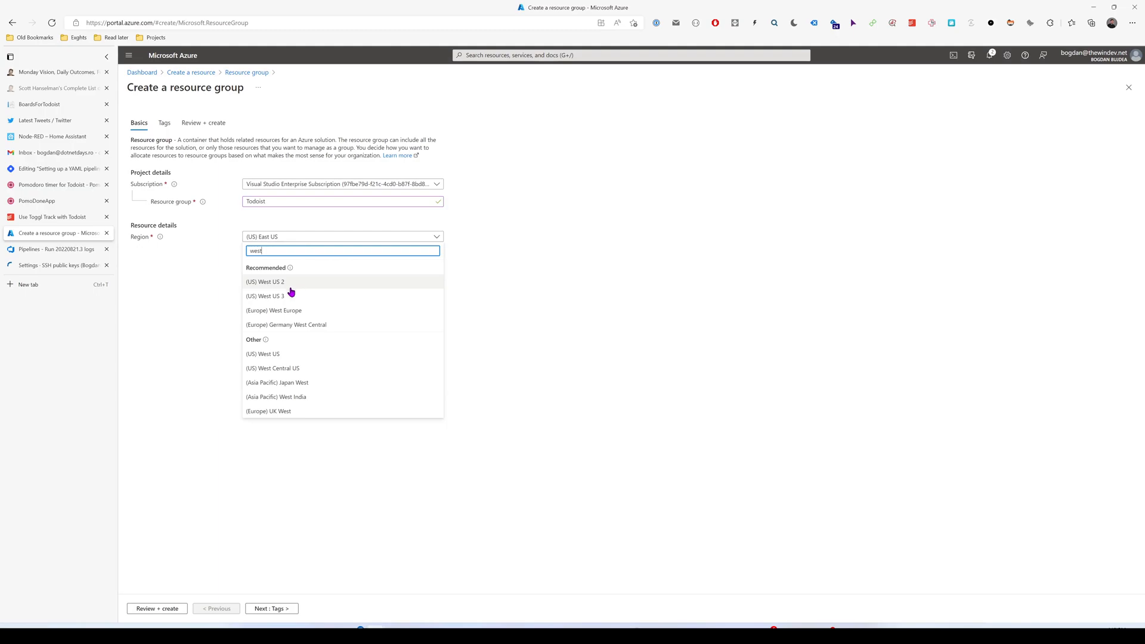
{"action": "left_click", "coordinate": [286, 324]}
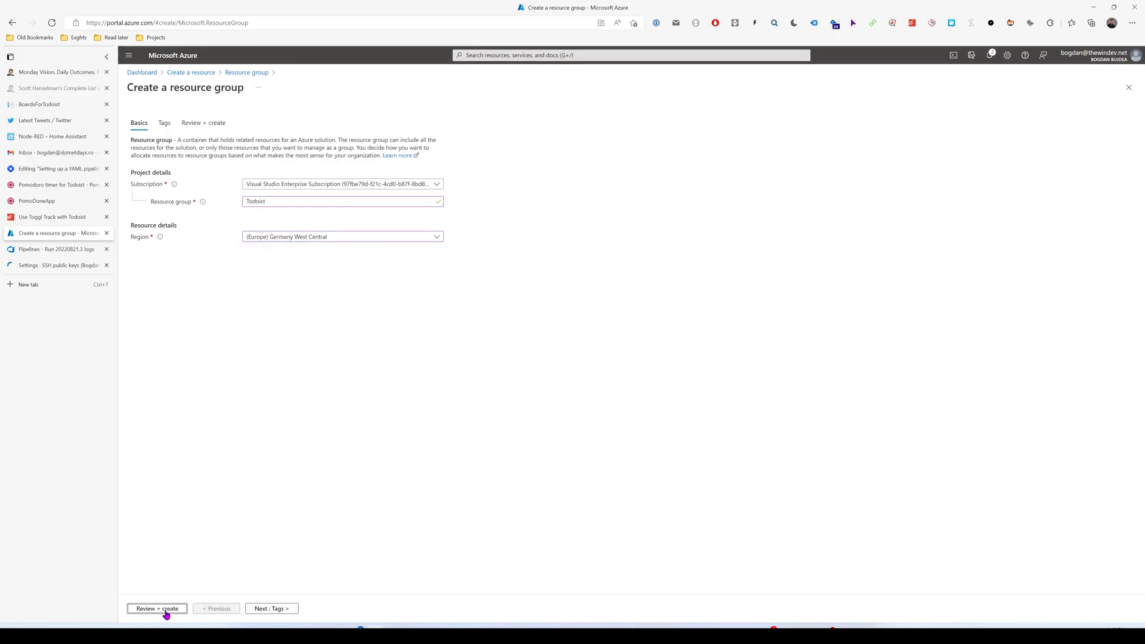
{"action": "left_click", "coordinate": [157, 608]}
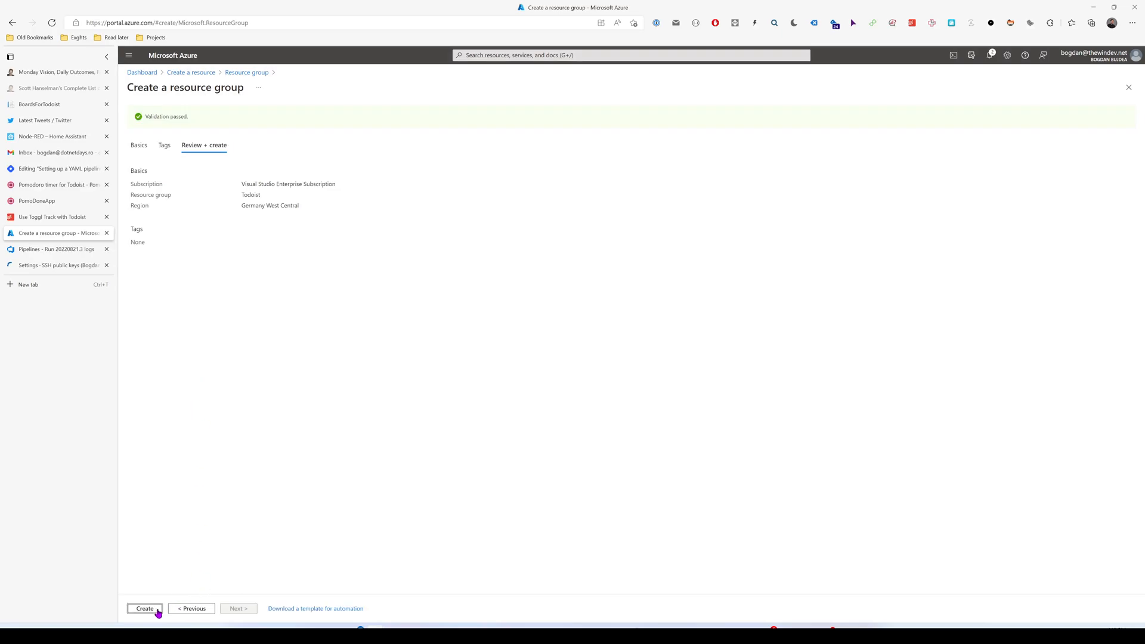
{"action": "left_click", "coordinate": [144, 609]}
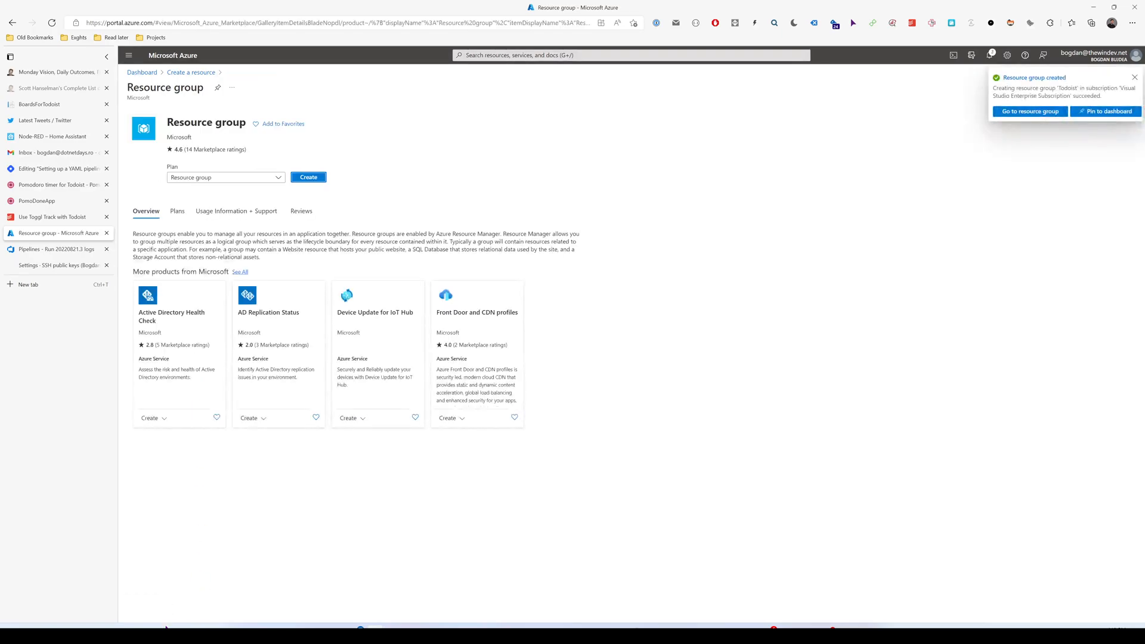
{"action": "mouse_move", "coordinate": [396, 340]}
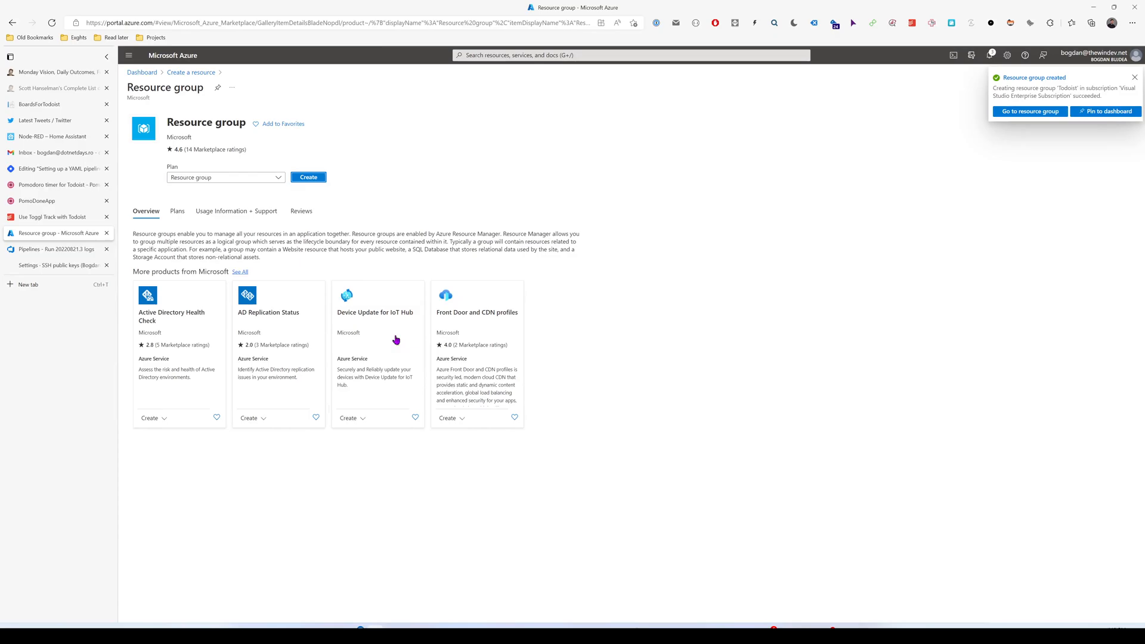
- Search the Marketplace for App Service and start a Web App in Todoist
{"action": "left_click", "coordinate": [1028, 111]}
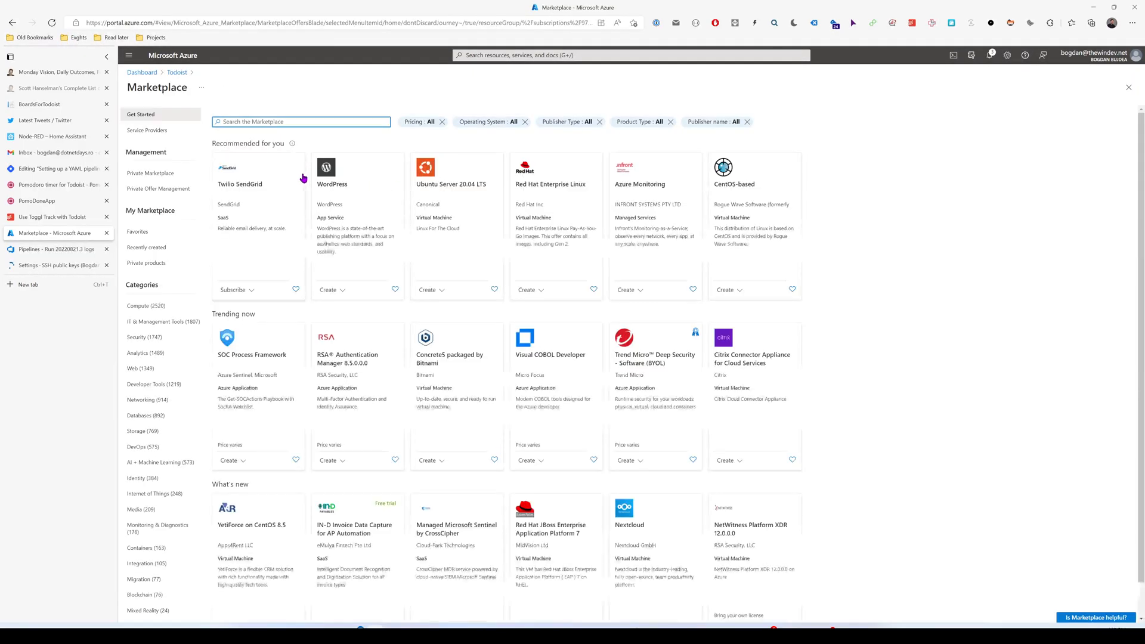
{"action": "type", "text": "app serv"}
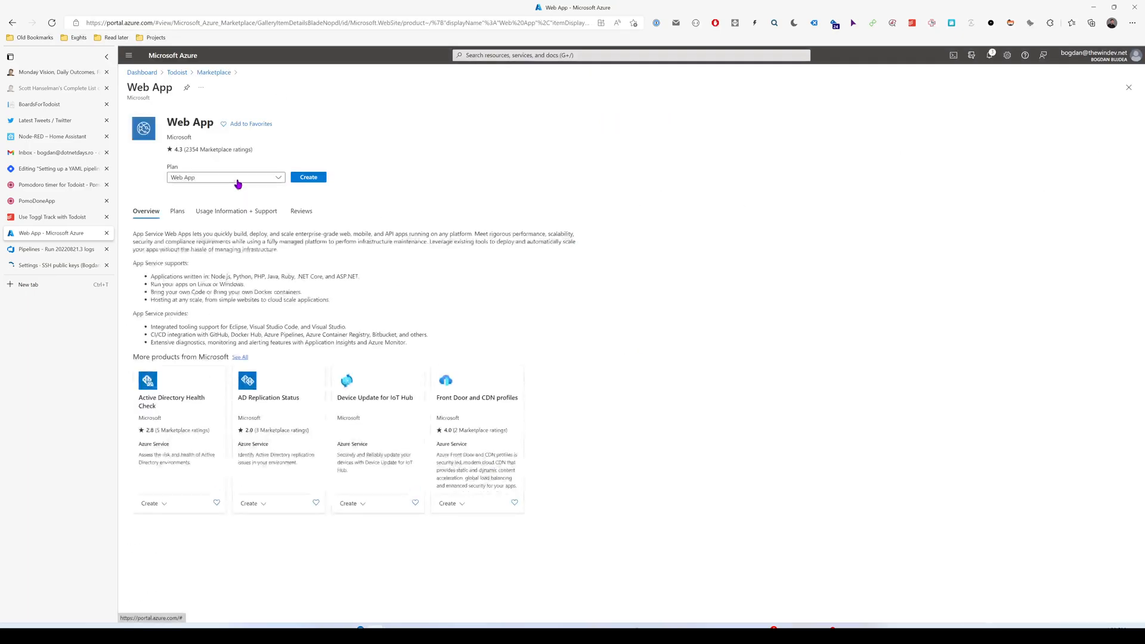
{"action": "left_click", "coordinate": [225, 176]}
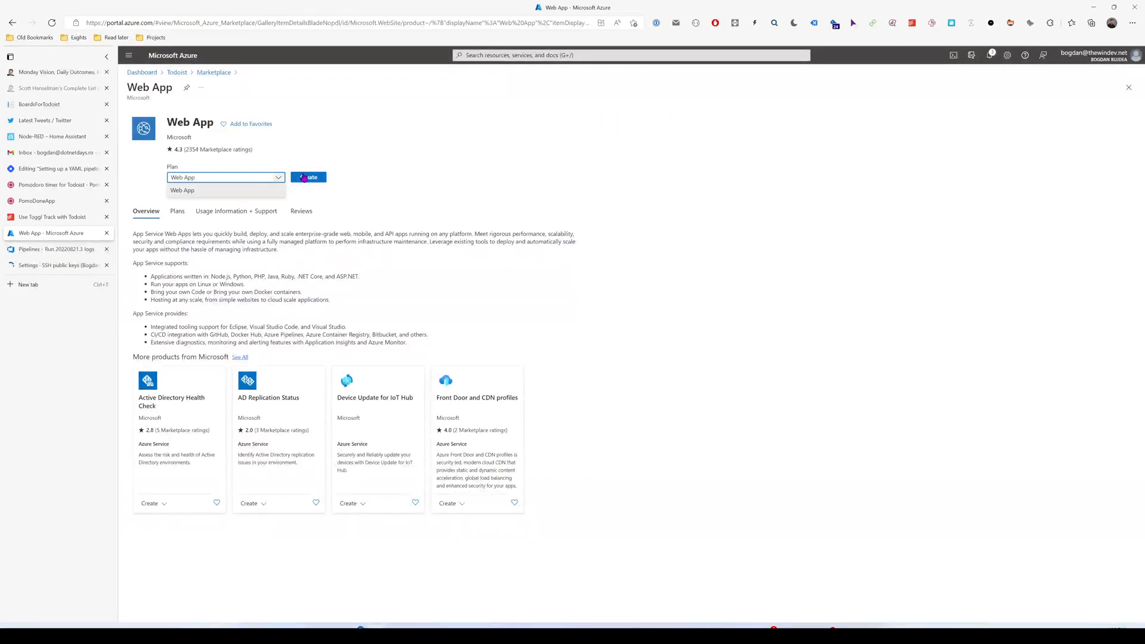
{"action": "left_click", "coordinate": [307, 177]}
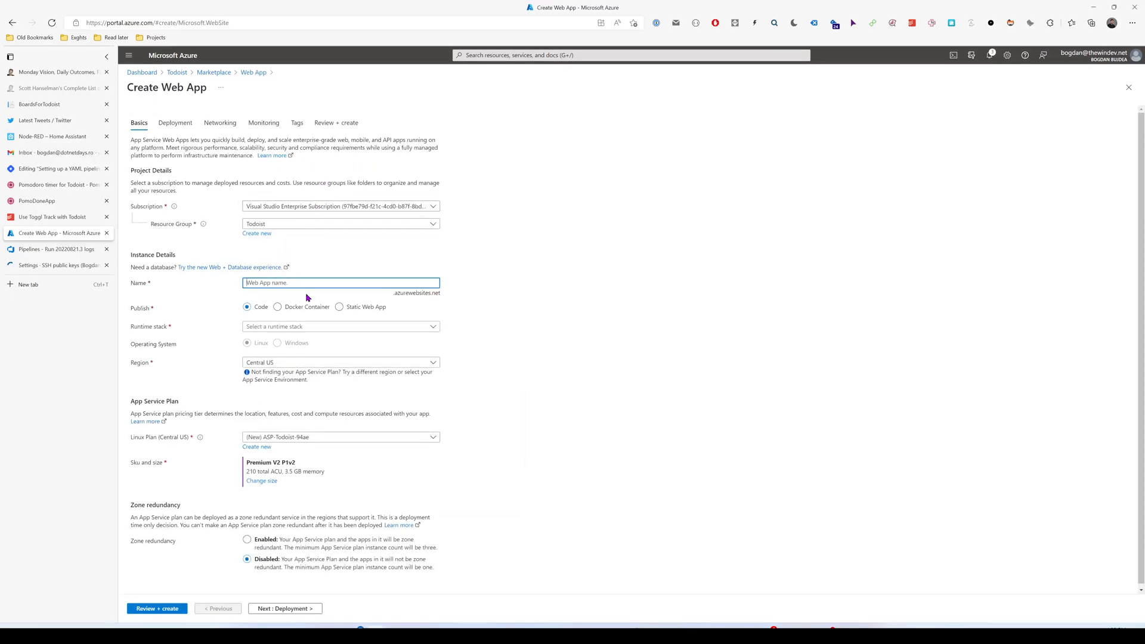
- Name the Web App todoistapp with .NET 6 (LTS) in Germany West Central, then review
{"action": "type", "text": "todoist"}
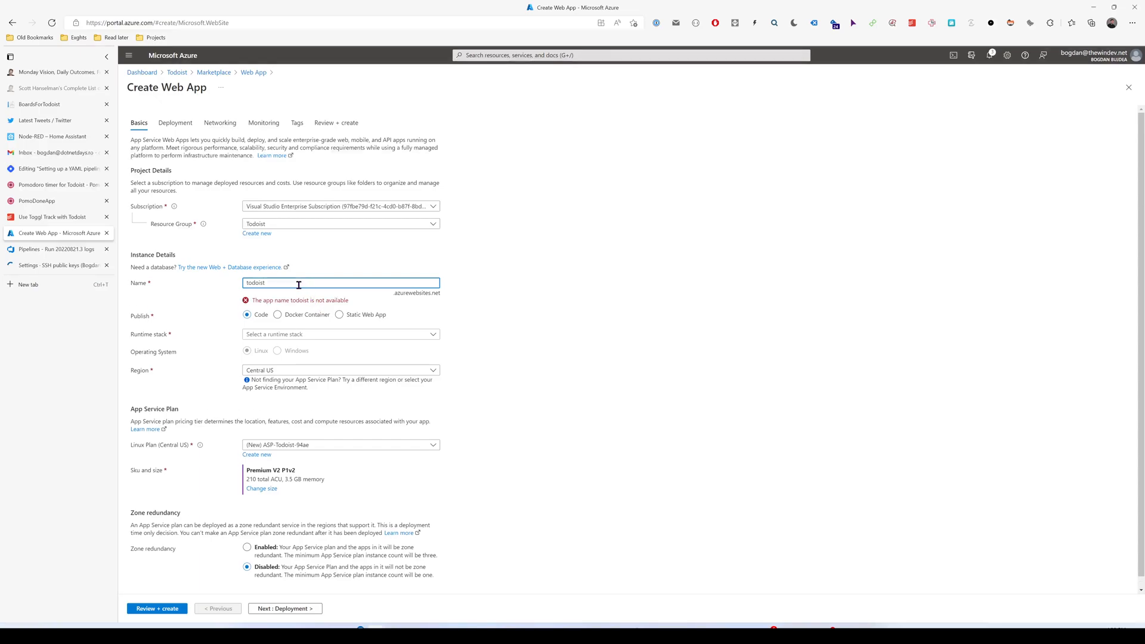
{"action": "type", "text": "app"}
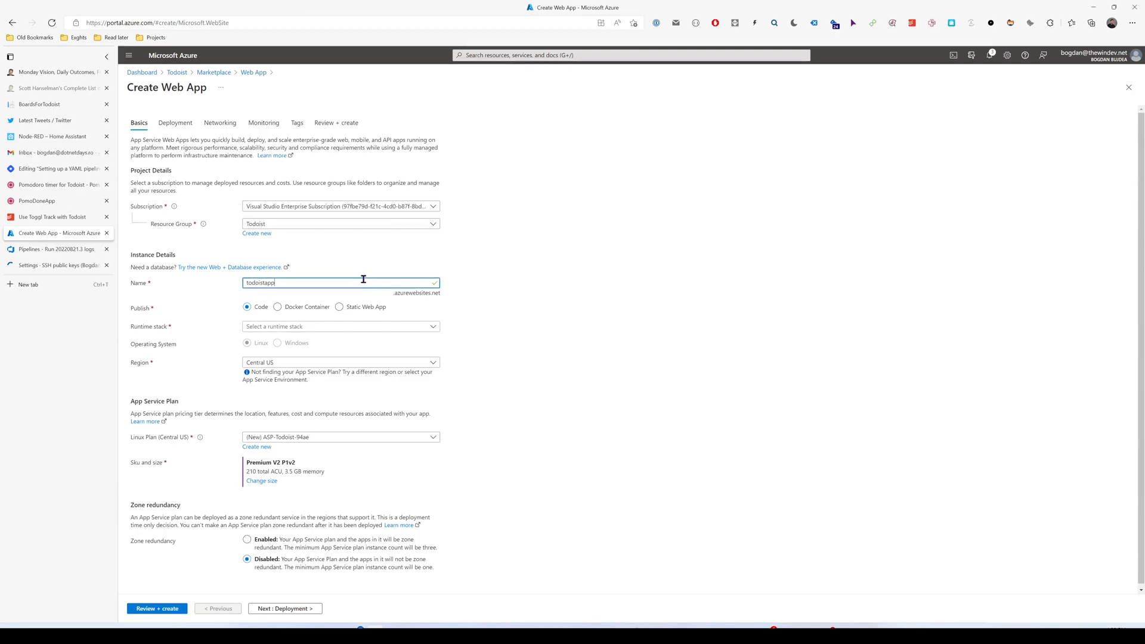
{"action": "left_click", "coordinate": [340, 327]}
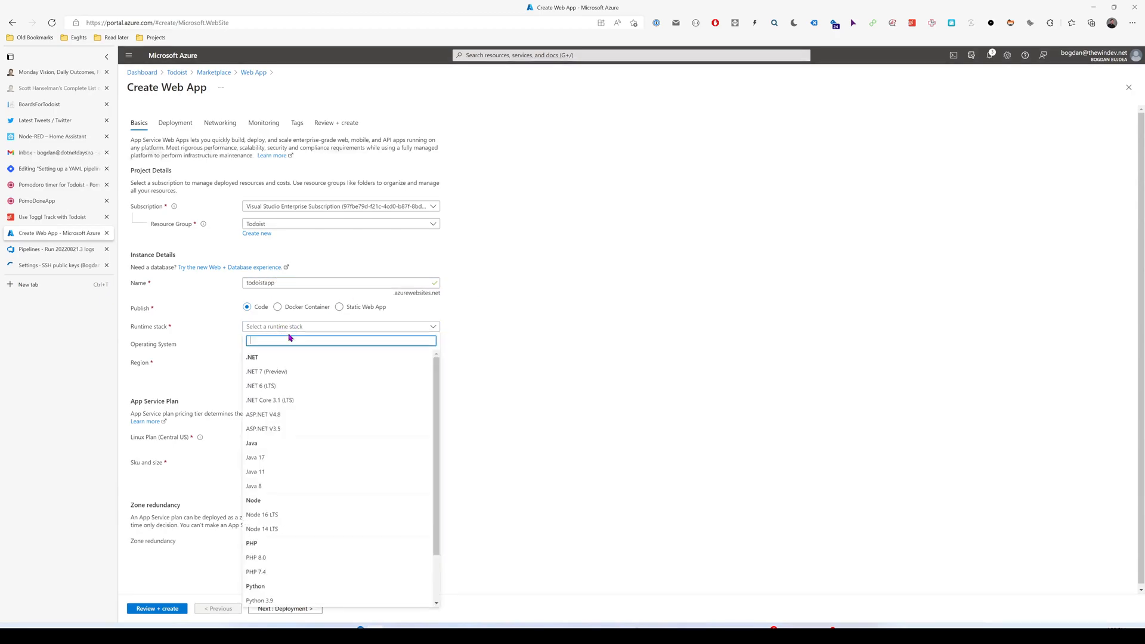
{"action": "left_click", "coordinate": [260, 386]}
{"action": "type", "text": "wes"}
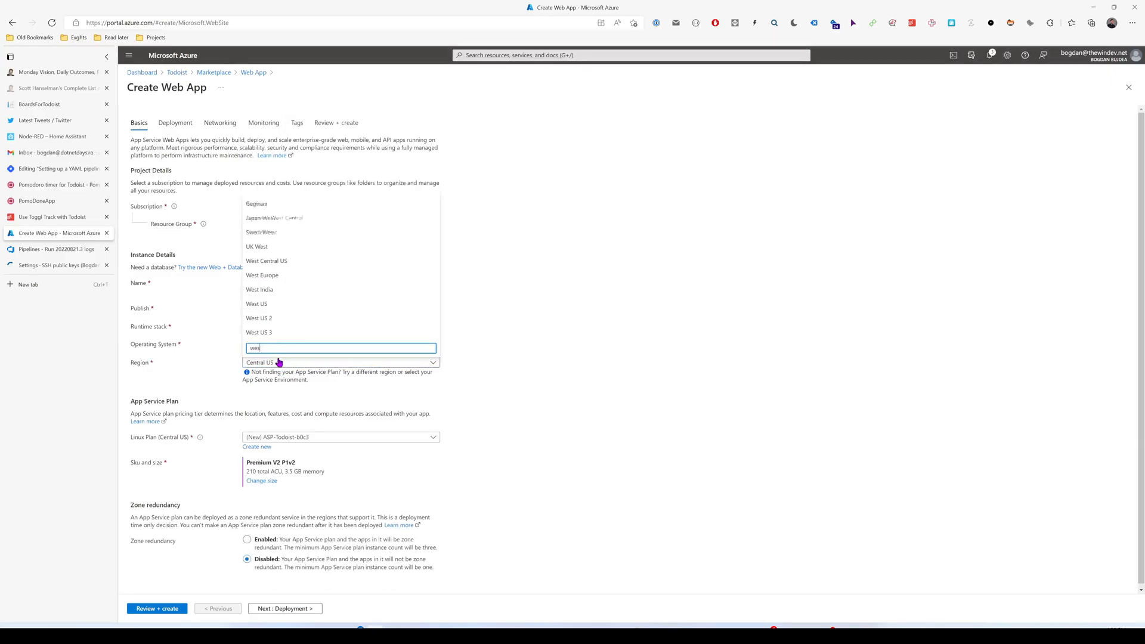
{"action": "left_click", "coordinate": [274, 218]}
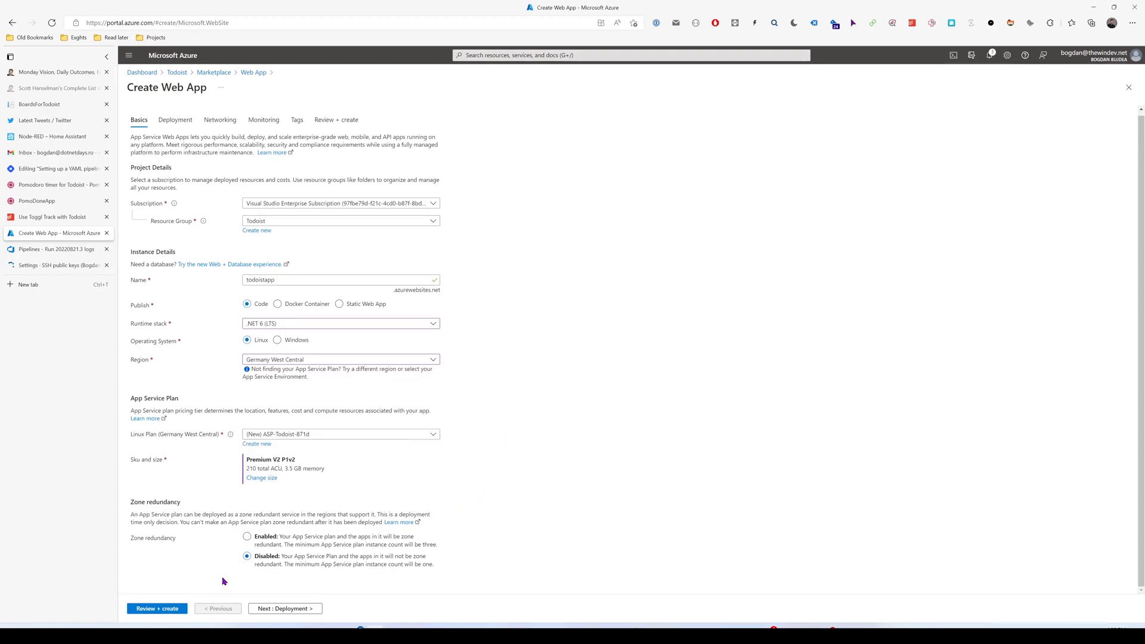
{"action": "left_click", "coordinate": [156, 608]}
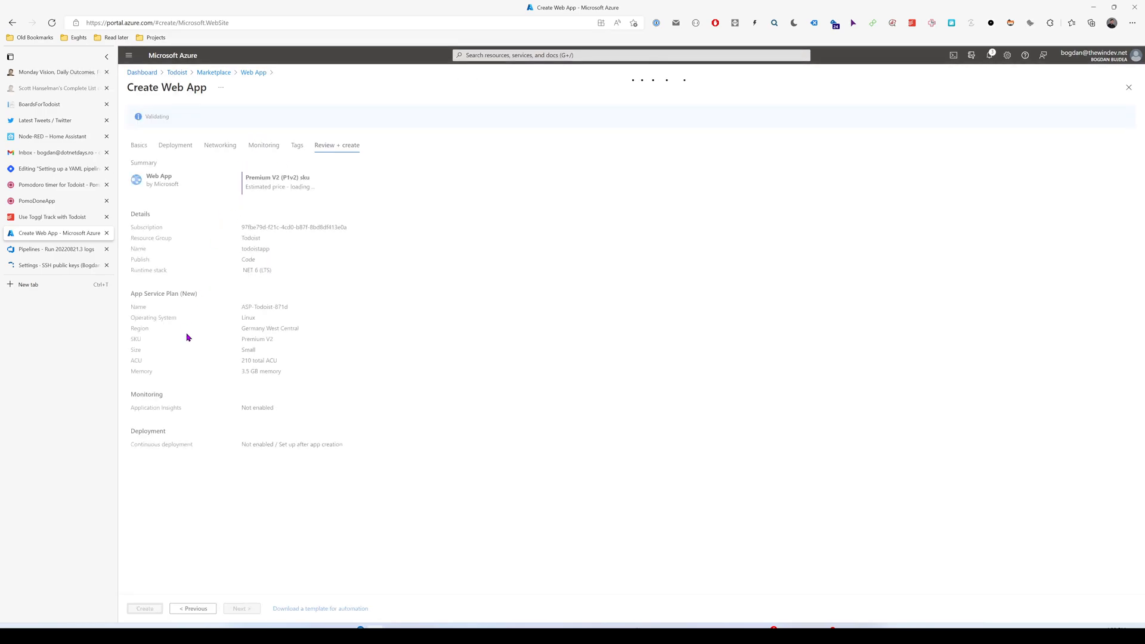
- Create the todoistapp Web App in the Todoist resource group, then return to pipeline runs
{"action": "left_click", "coordinate": [144, 608]}
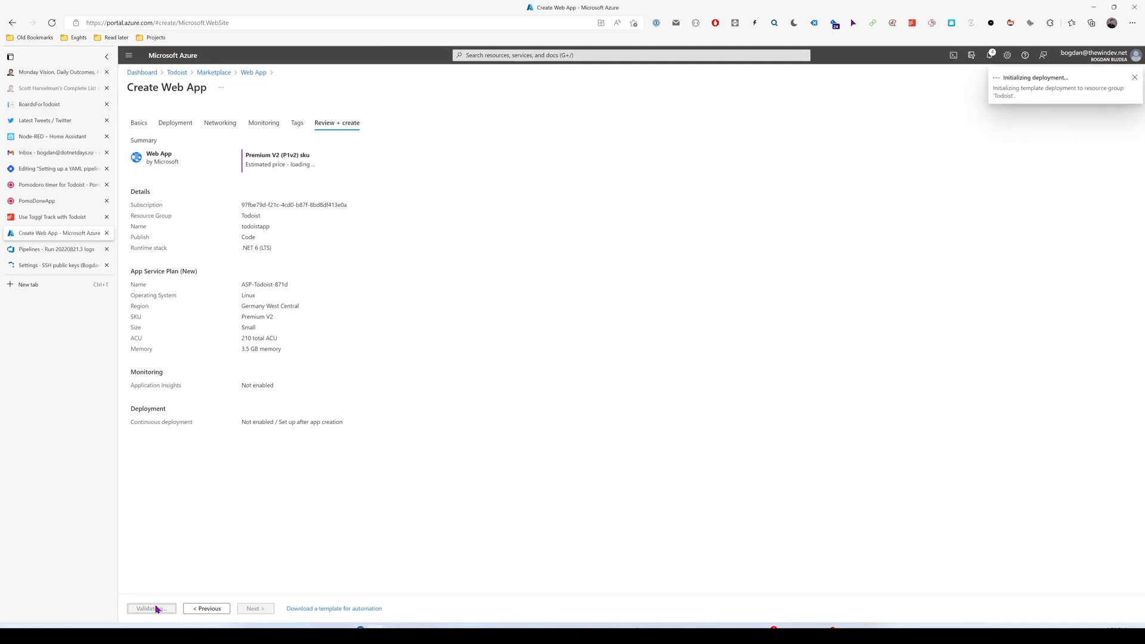
{"action": "left_click", "coordinate": [150, 608]}
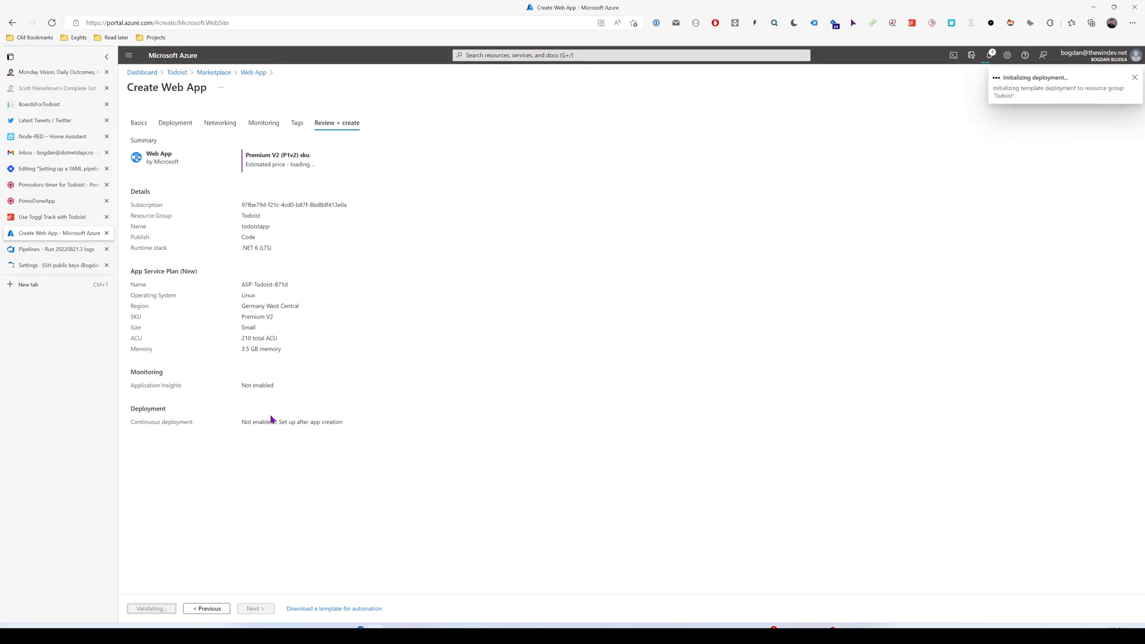
{"action": "left_click", "coordinate": [55, 250]}
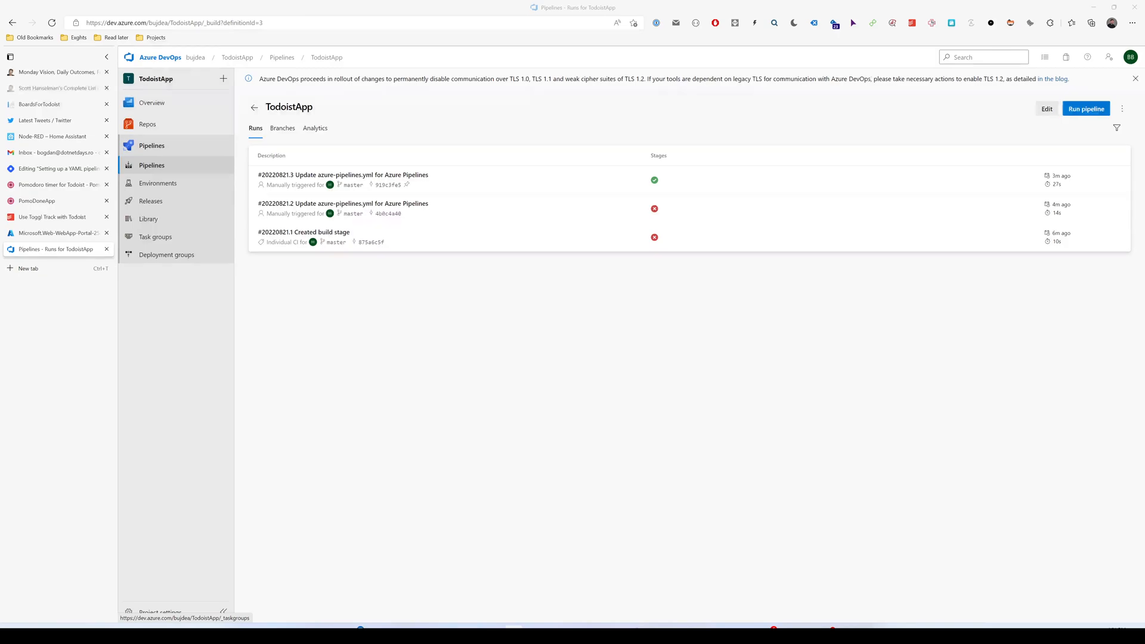
- Open the TodoistApp pipeline YAML in the editor
{"action": "left_click", "coordinate": [1047, 108]}
{"action": "type", "text": "- script: dotnet pub"}
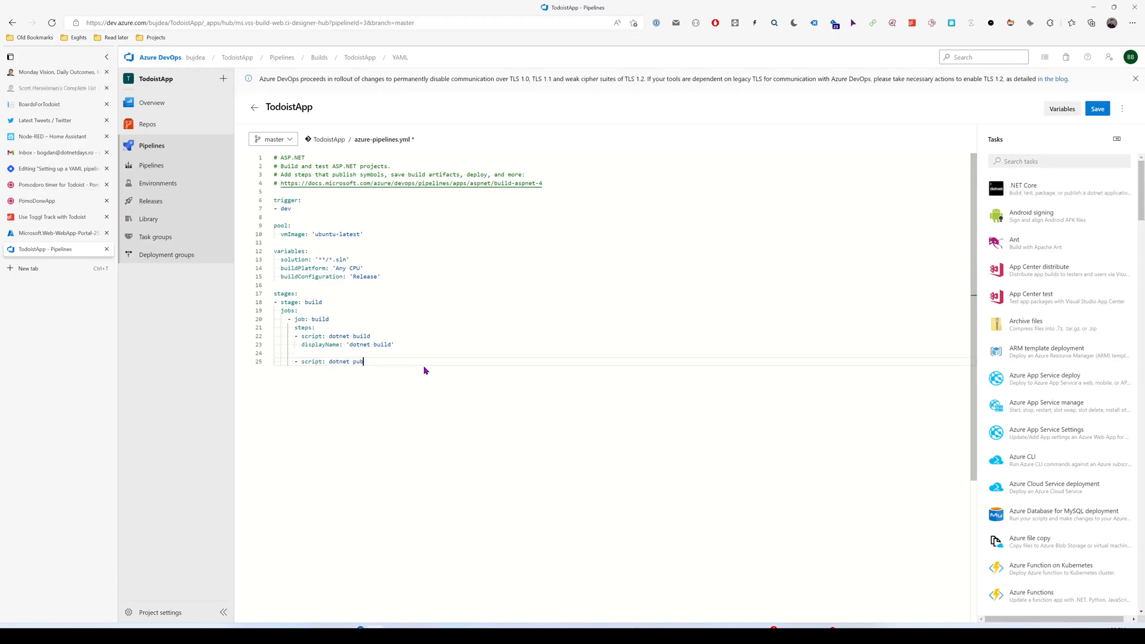
- Make dotnet publish output to $(build.artifactStagingDirectory) with displayName 'publish artifacts'
{"action": "type", "text": "lish -o"}
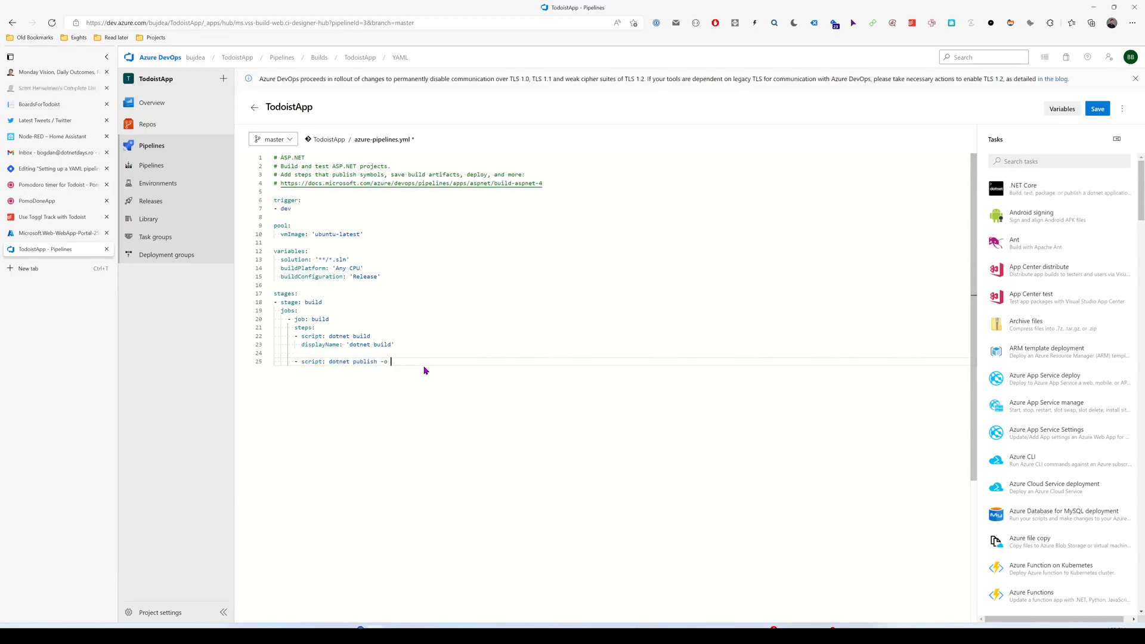
{"action": "type", "text": "$("}
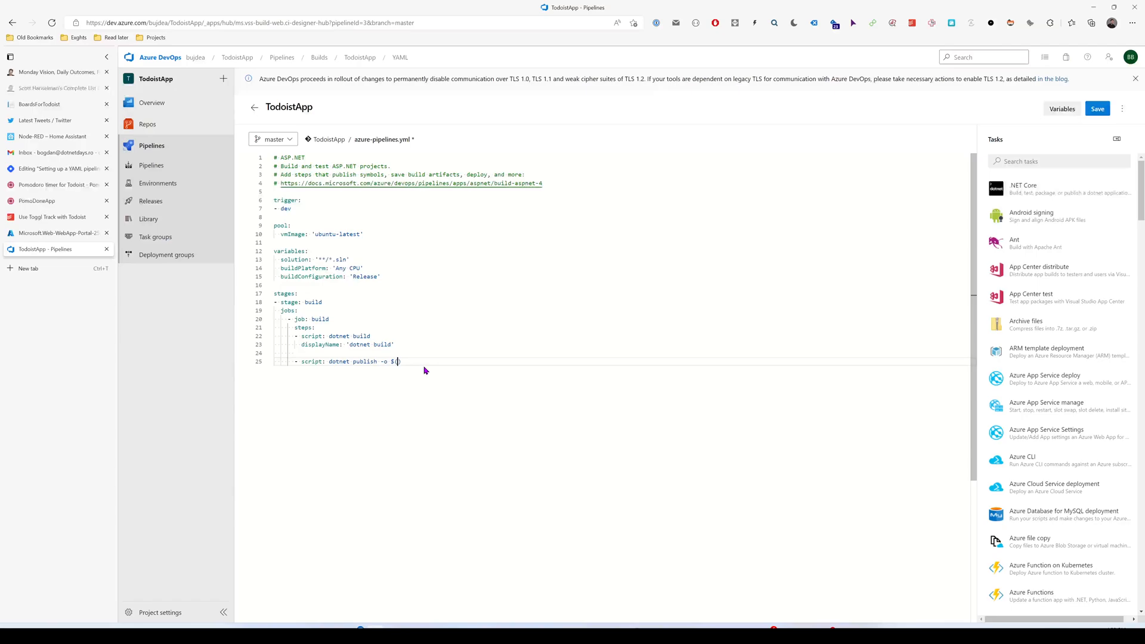
{"action": "type", "text": "build.artifcatStaging"}
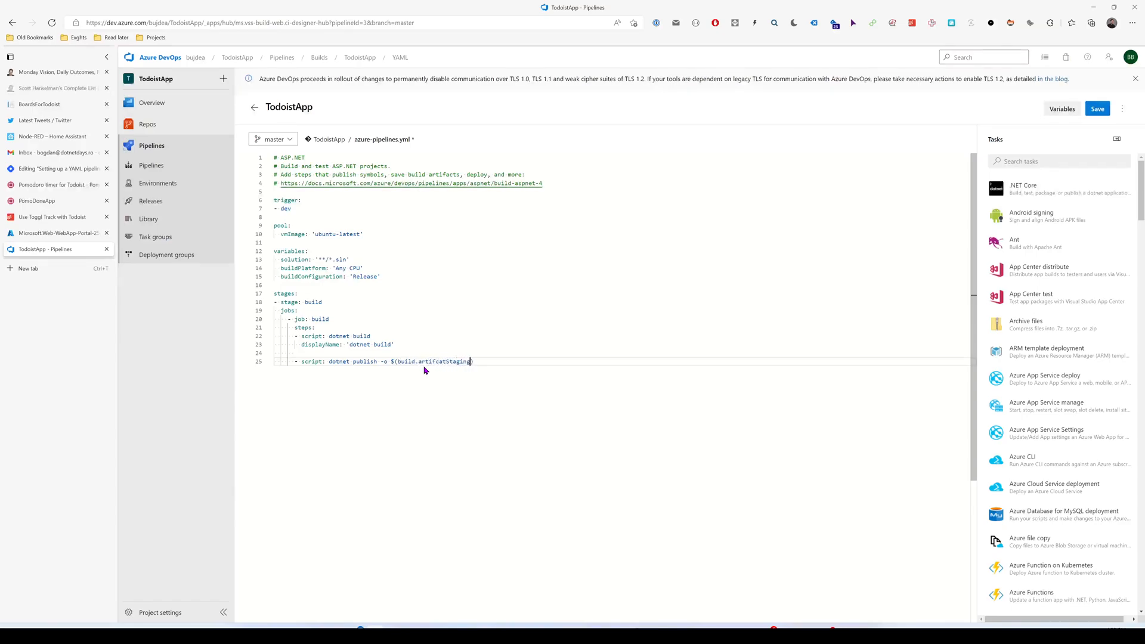
{"action": "type", "text": "Direct"}
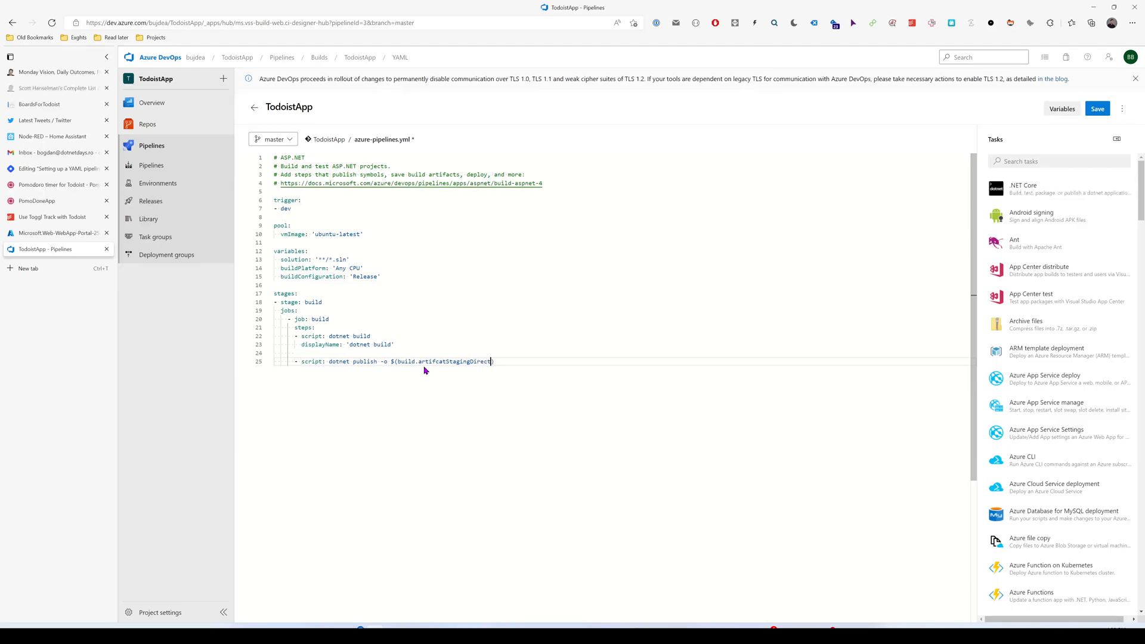
{"action": "type", "text": "ory)"}
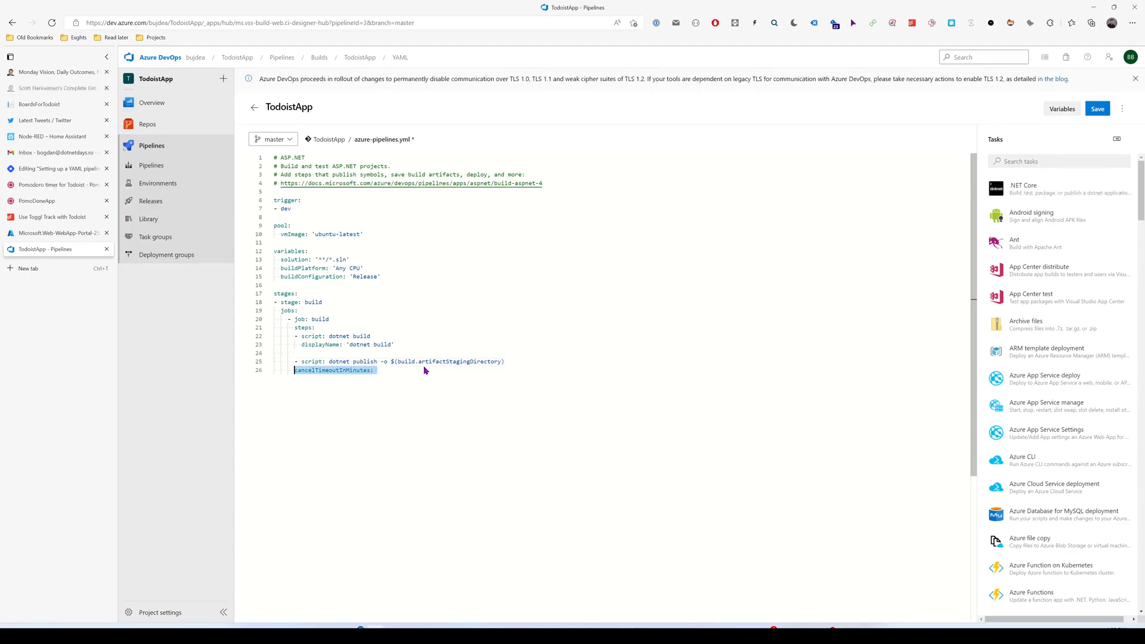
{"action": "type", "text": "displayName:"}
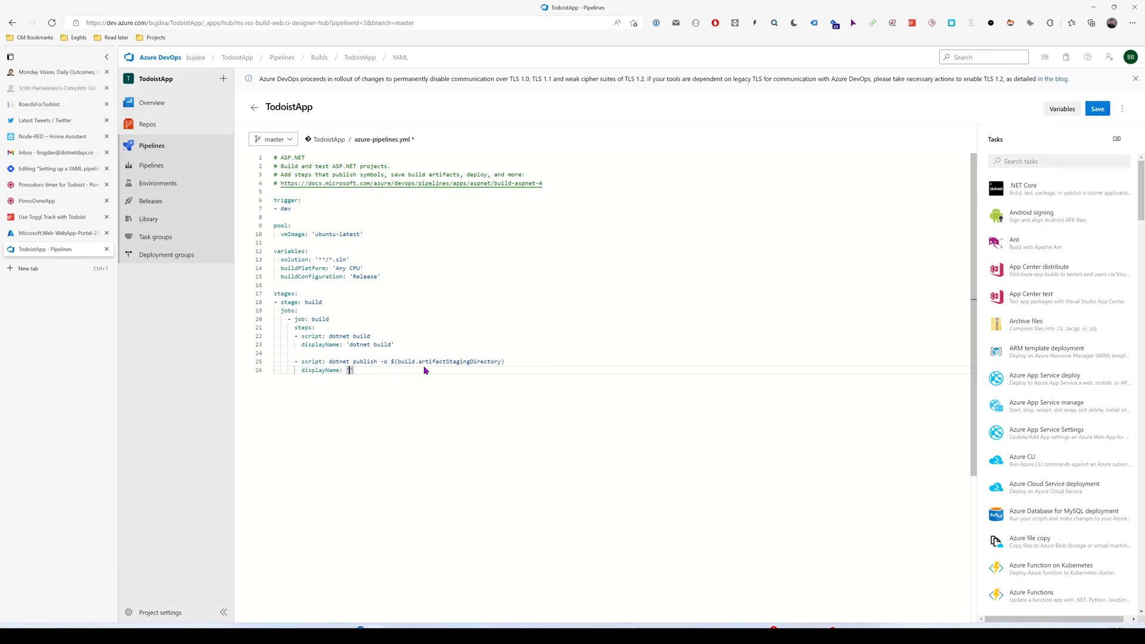
{"action": "type", "text": "'publish artifacts'"}
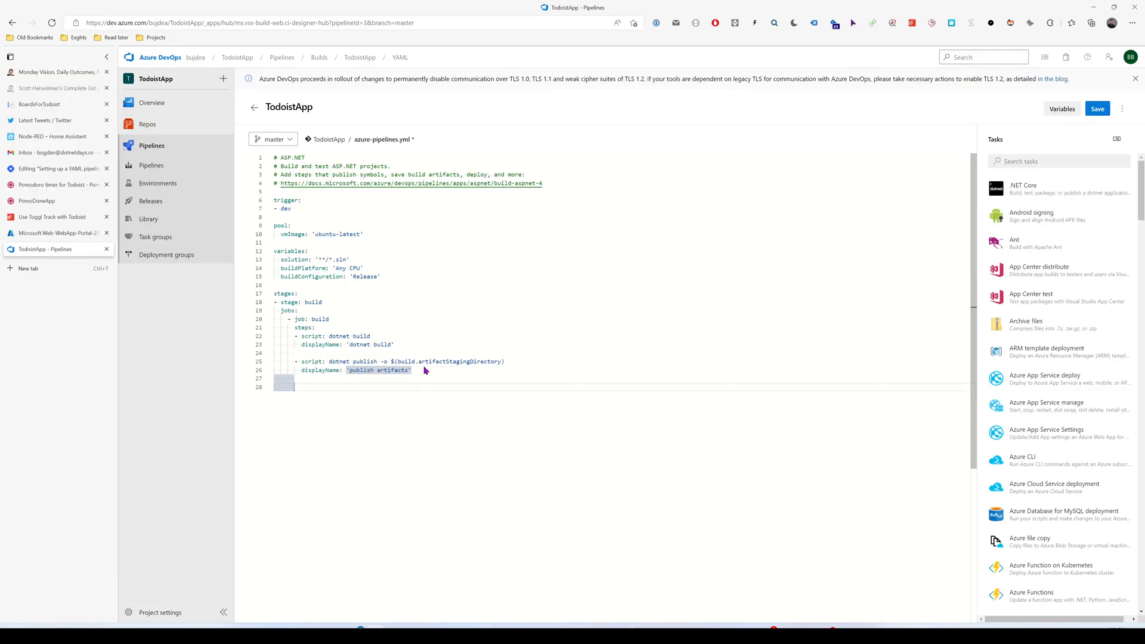
{"action": "type", "text": "- task"}
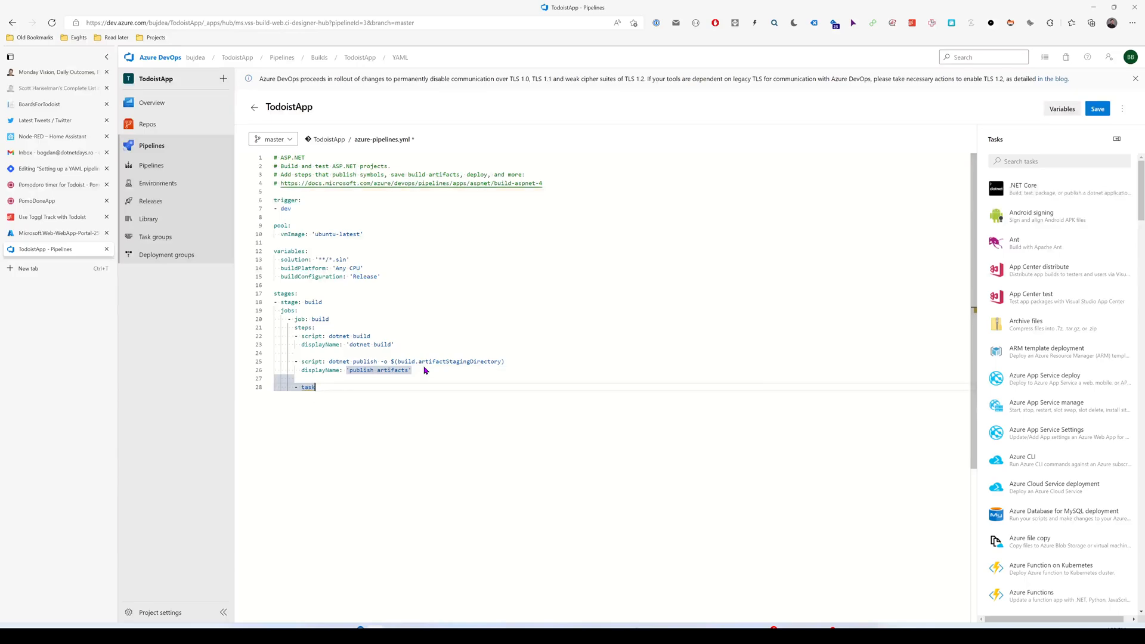
- Add a PublishPipelineArtifact@1 task with a targetPath input, then save and run
{"action": "type", "text": "Publishpipeline"}
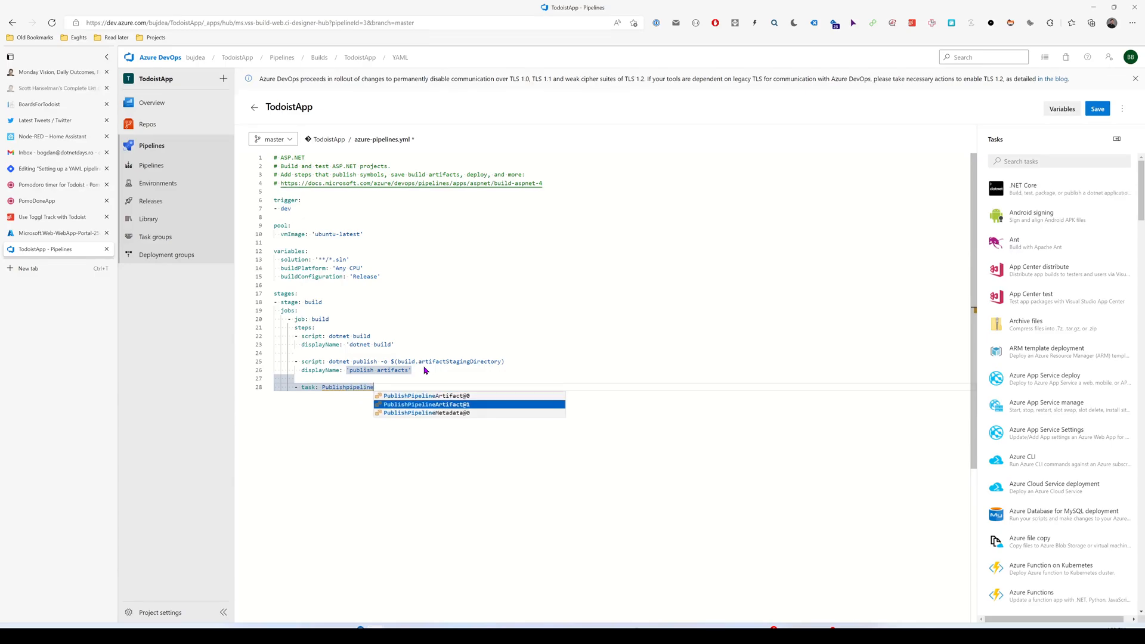
{"action": "left_click", "coordinate": [425, 404]}
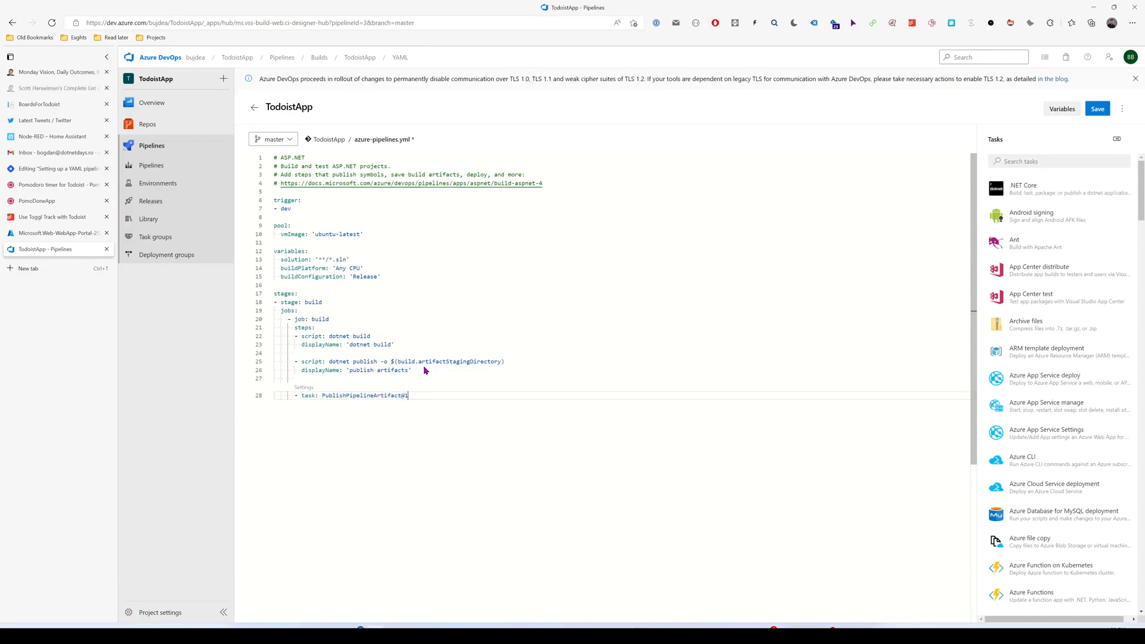
{"action": "type", "text": "cancelTimeoutInMinutes:"}
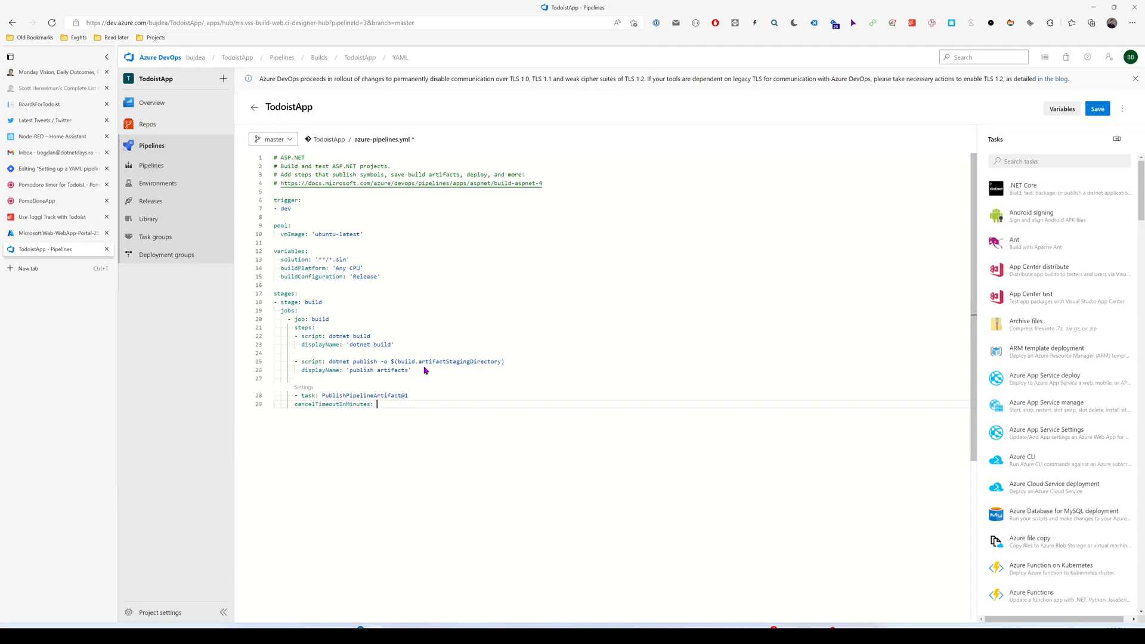
{"action": "type", "text": "INPUTS"}
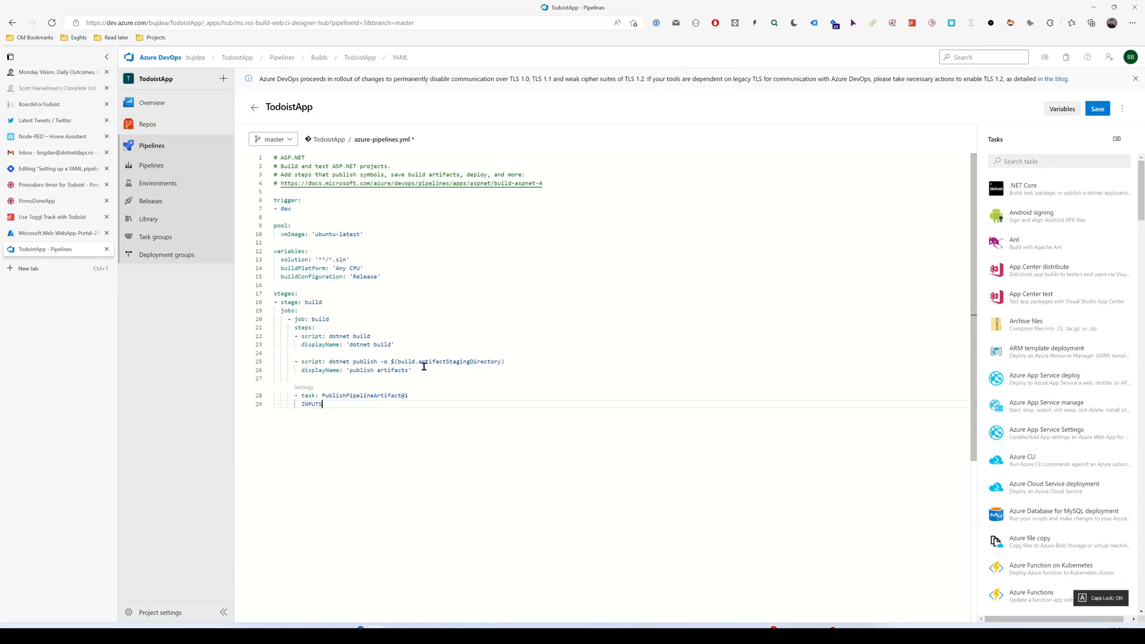
{"action": "type", "text": "inputs:"}
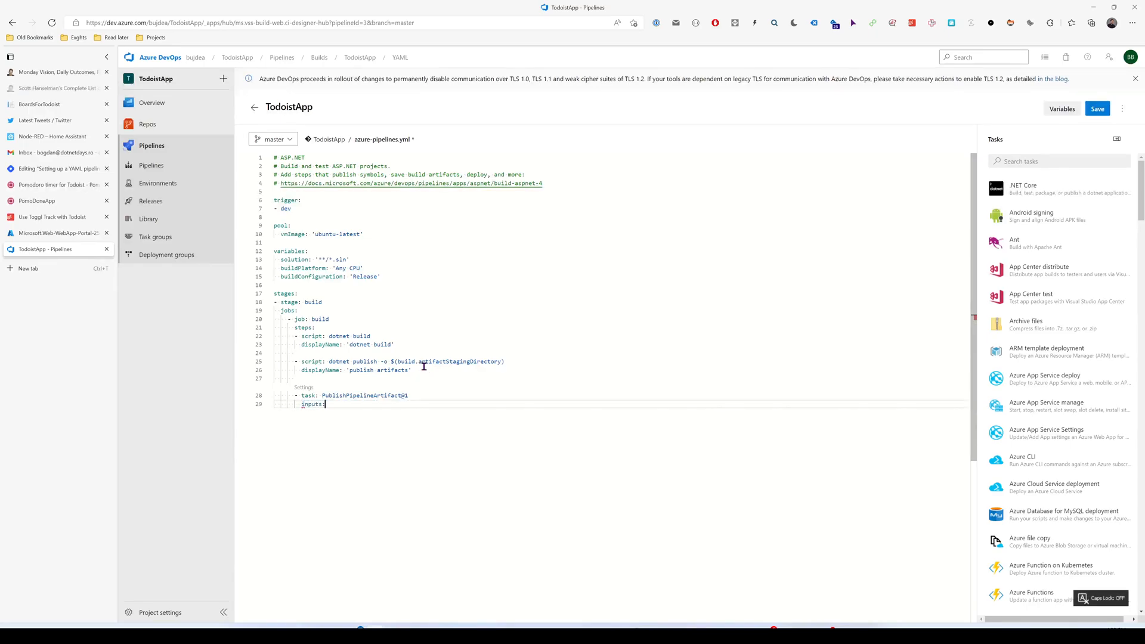
{"action": "key", "text": "Return"}
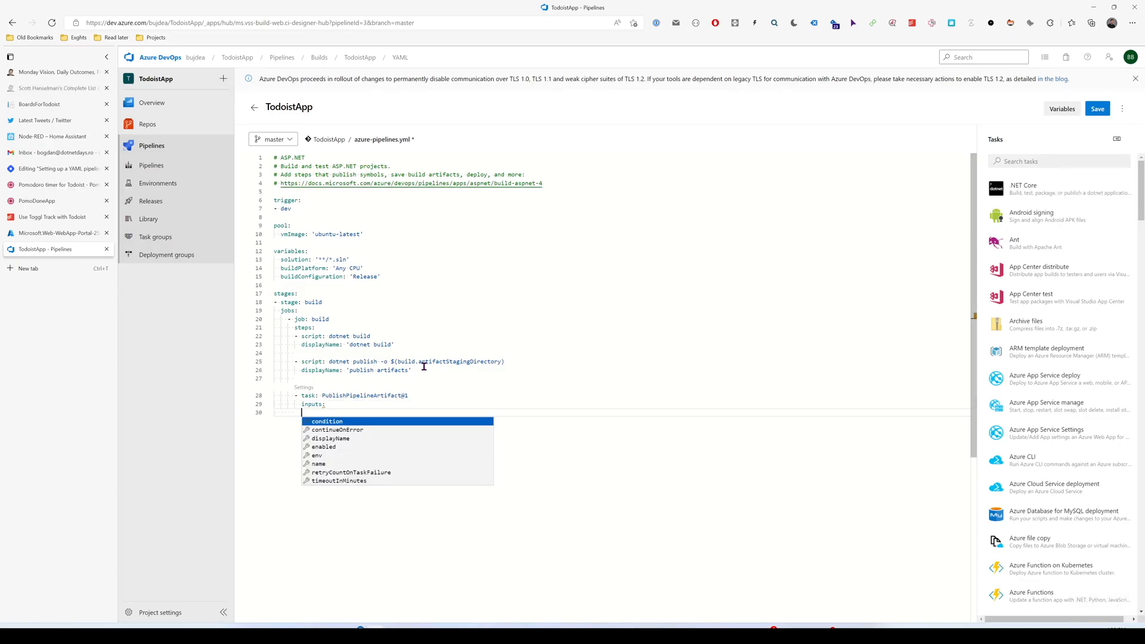
{"action": "type", "text": "targetPath:"}
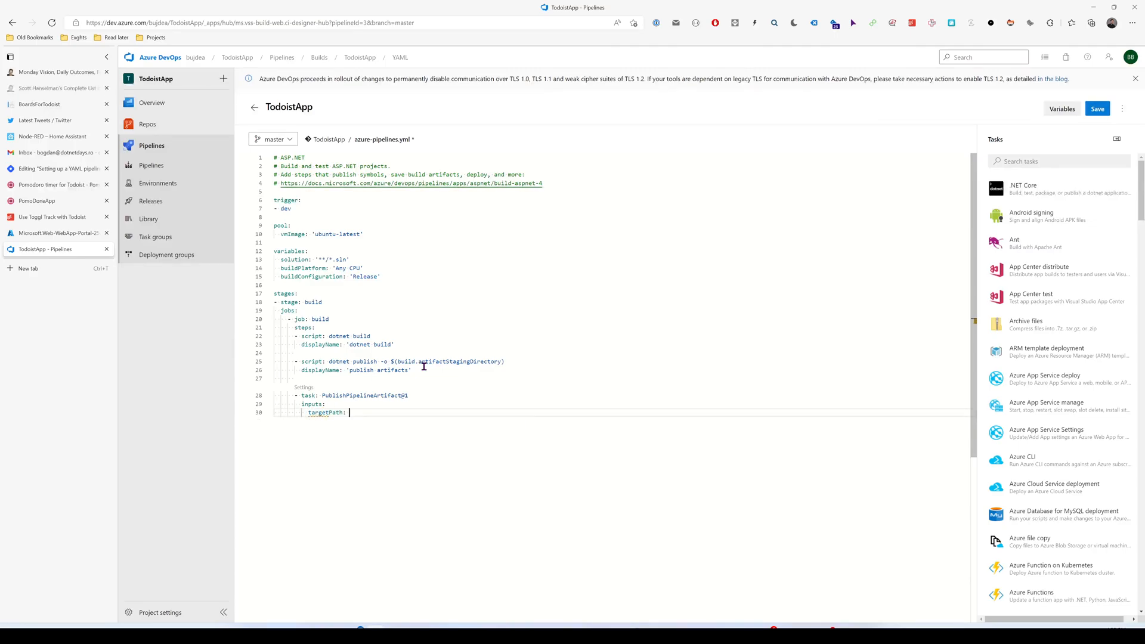
{"action": "left_click", "coordinate": [1096, 108]}
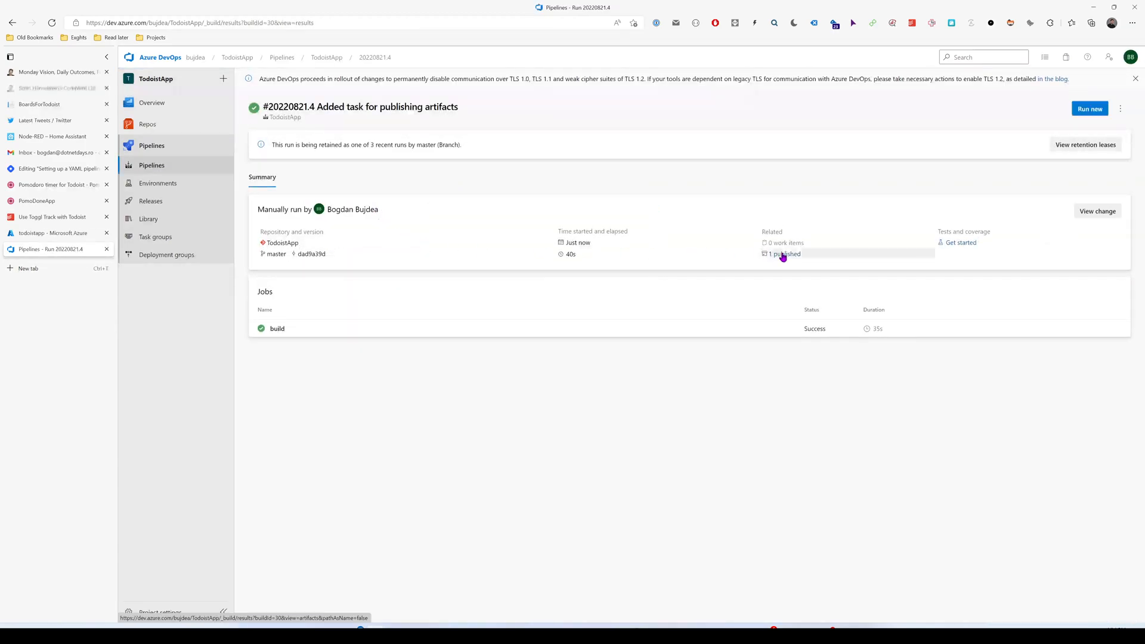
- Check the run's 24 MB 'drop' artifact, then go back to the pipelines list
{"action": "left_click", "coordinate": [783, 253]}
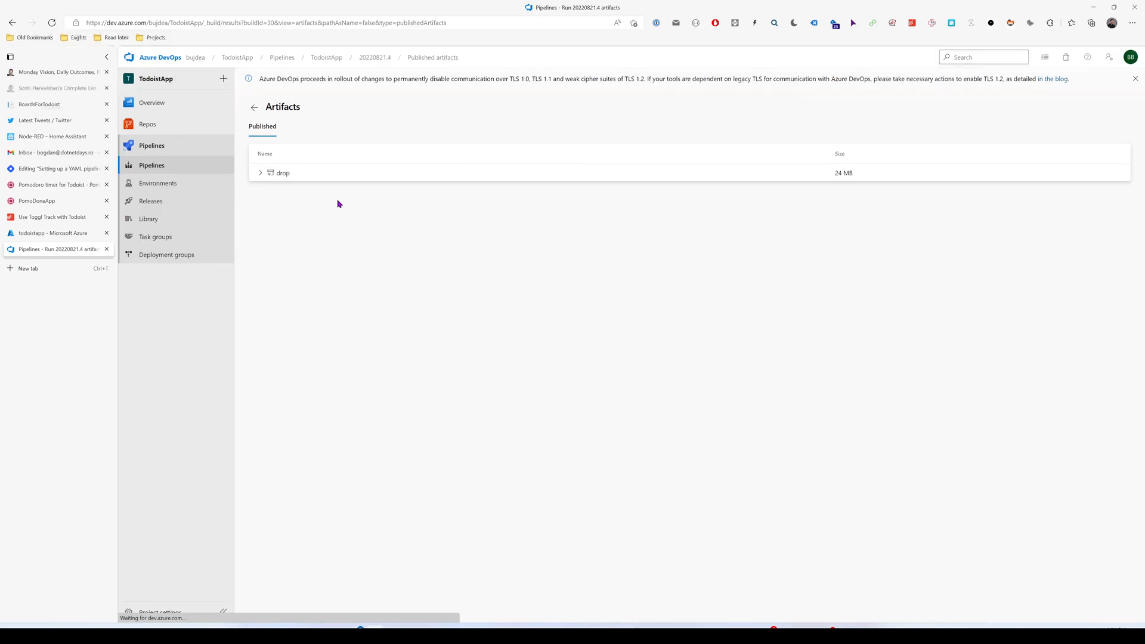
{"action": "left_click", "coordinate": [260, 172]}
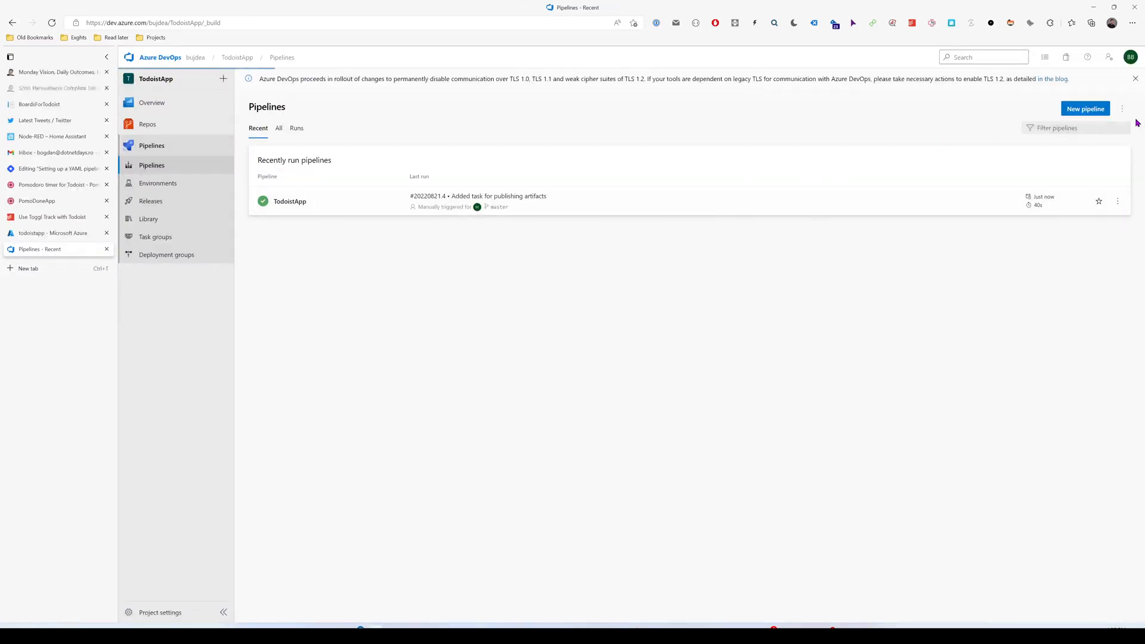
- Add a deploy_app stage with DownloadPipelineArtifact@2 and AzureWebApp@1 tasks for TodoistApp
{"action": "left_click", "coordinate": [290, 201]}
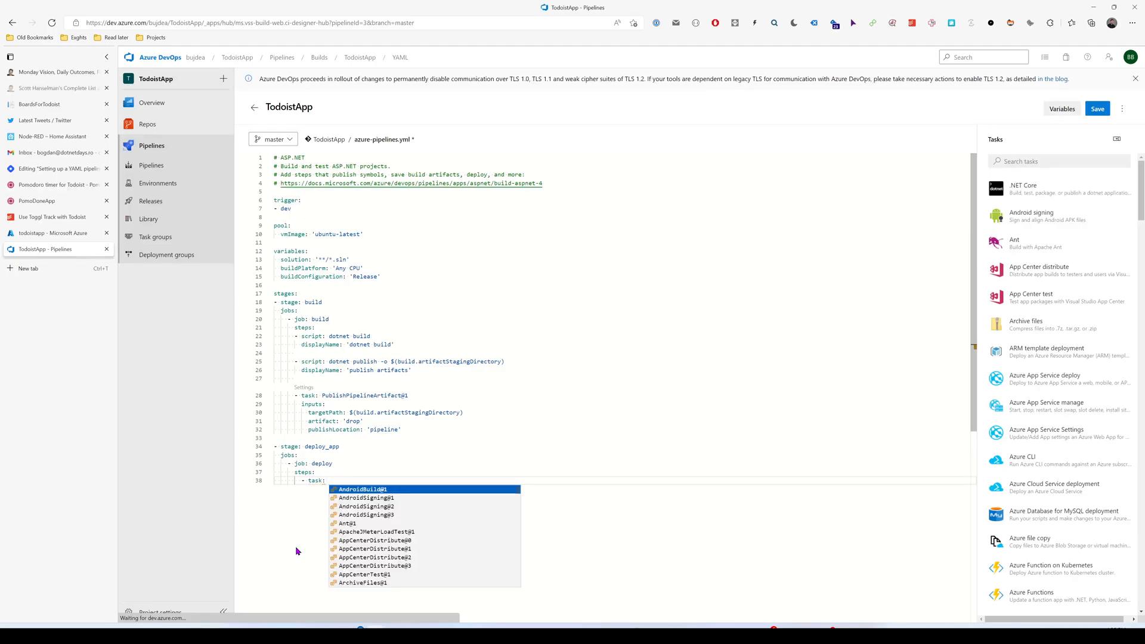
{"action": "type", "text": "do"}
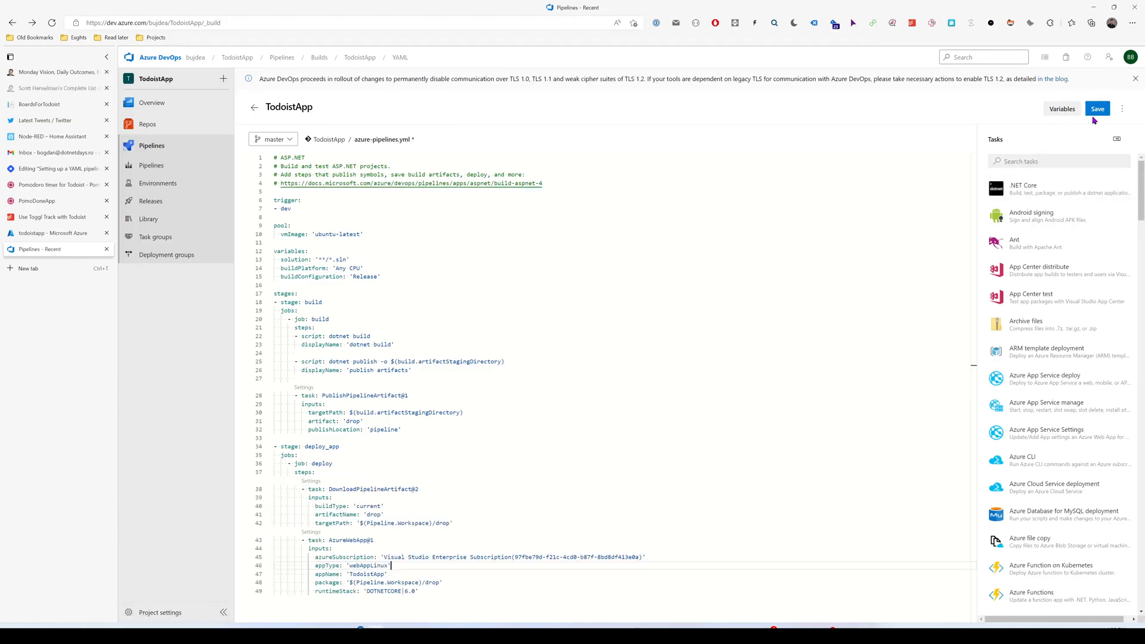
- Commit the YAML to master as 'Added deploy task' and start a manual run
{"action": "left_click", "coordinate": [1096, 108]}
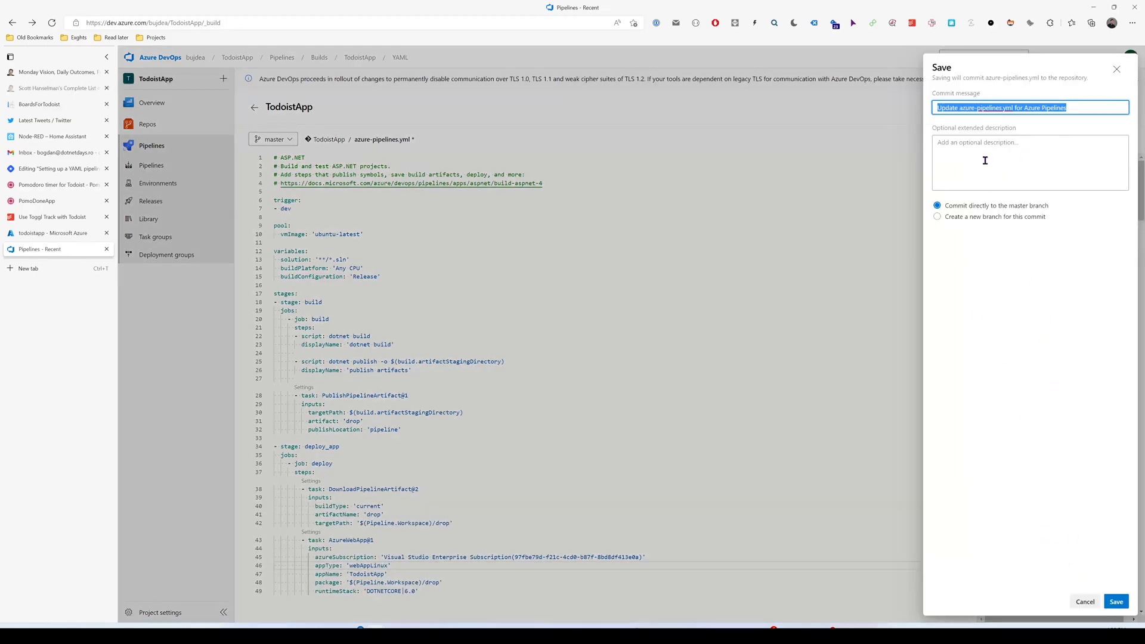
{"action": "type", "text": "Added"}
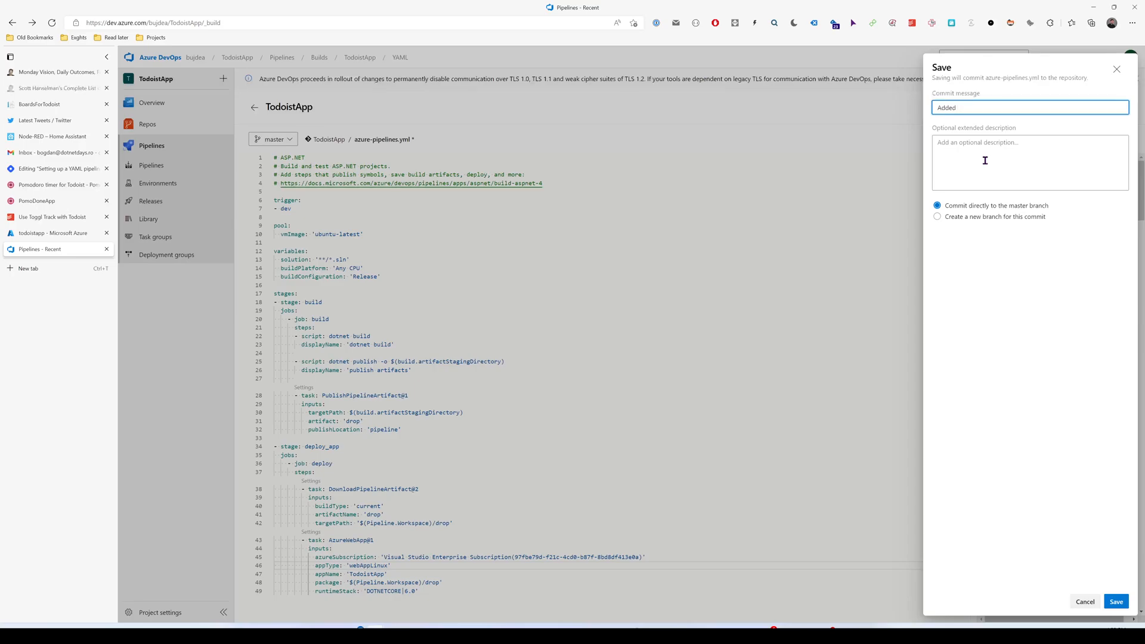
{"action": "type", "text": "deploy ta"}
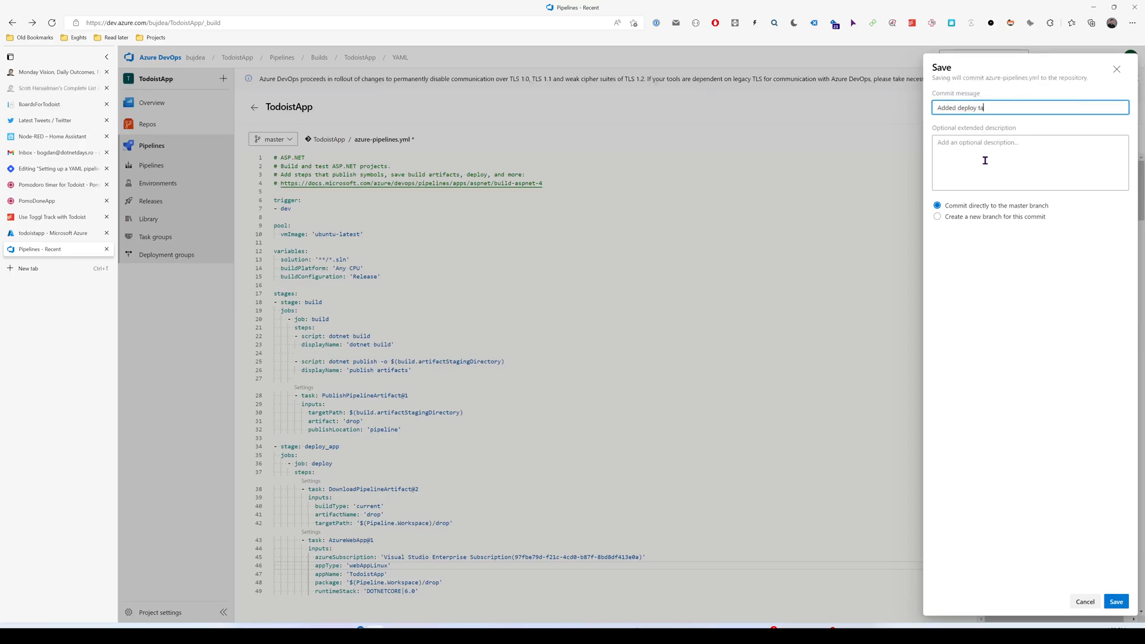
{"action": "type", "text": "sk"}
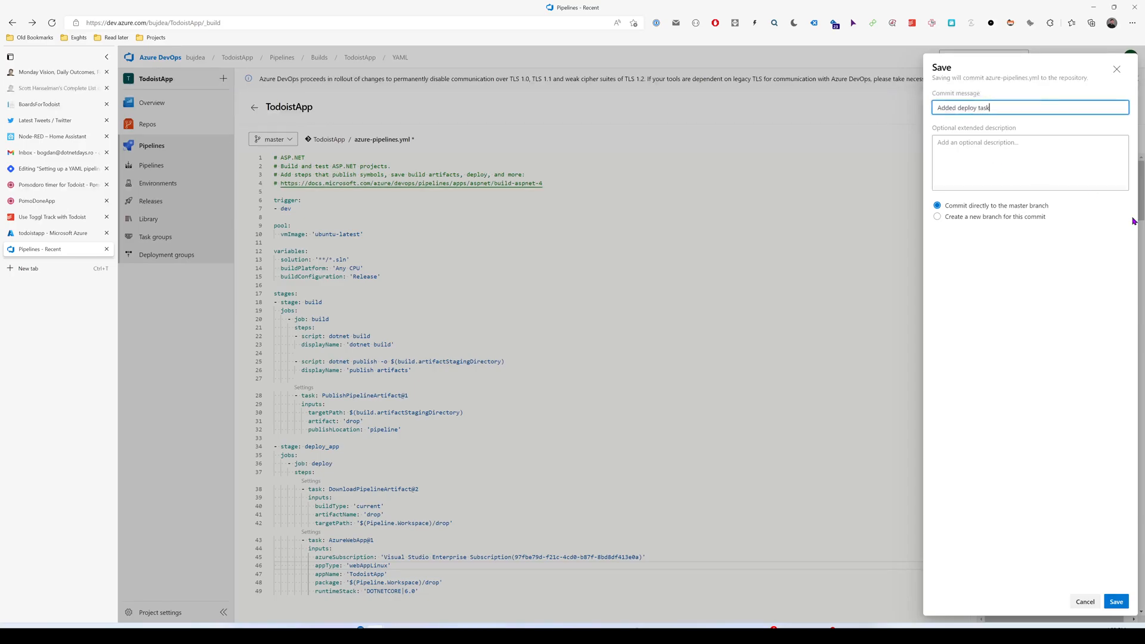
{"action": "left_click", "coordinate": [1115, 602]}
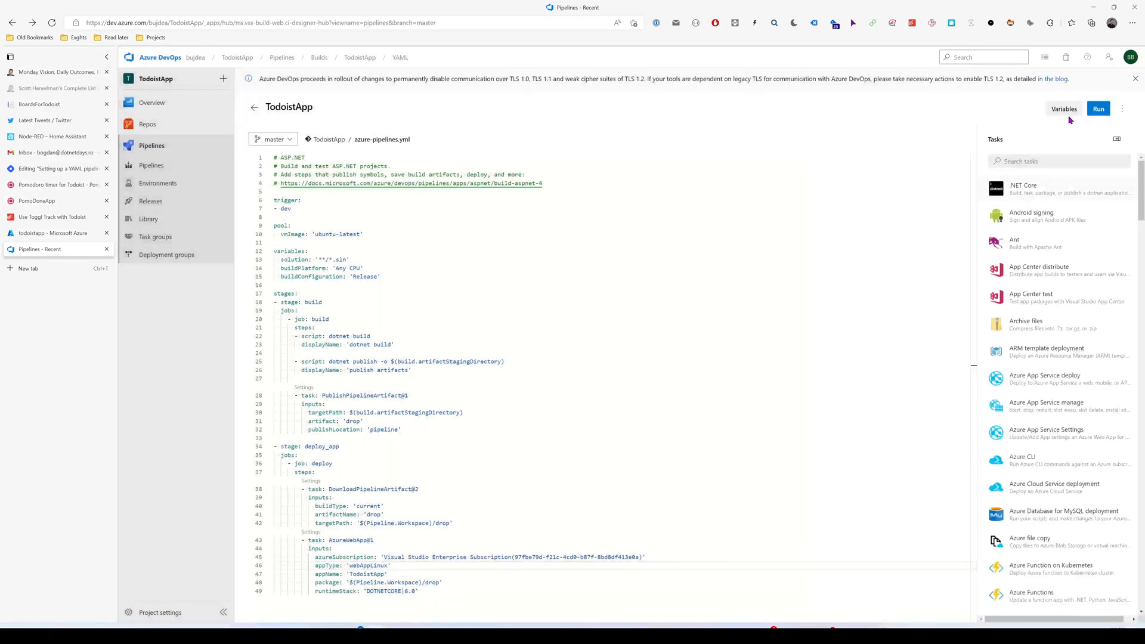
{"action": "left_click", "coordinate": [1097, 108]}
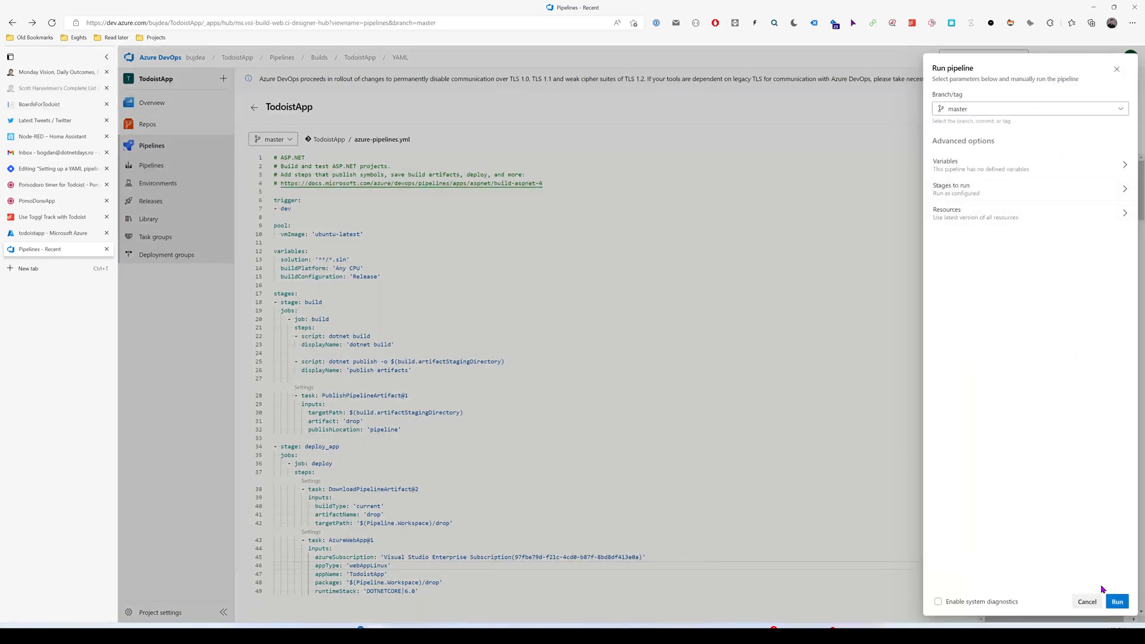
{"action": "left_click", "coordinate": [1116, 600]}
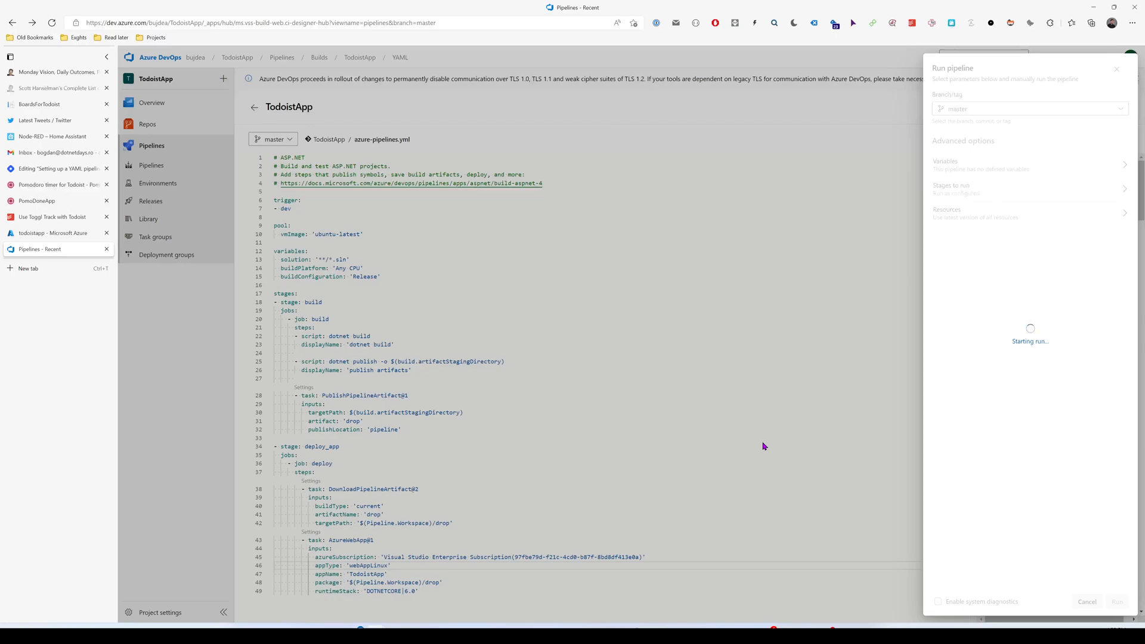
- Start run #20220821.5 and wait for its build stage to publish the artifact
{"action": "left_click", "coordinate": [1117, 601]}
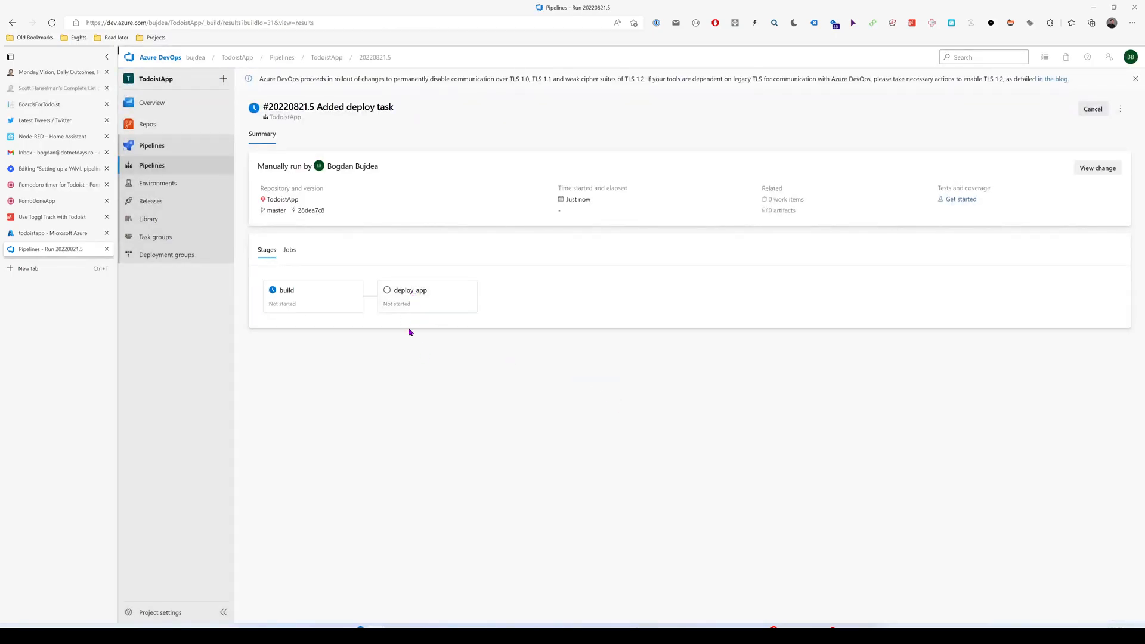
{"action": "mouse_move", "coordinate": [379, 300]}
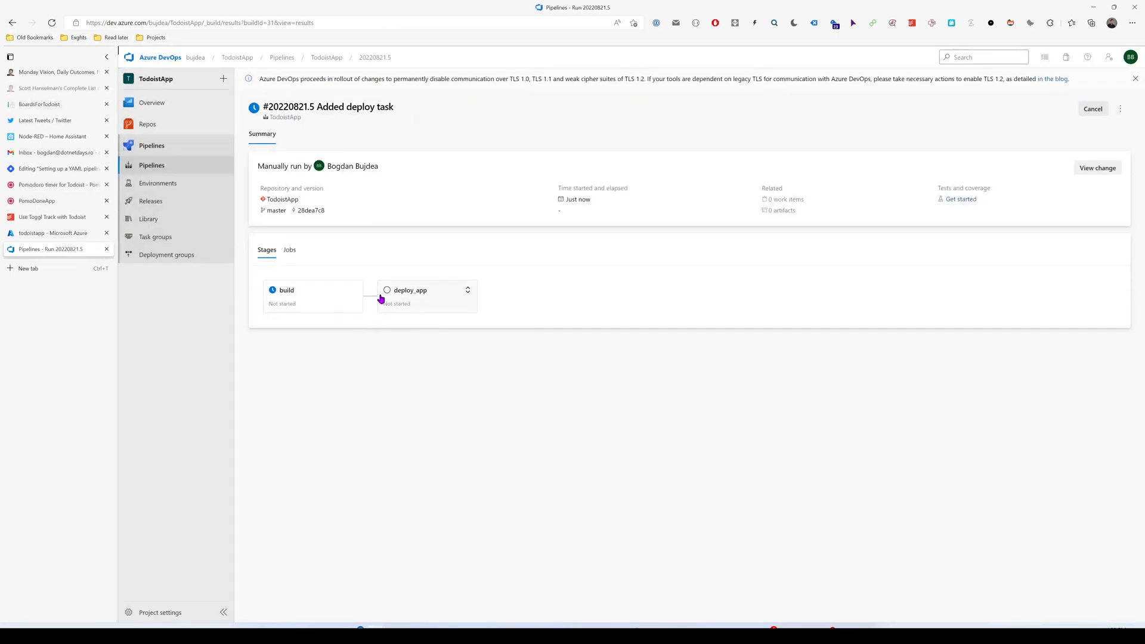
{"action": "mouse_move", "coordinate": [417, 310]}
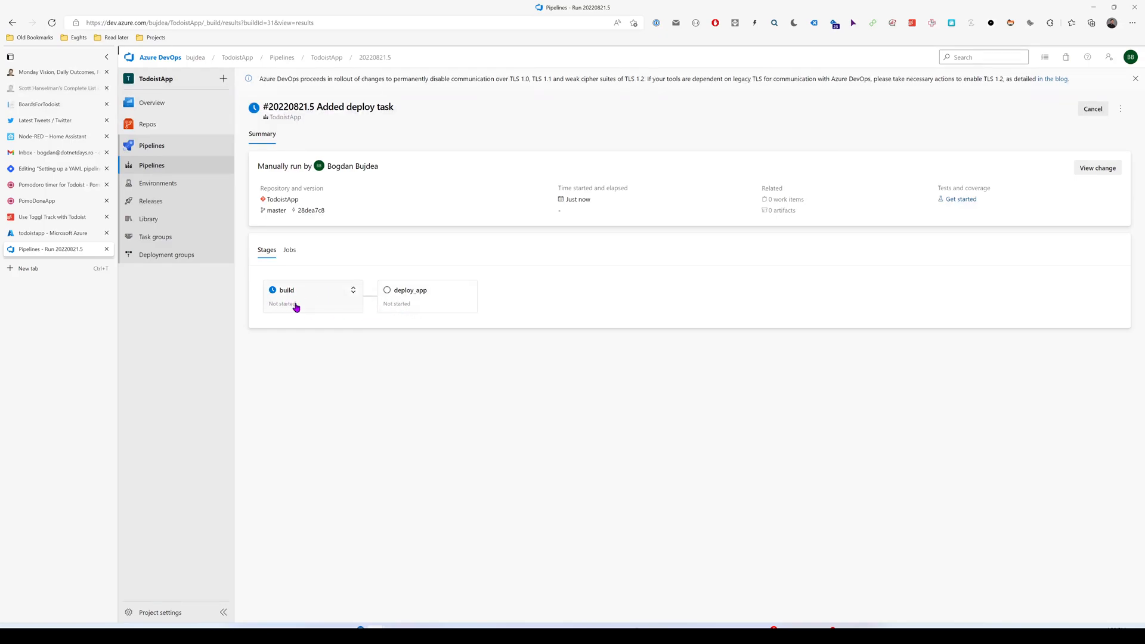
{"action": "mouse_move", "coordinate": [406, 300]}
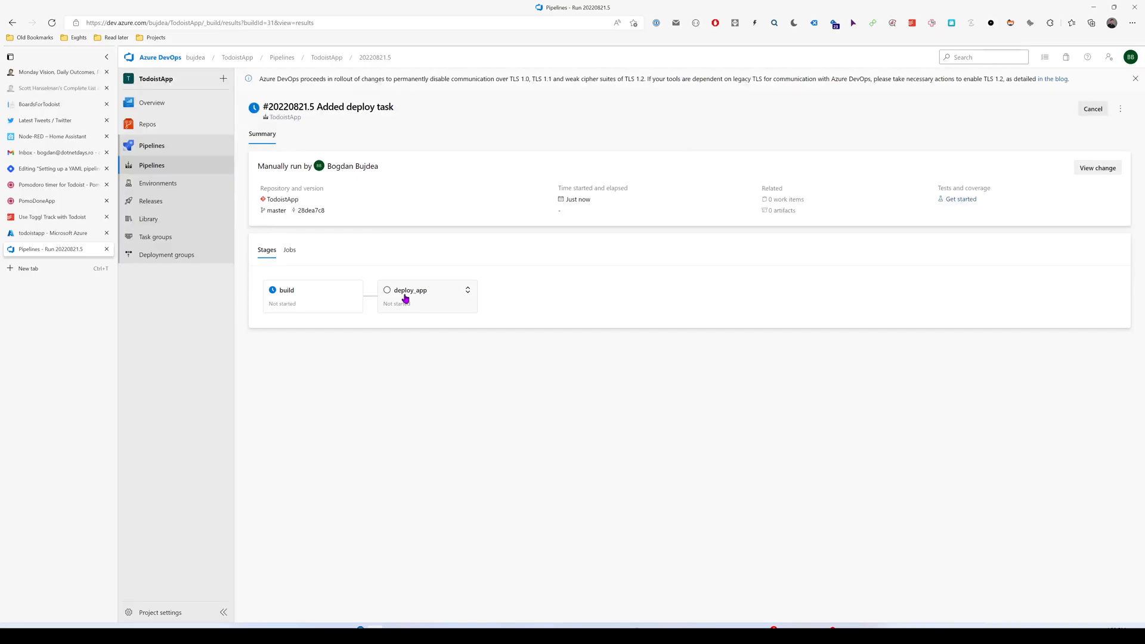
{"action": "mouse_move", "coordinate": [325, 299]}
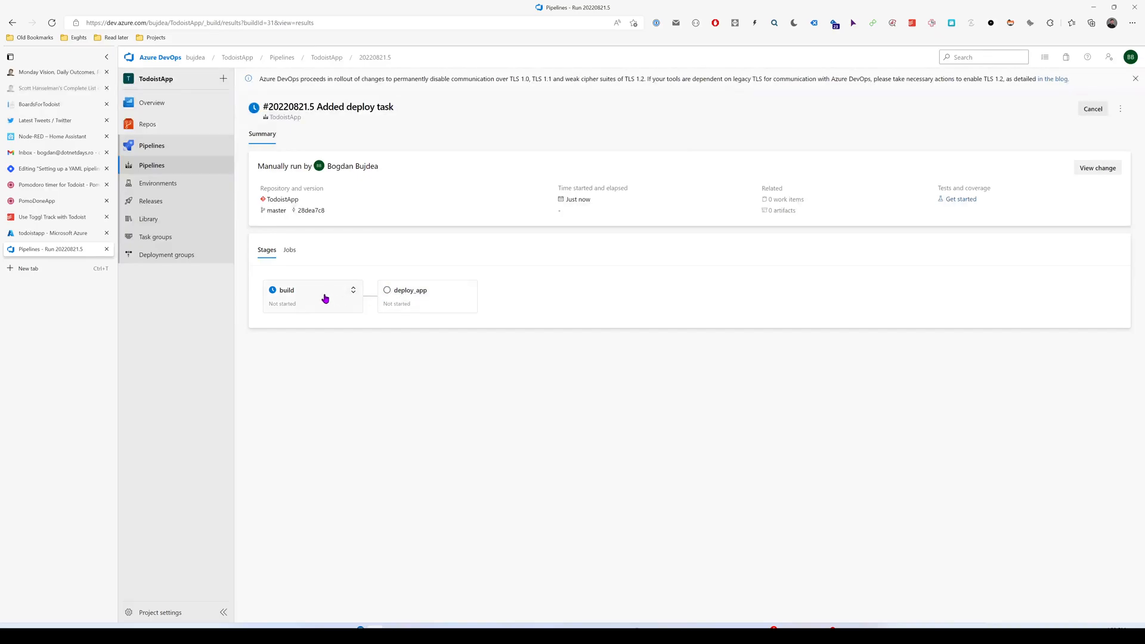
{"action": "mouse_move", "coordinate": [415, 302]}
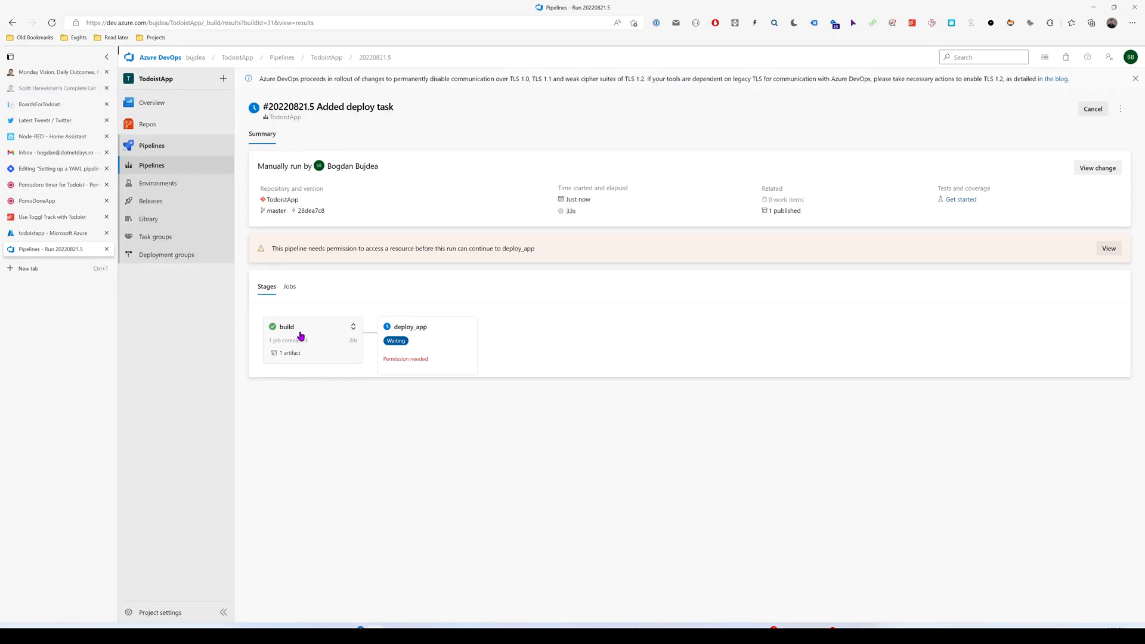
{"action": "mouse_move", "coordinate": [326, 309]}
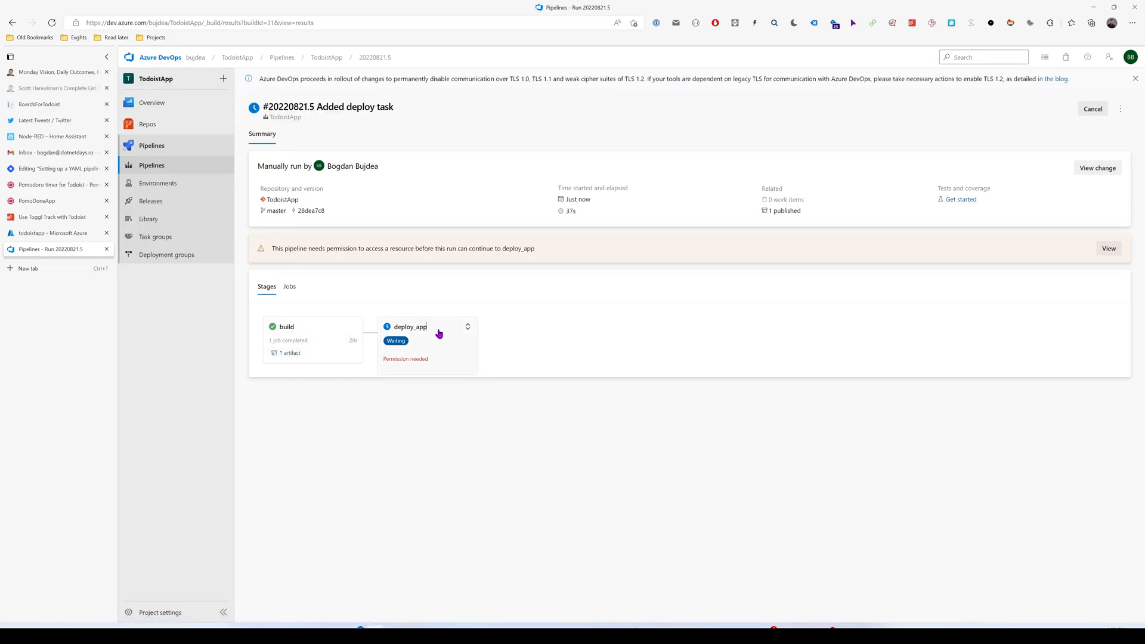
- Permit deploy_app to use the service connection, then browse the todoistapp site
{"action": "left_click", "coordinate": [409, 326]}
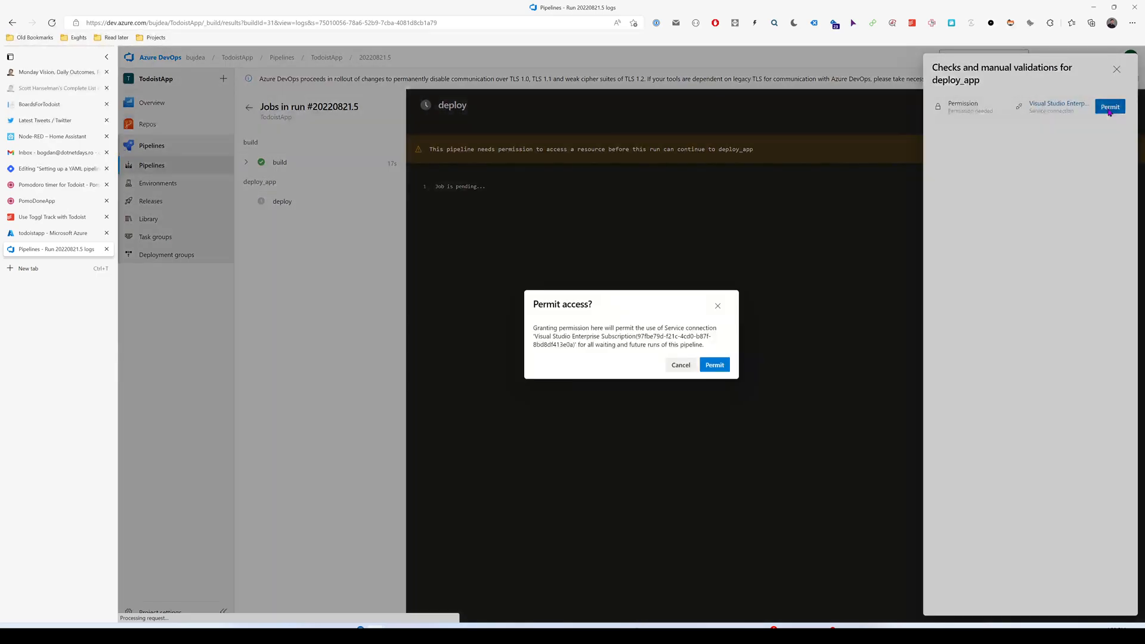
{"action": "left_click", "coordinate": [713, 365]}
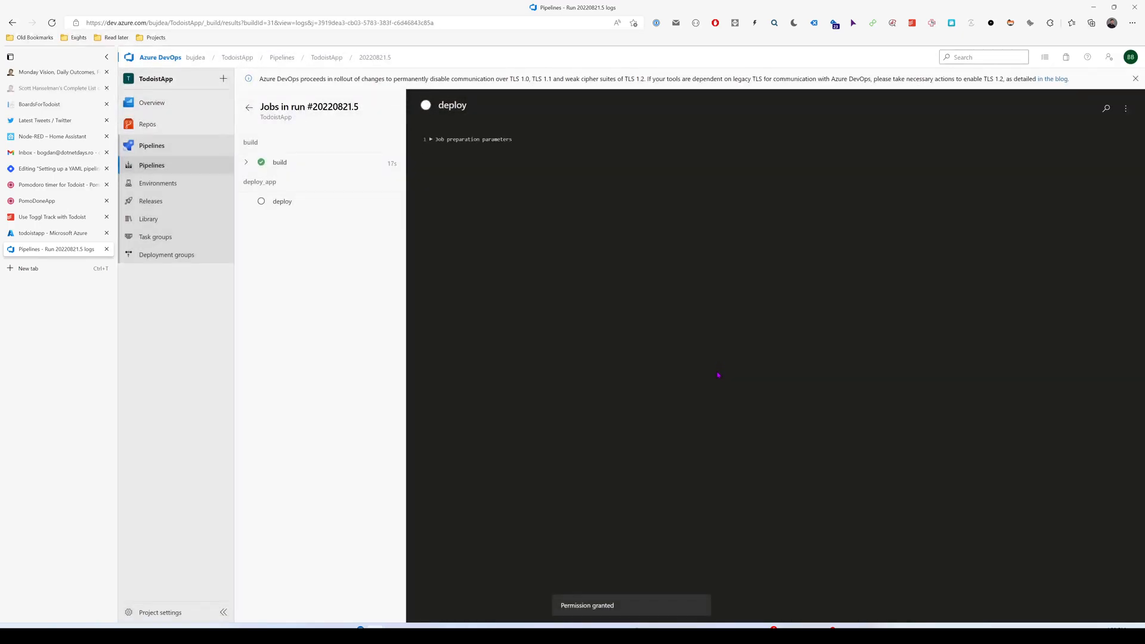
{"action": "mouse_move", "coordinate": [282, 202]}
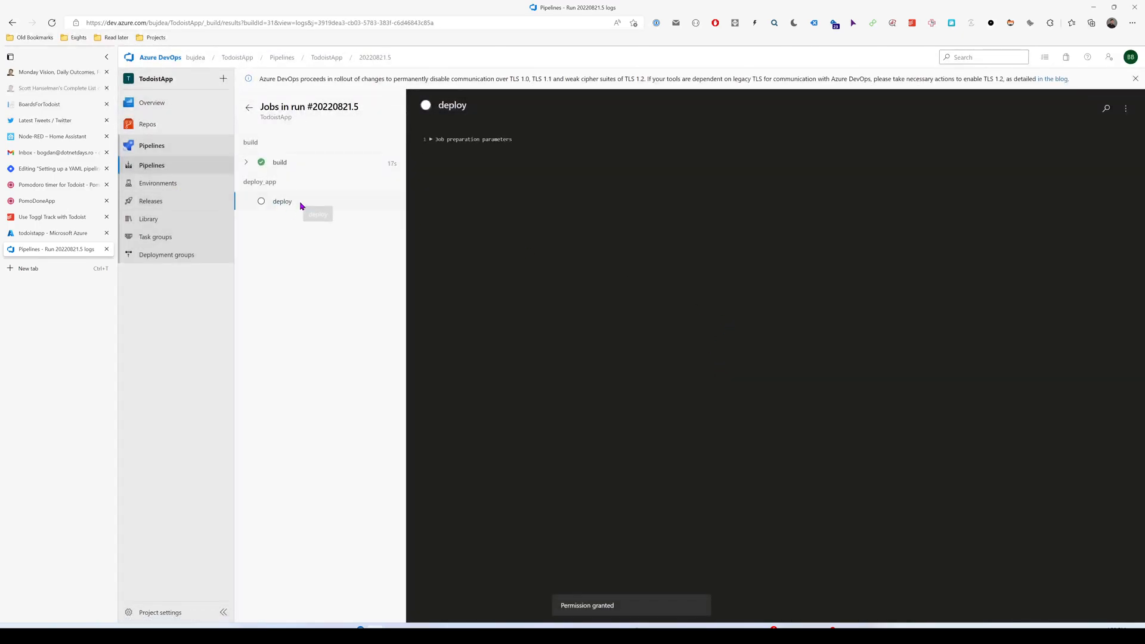
{"action": "left_click", "coordinate": [51, 233]}
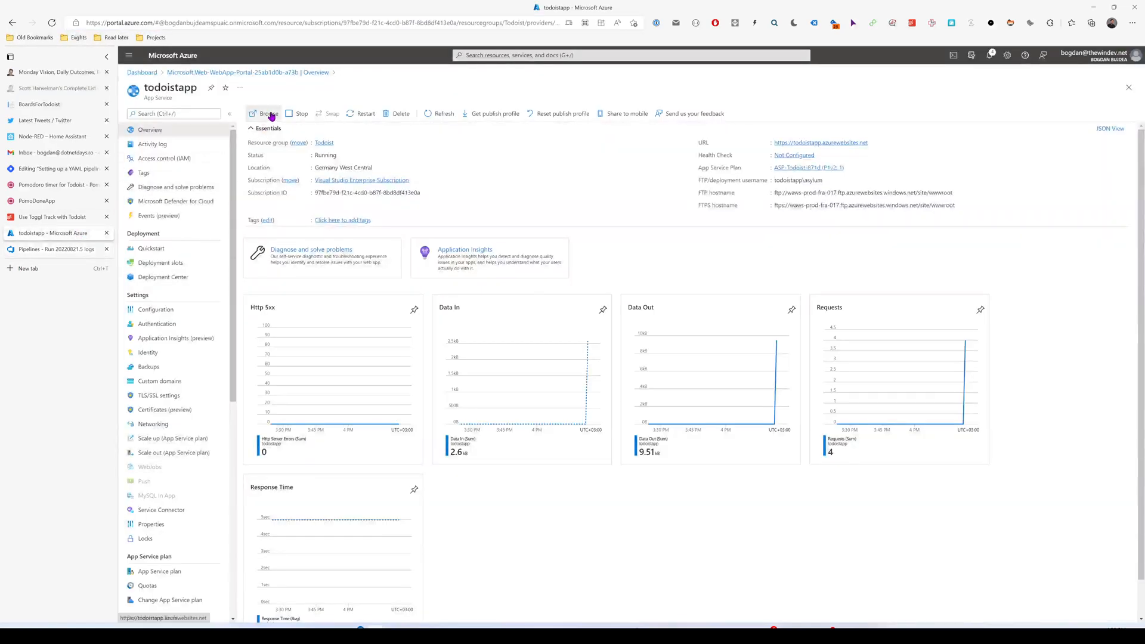
{"action": "left_click", "coordinate": [267, 114]}
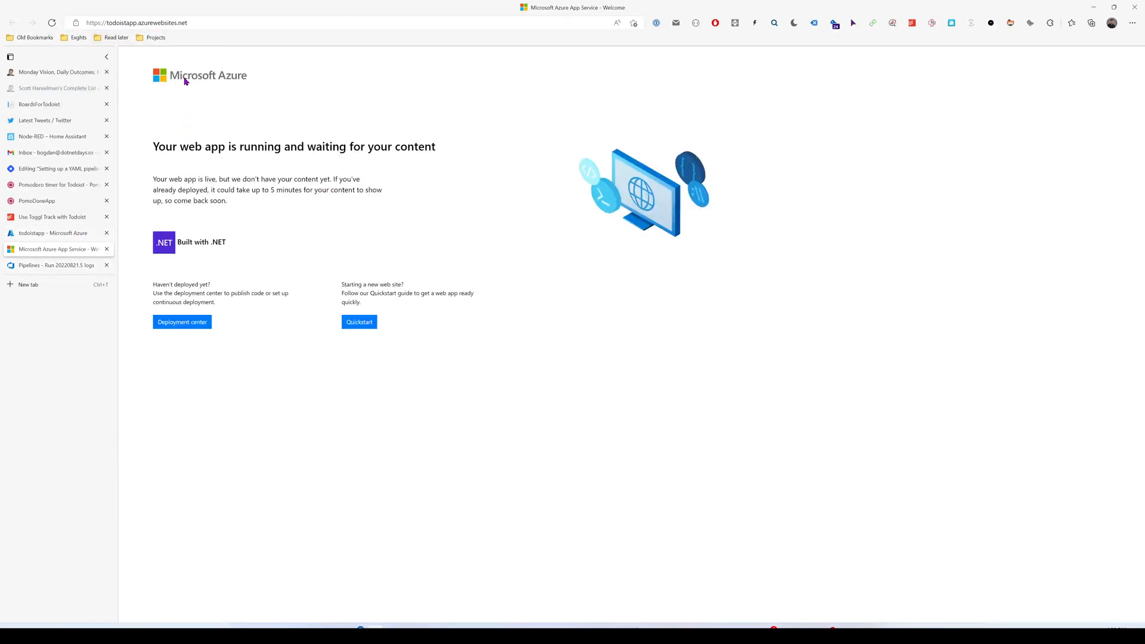
{"action": "mouse_move", "coordinate": [55, 264]}
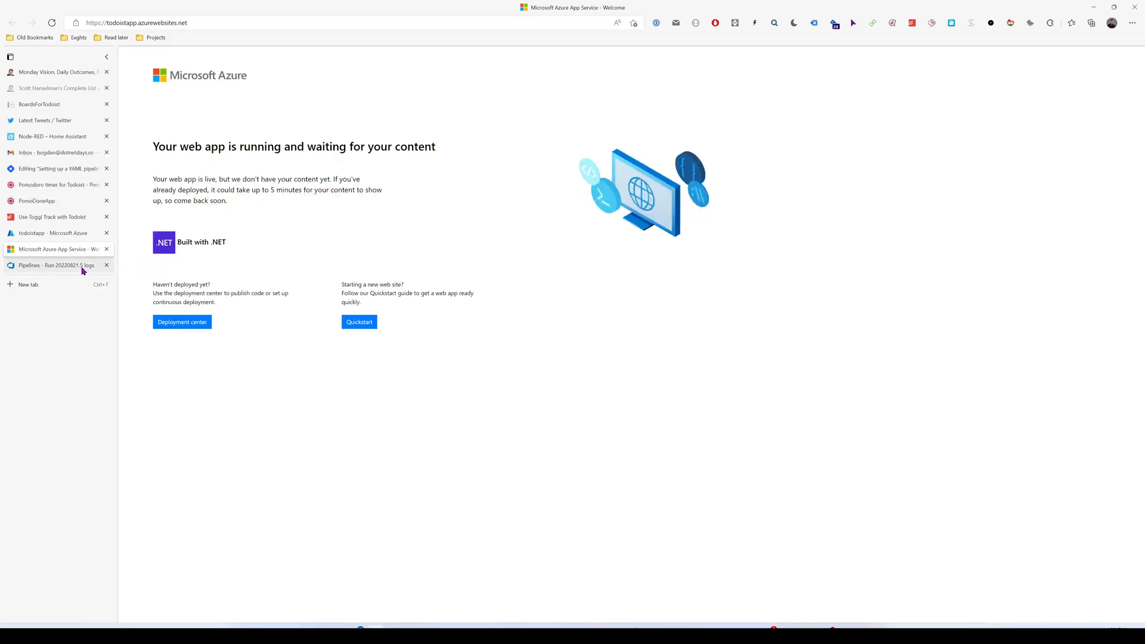
- Follow the deploy job's step logs to success, then return to the run summary
{"action": "left_click", "coordinate": [55, 264]}
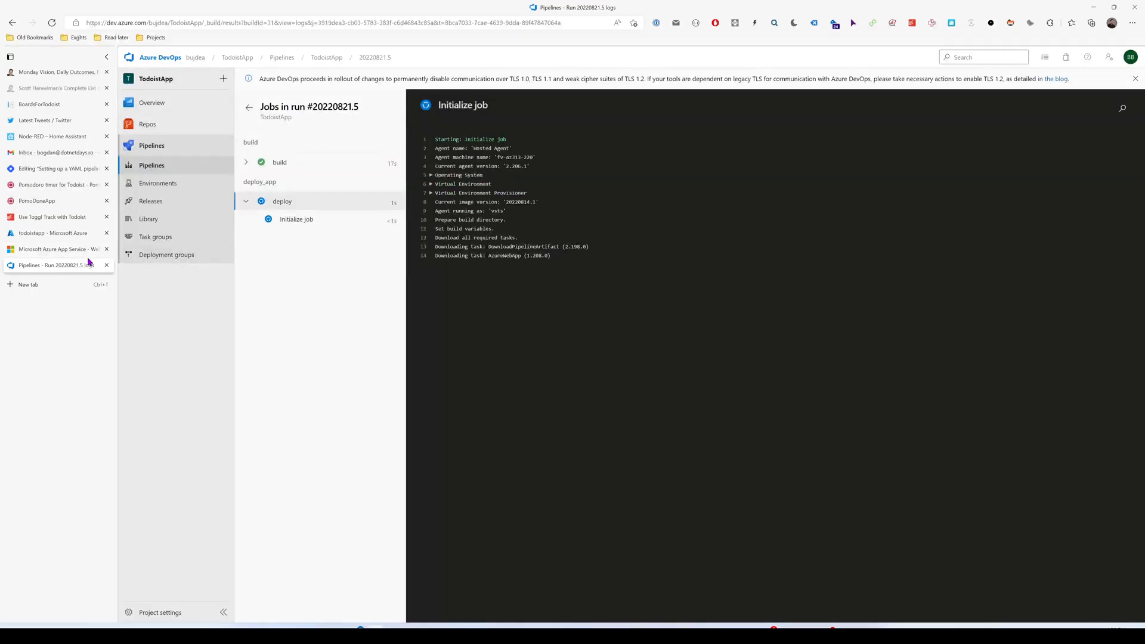
{"action": "left_click", "coordinate": [282, 201]}
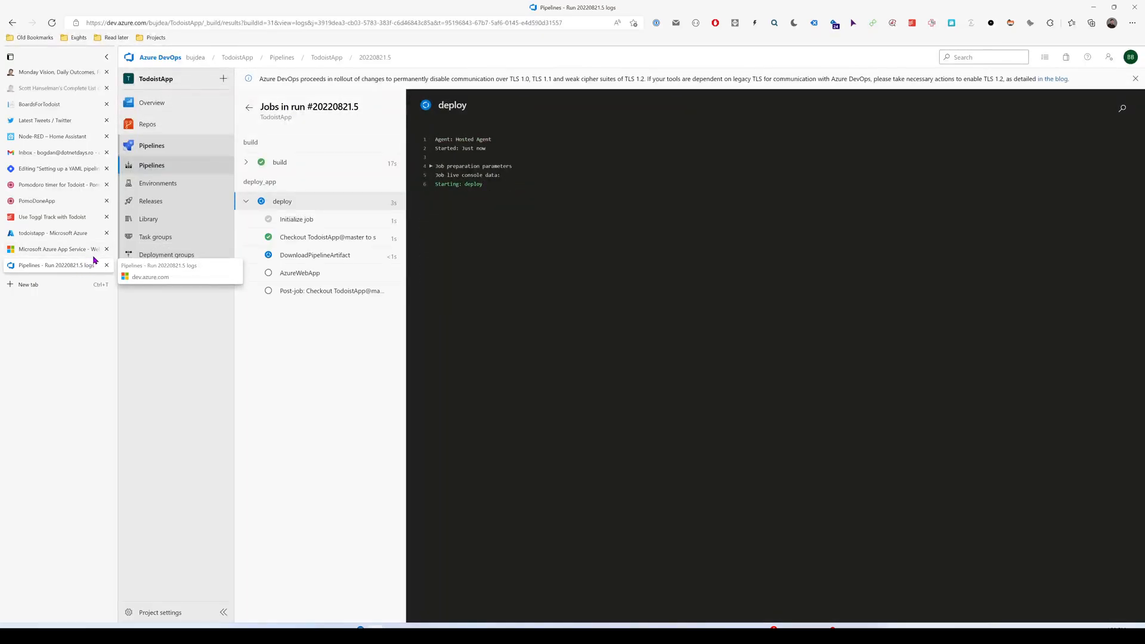
{"action": "left_click", "coordinate": [315, 255]}
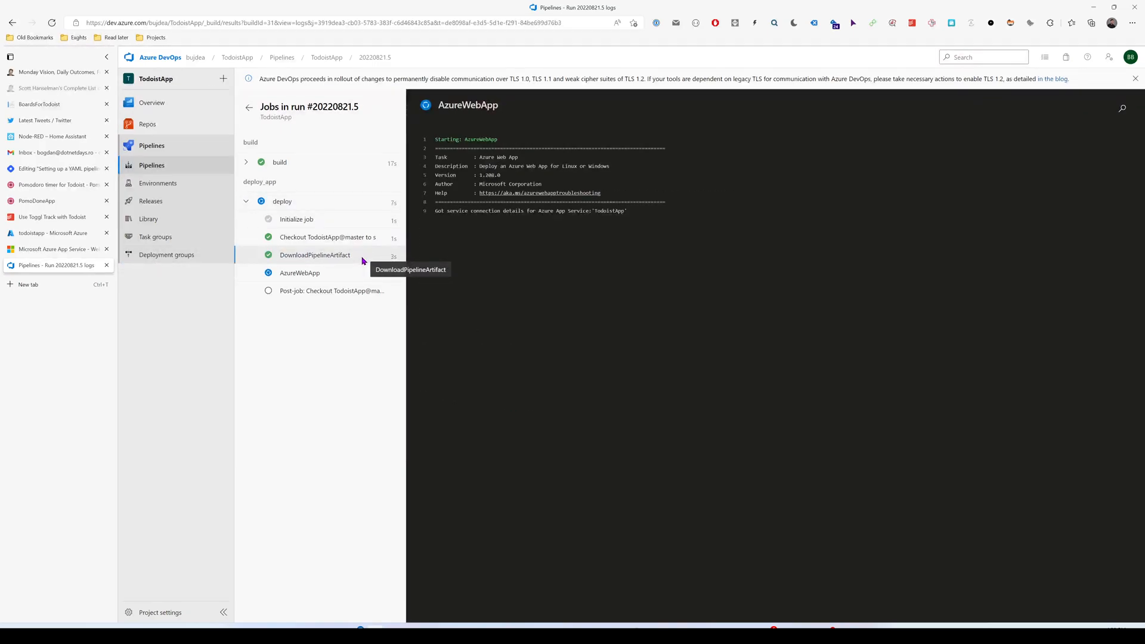
{"action": "left_click", "coordinate": [315, 255]}
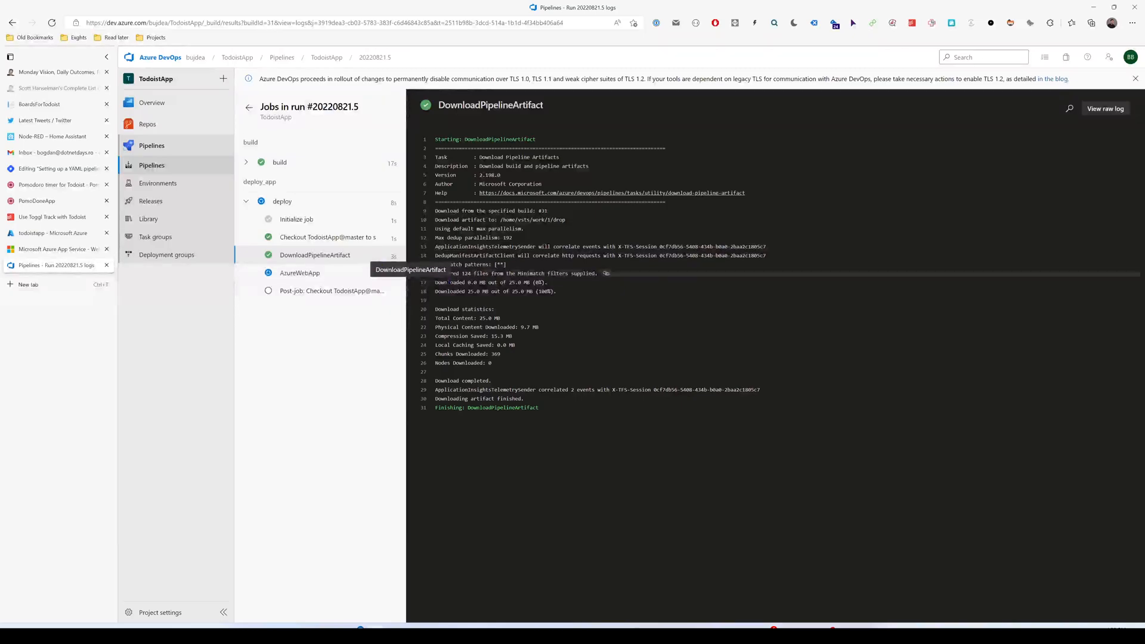
{"action": "left_click", "coordinate": [299, 272]}
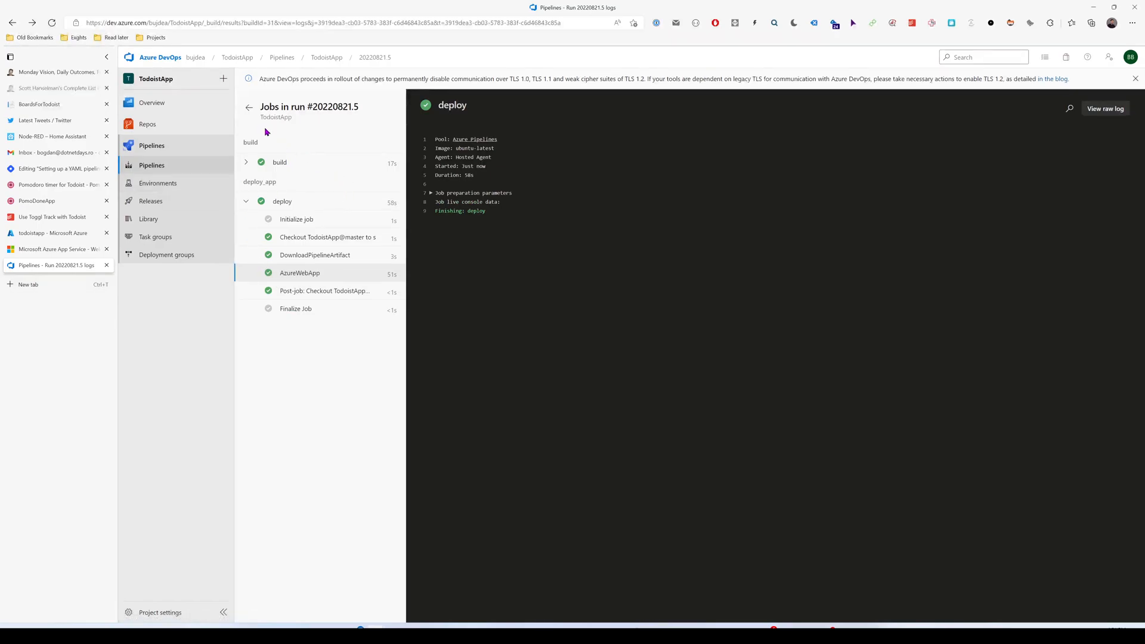
{"action": "left_click", "coordinate": [248, 107]}
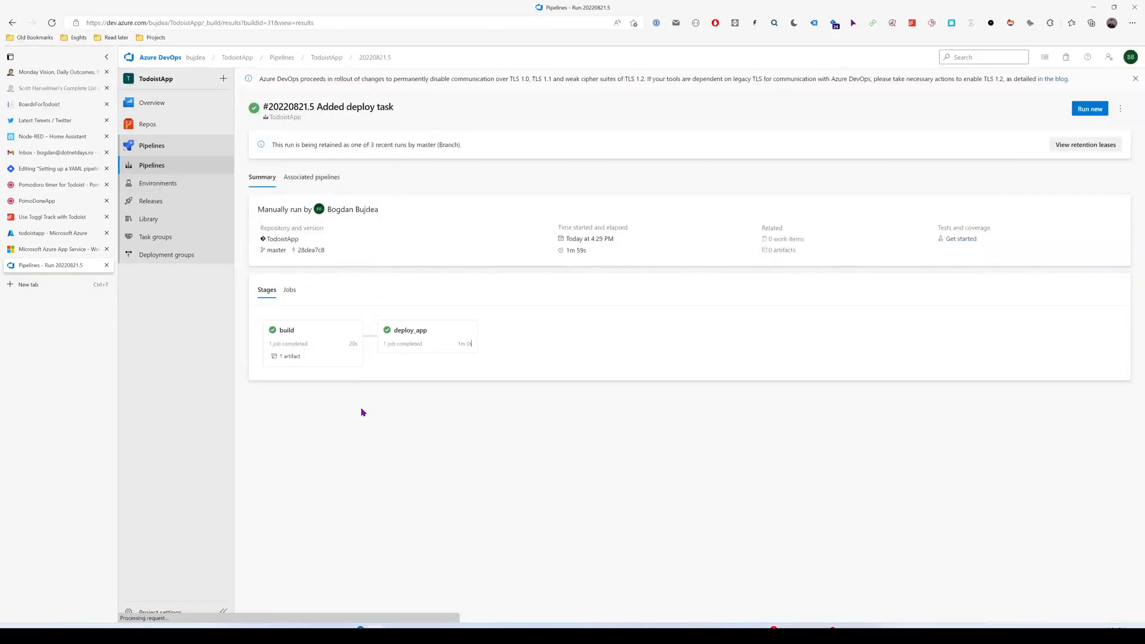
- Open the todoistapp.azurewebsites.net tab showing the deployed Blazor 'Hello, world!' page
{"action": "left_click", "coordinate": [55, 250]}
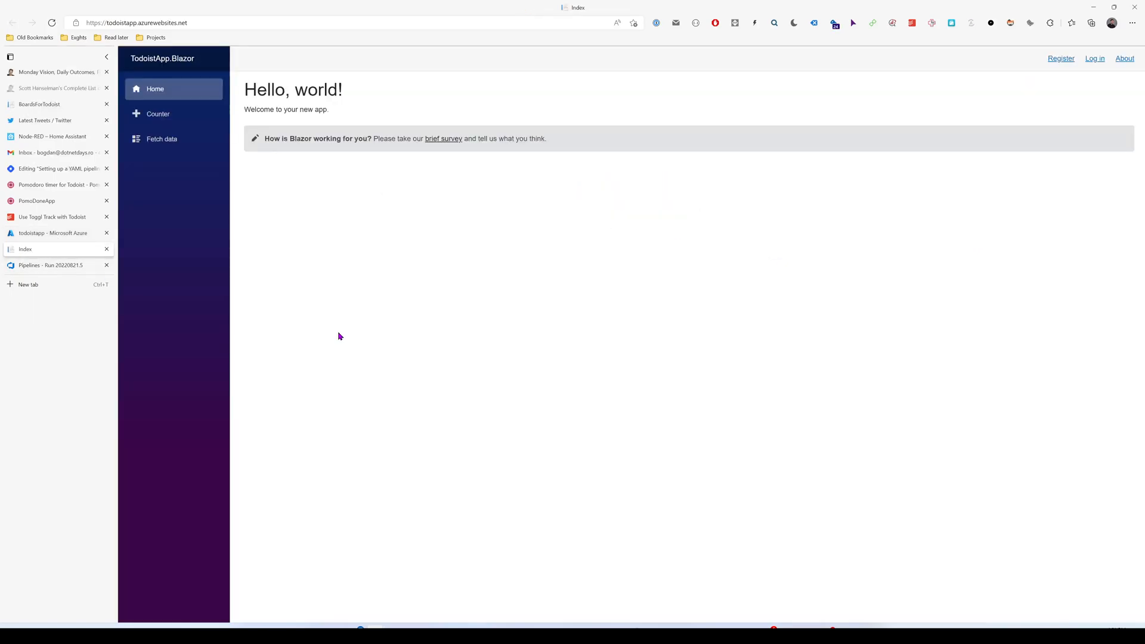
{"action": "mouse_move", "coordinate": [311, 242]}
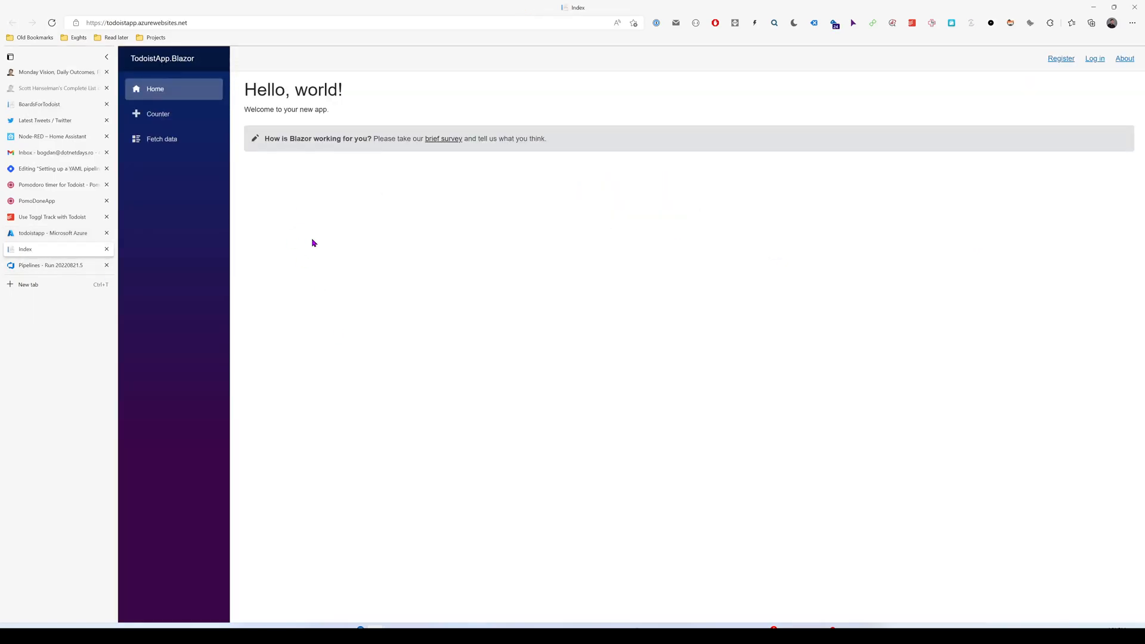